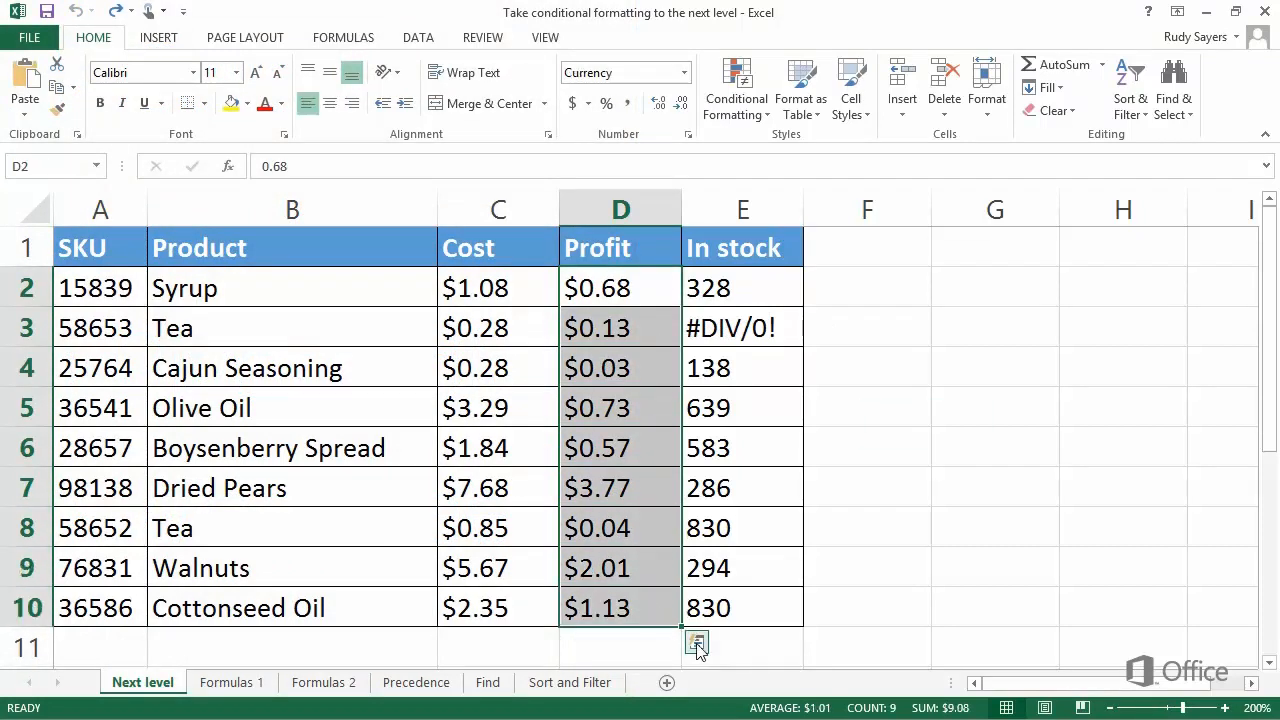
Bring up the conditional formatting choices for the selected Profit values D2:D10.
left_click(696, 642)
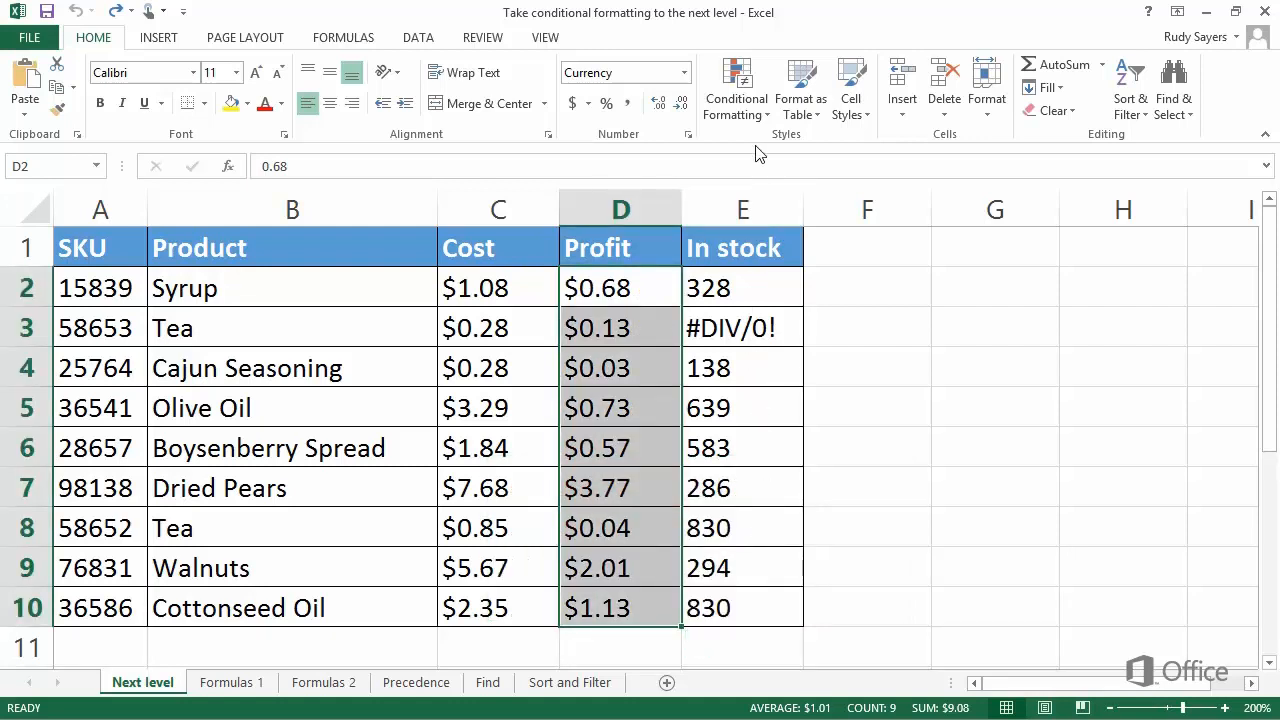
left_click(736, 88)
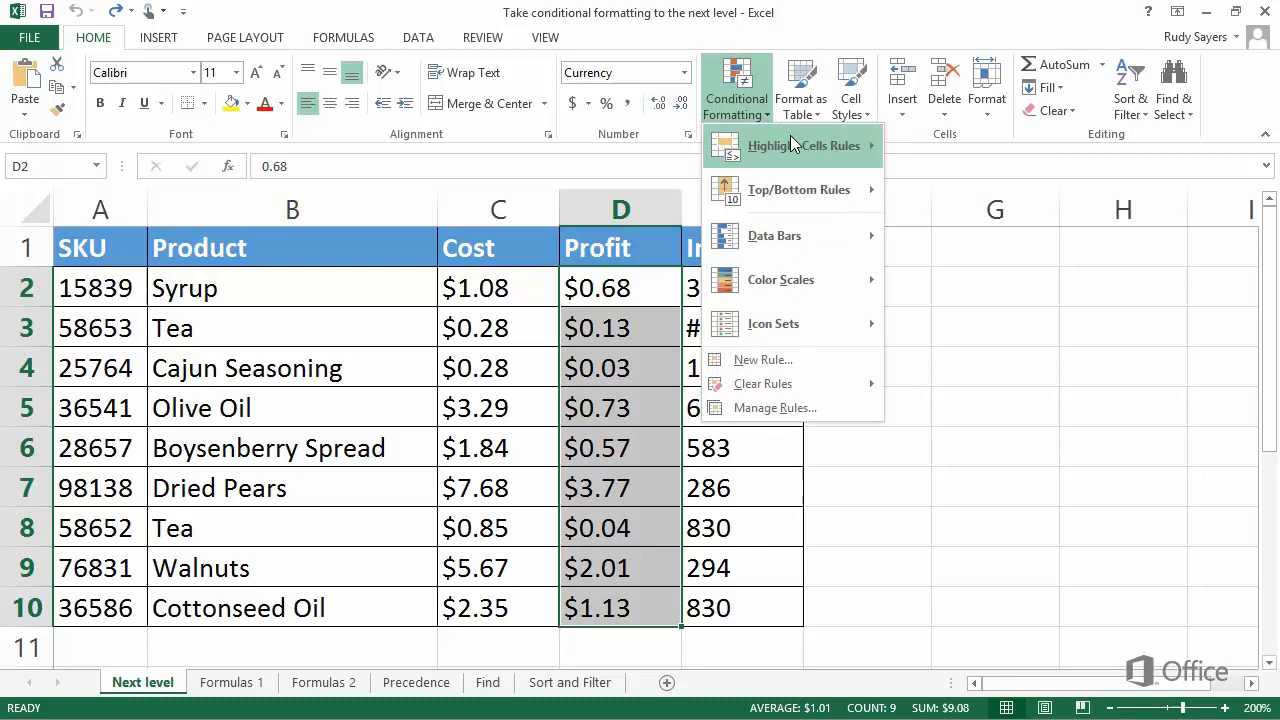
mouse_move(800, 188)
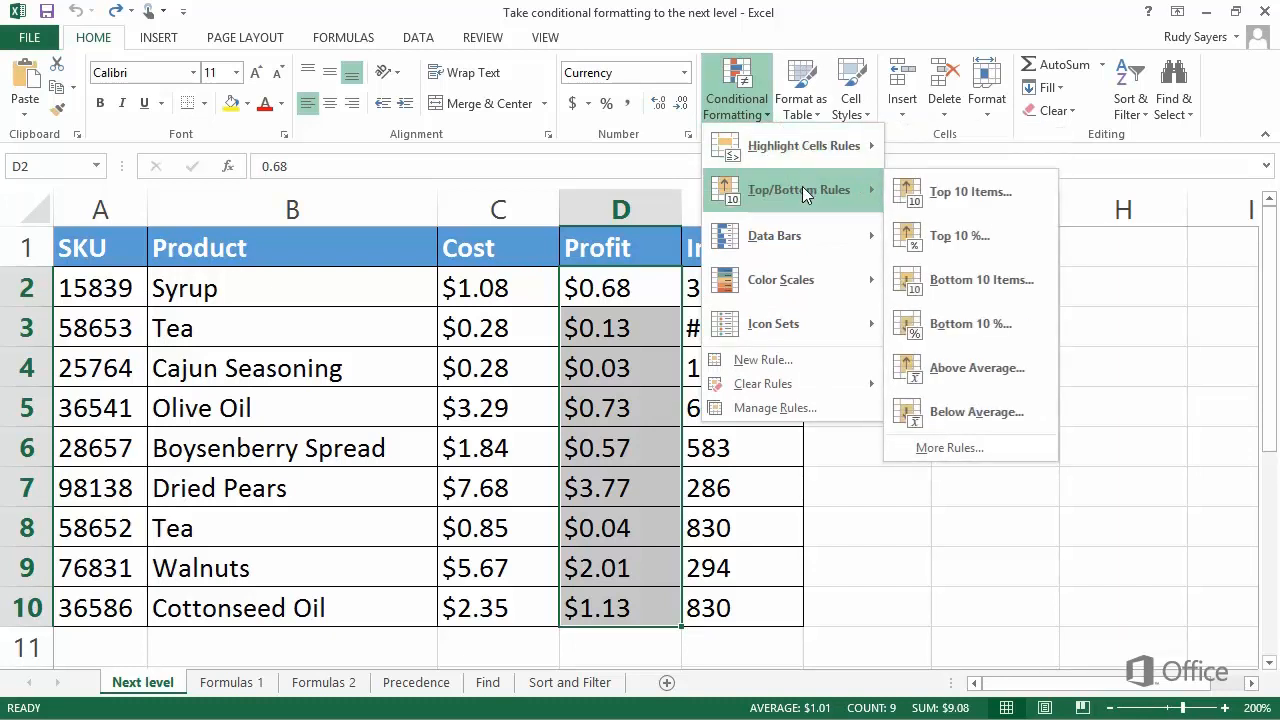
mouse_move(776, 236)
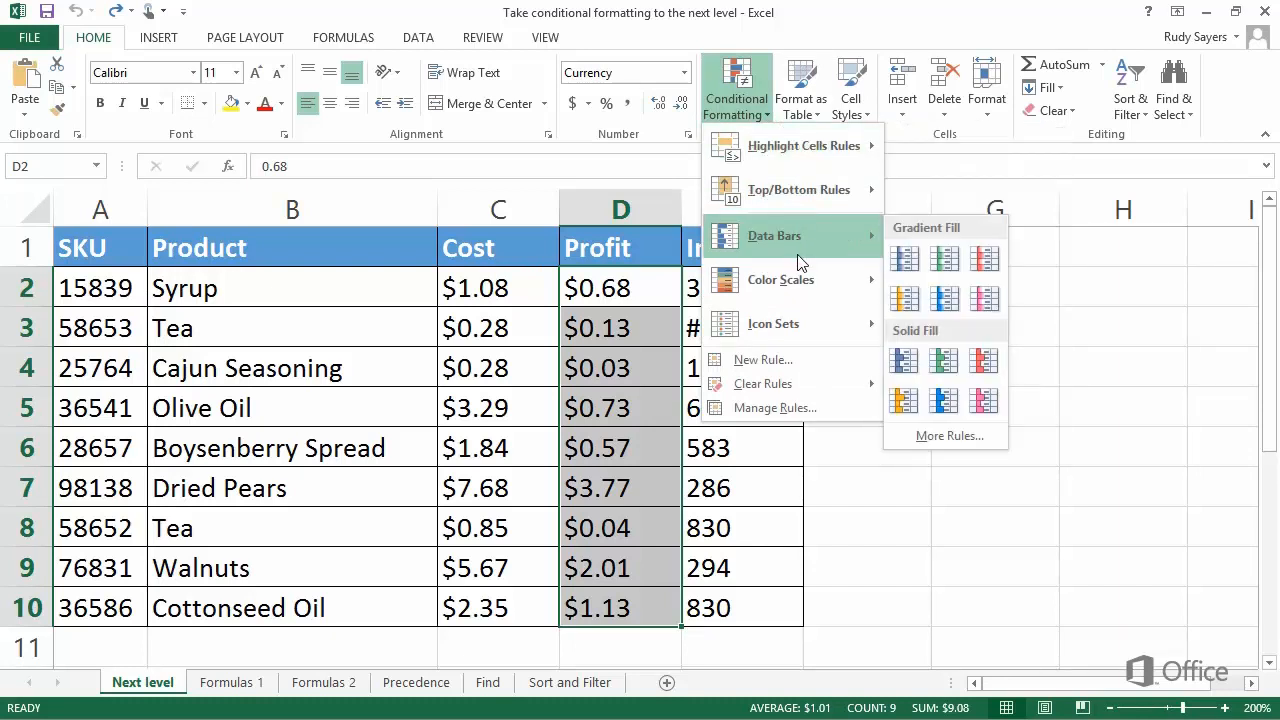
mouse_move(774, 324)
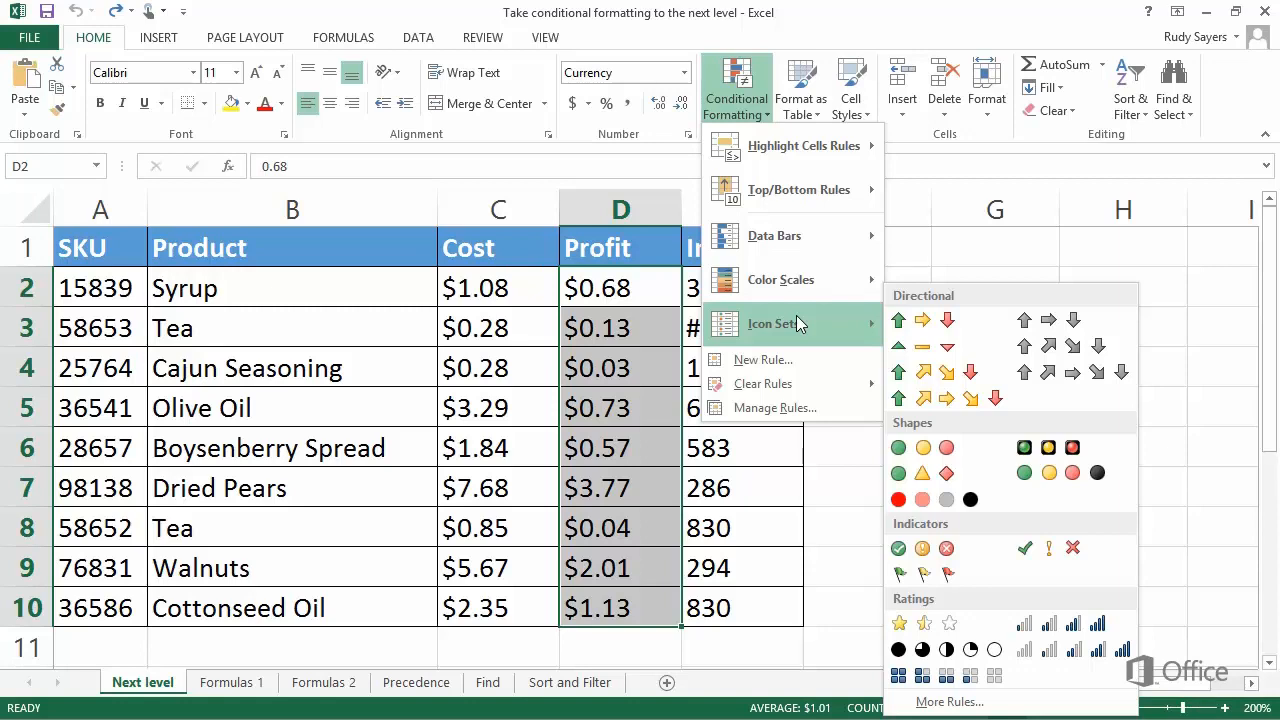
Start a new rule using the 3 traffic lights icon set as its format style.
left_click(762, 360)
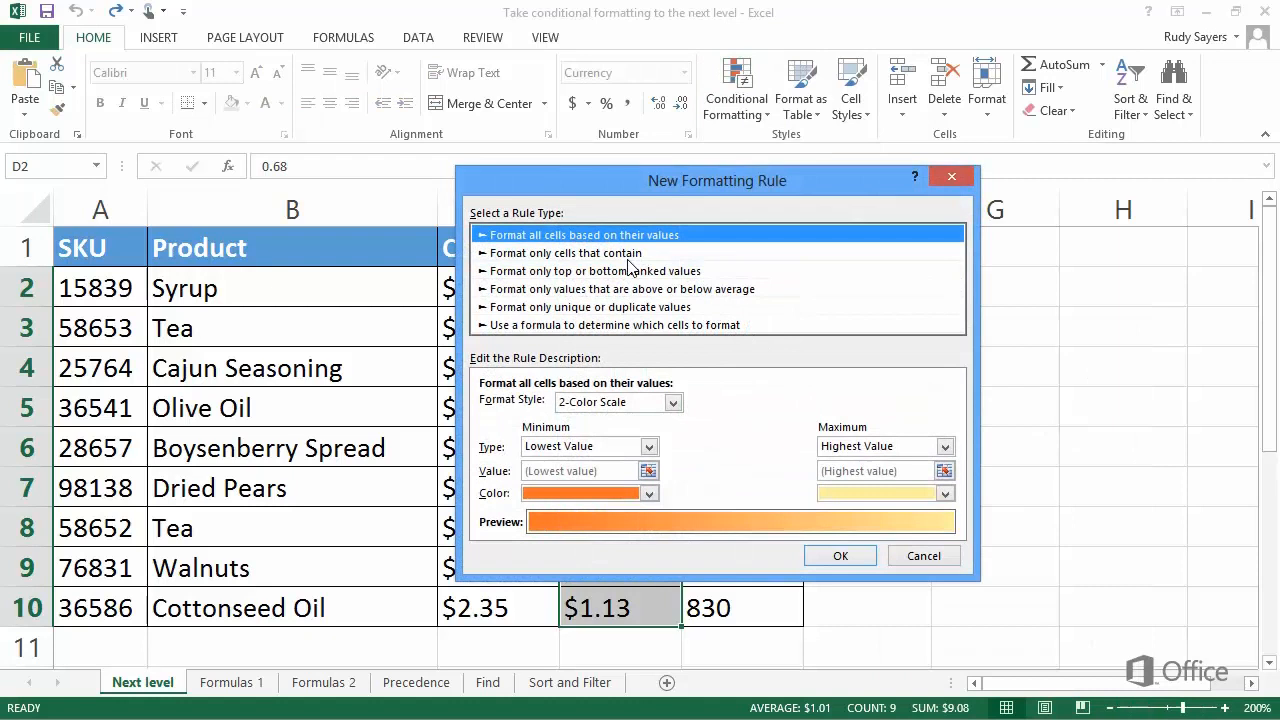
mouse_move(678, 280)
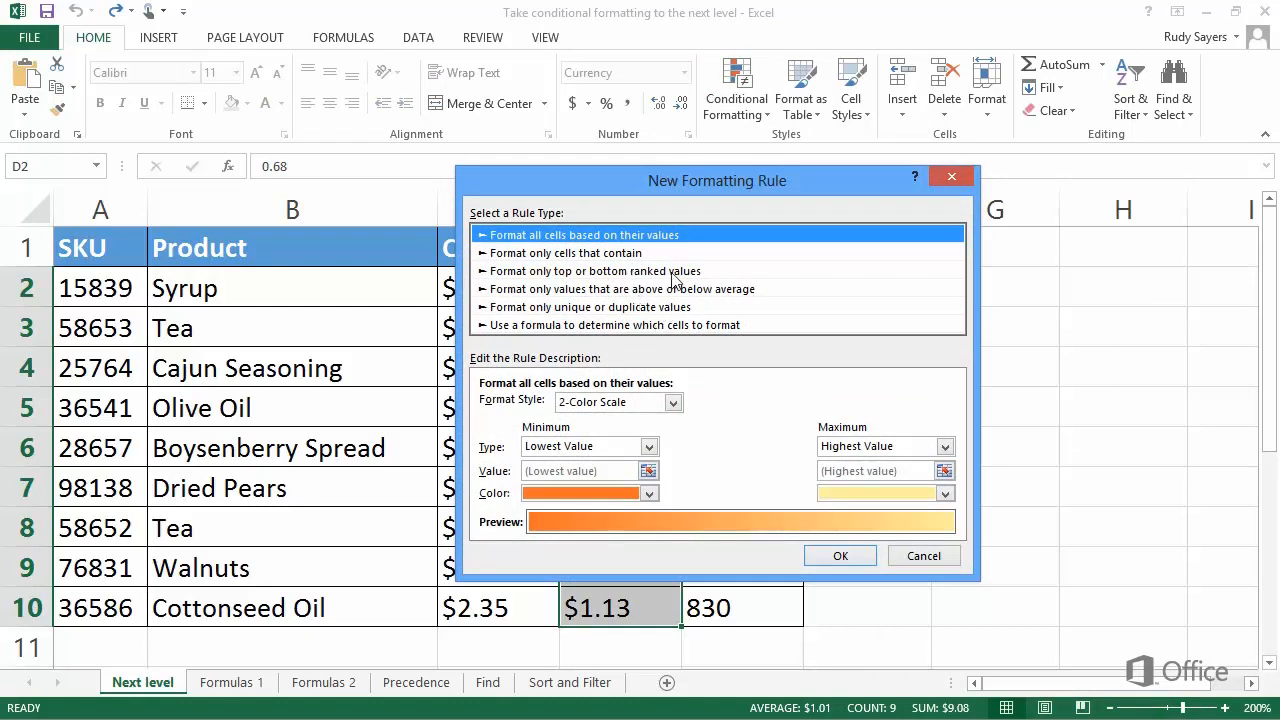
mouse_move(682, 242)
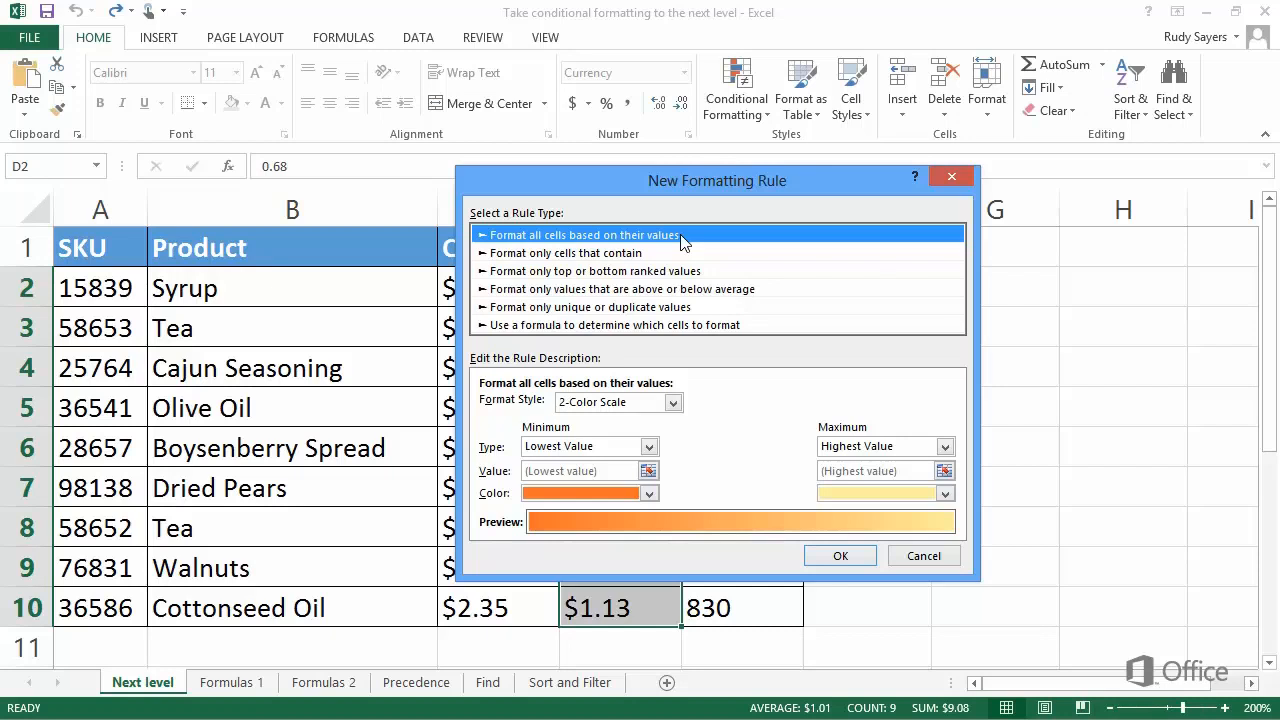
left_click(674, 402)
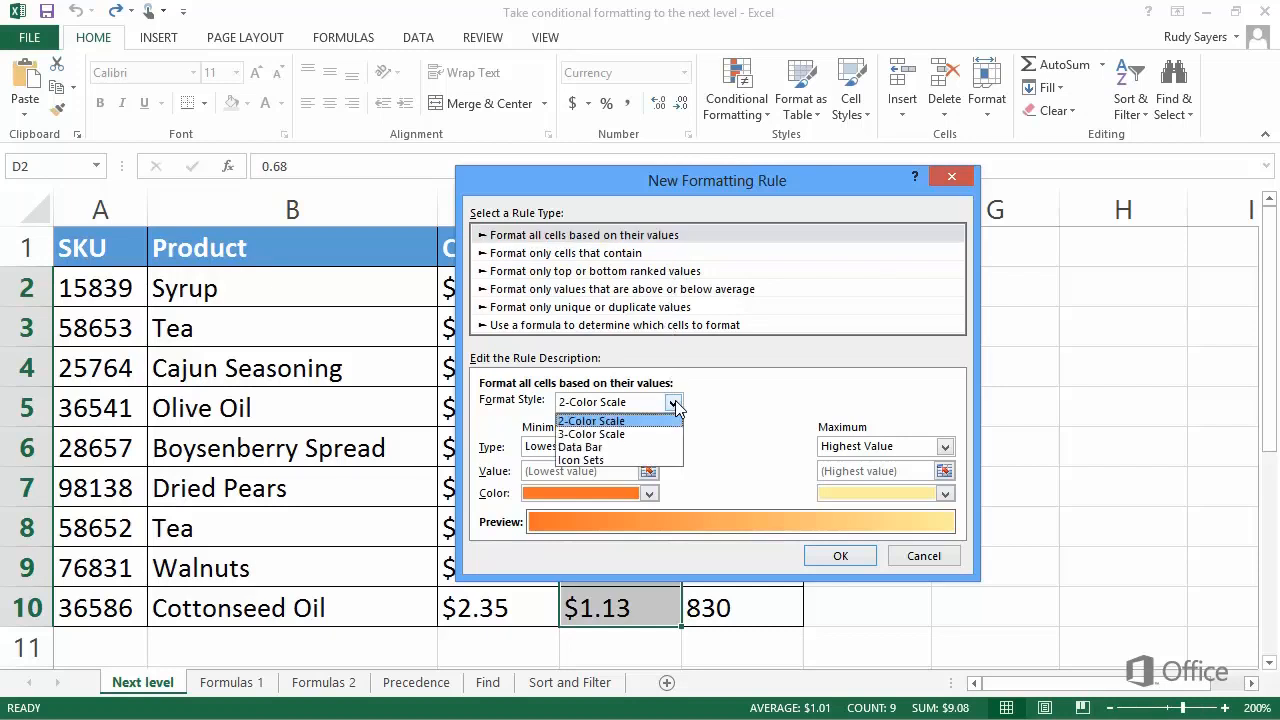
mouse_move(580, 448)
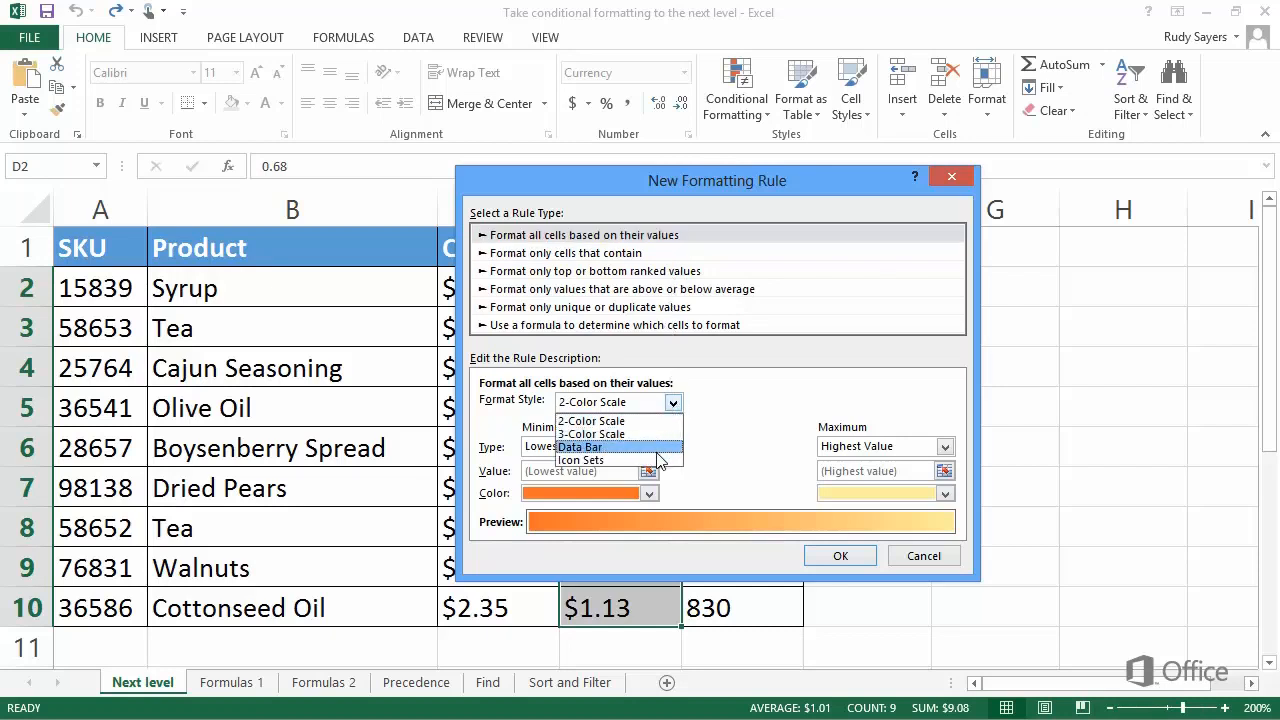
left_click(580, 460)
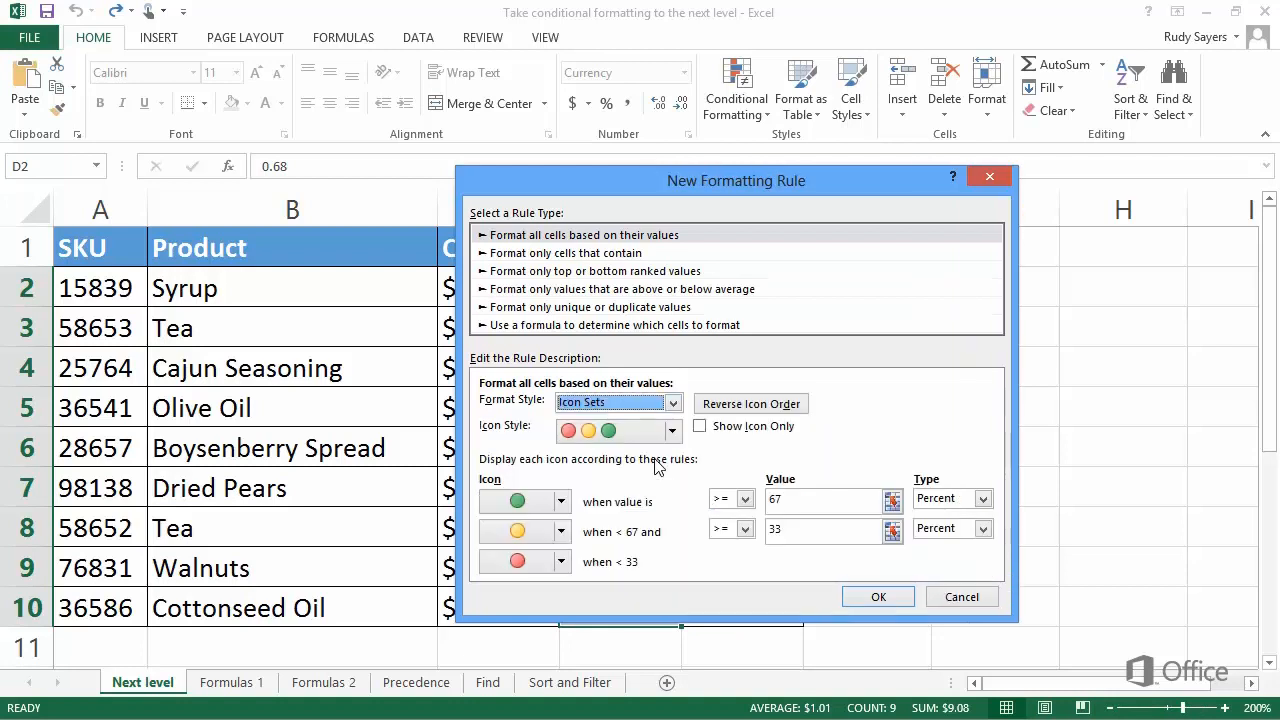
left_click(672, 430)
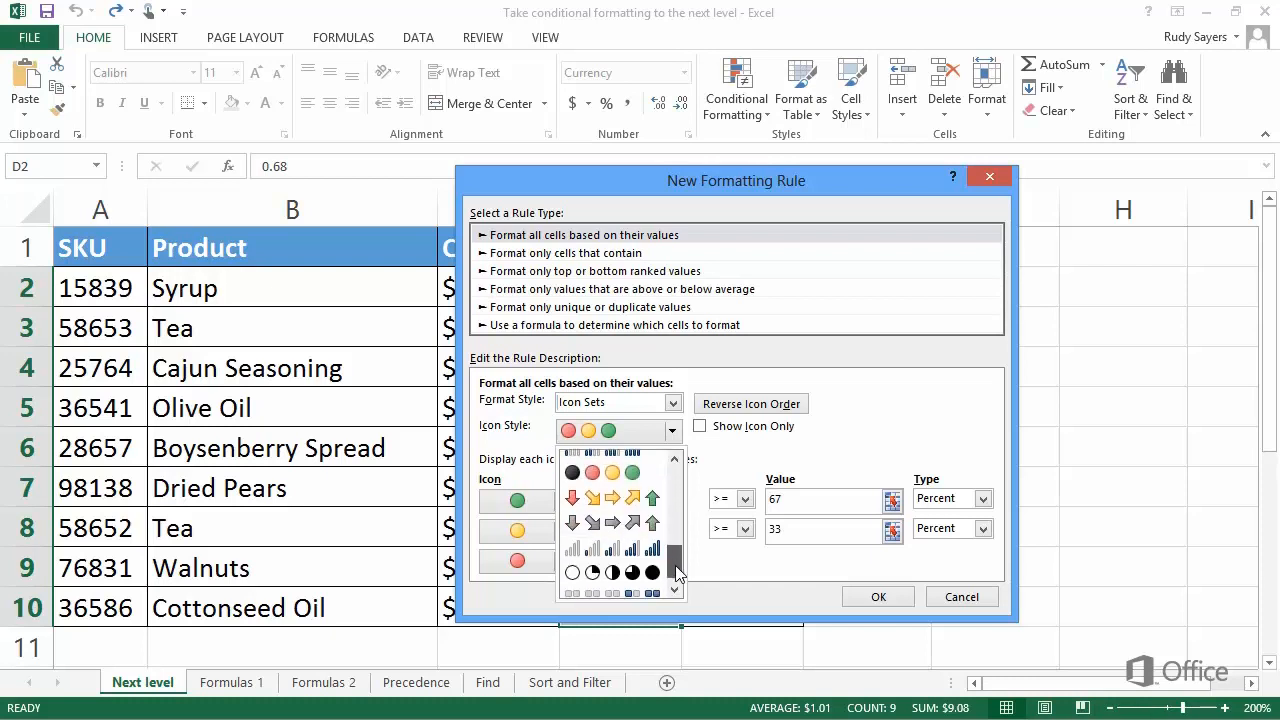
left_click(588, 472)
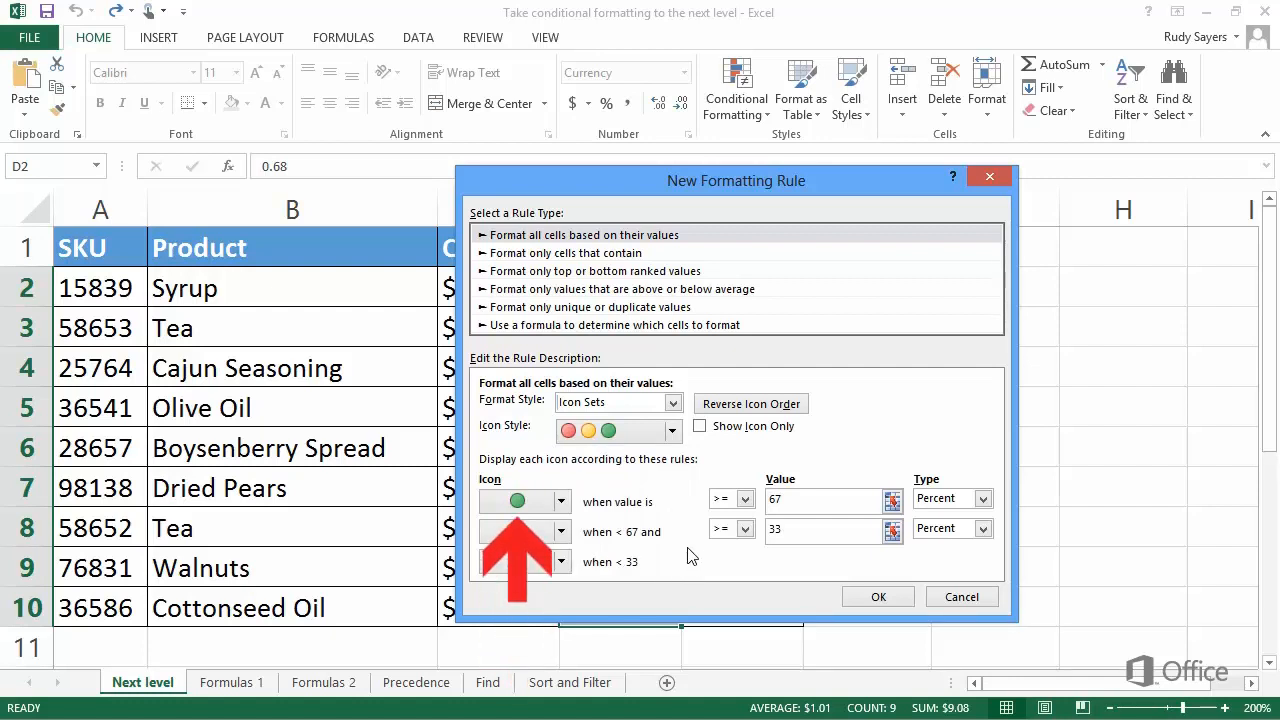
mouse_move(924, 470)
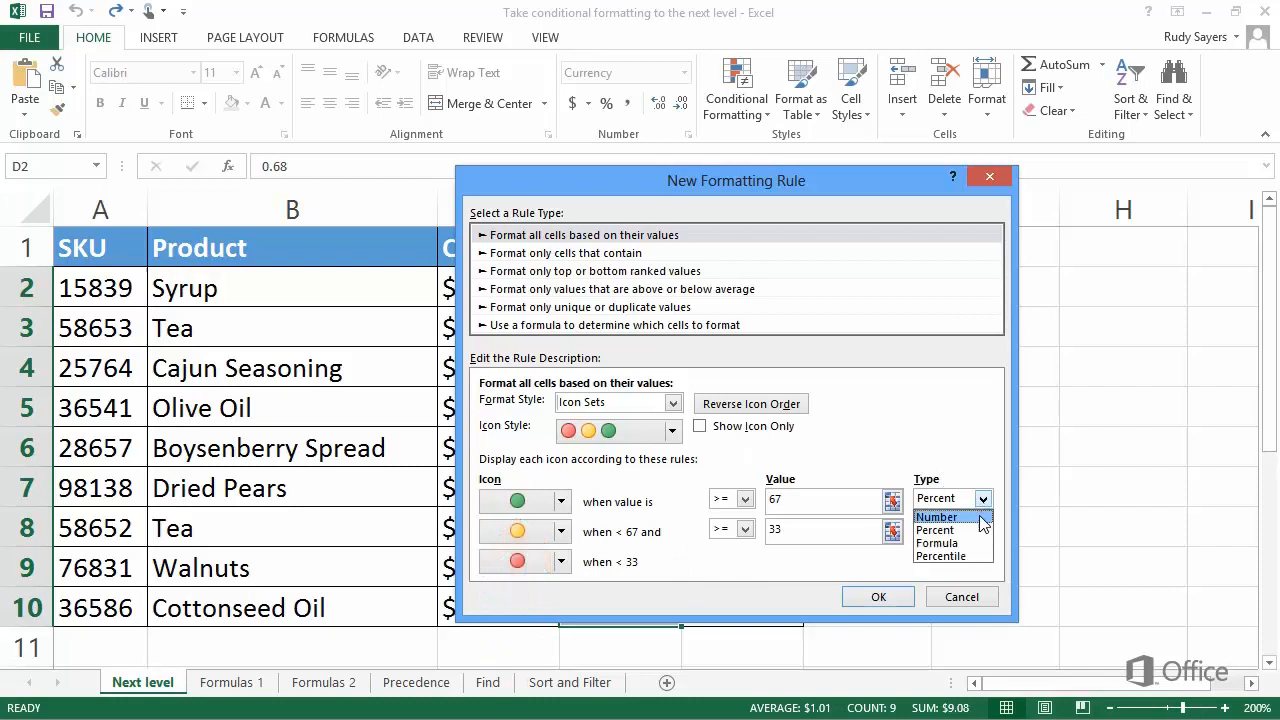
Set both icon thresholds to Number type: green at 1, yellow at 0.5.
left_click(936, 516)
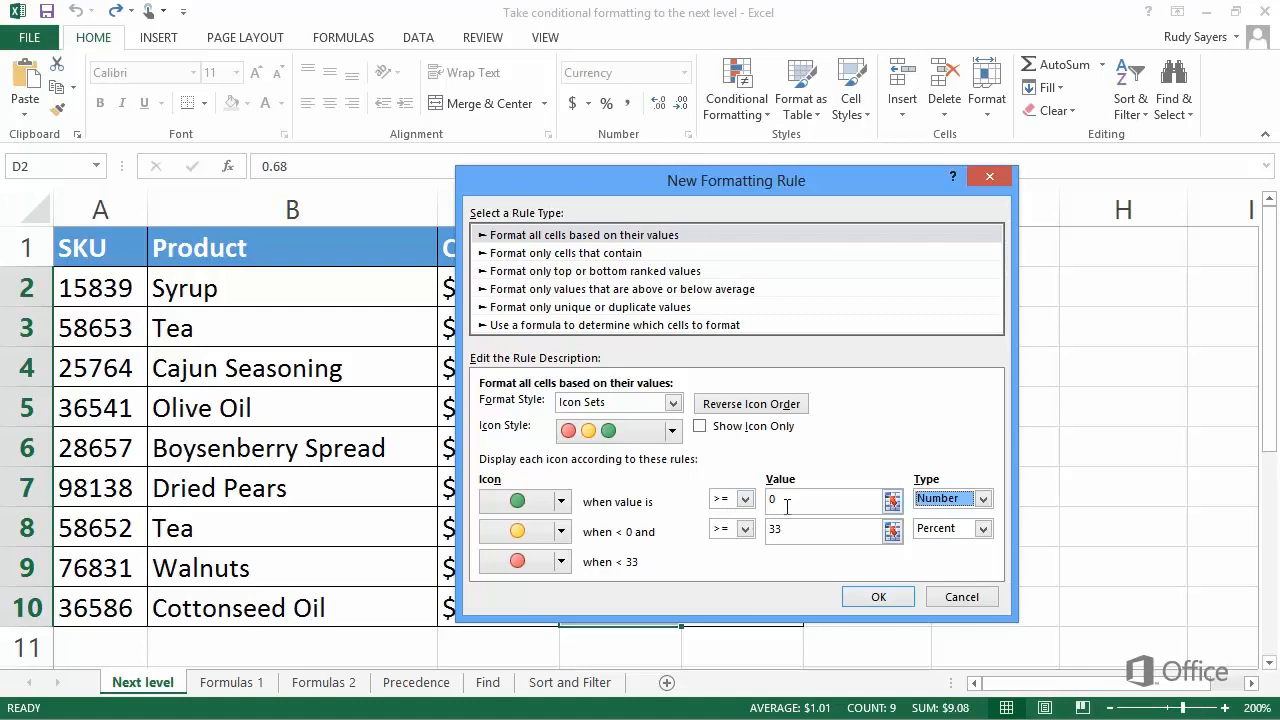
type("1")
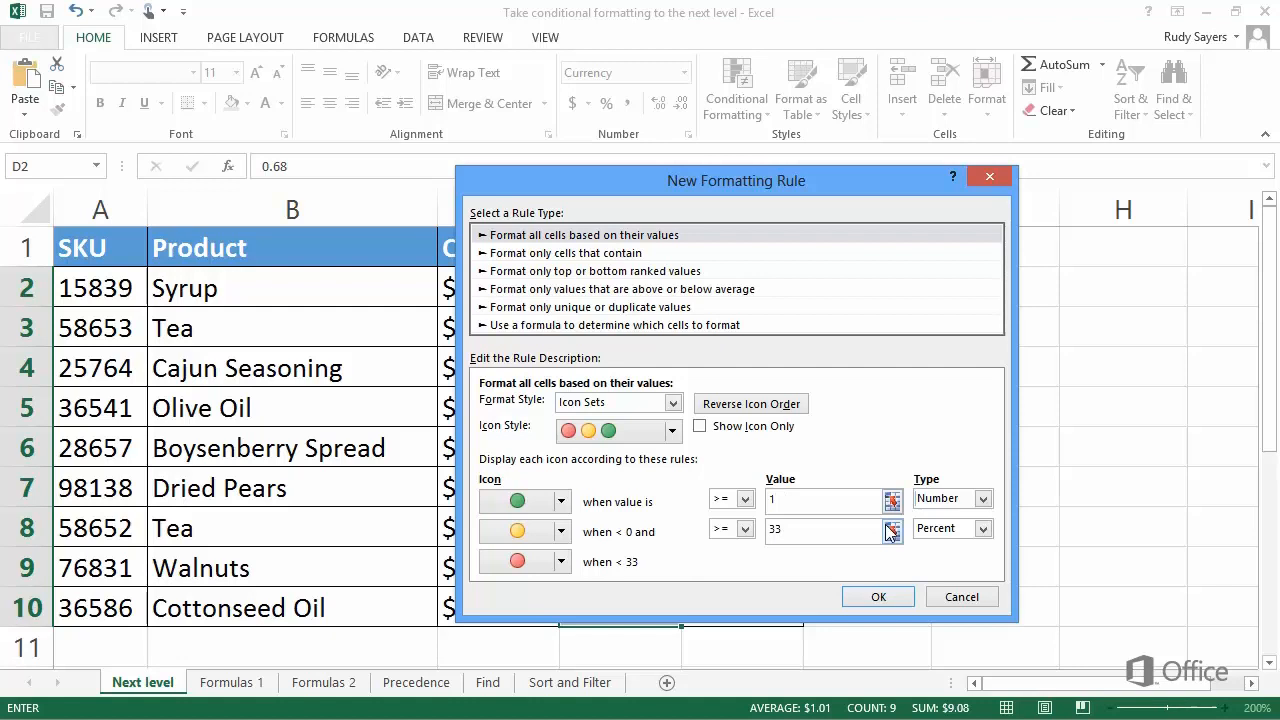
left_click(980, 528)
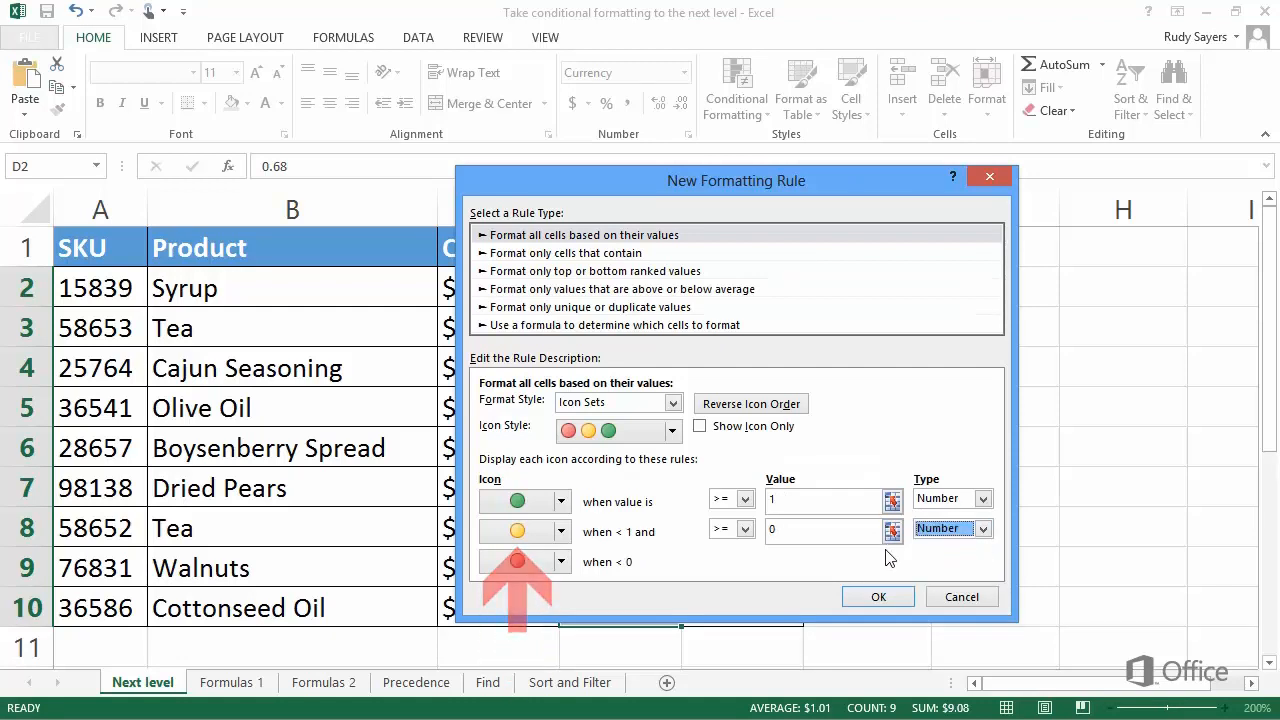
left_click(820, 530)
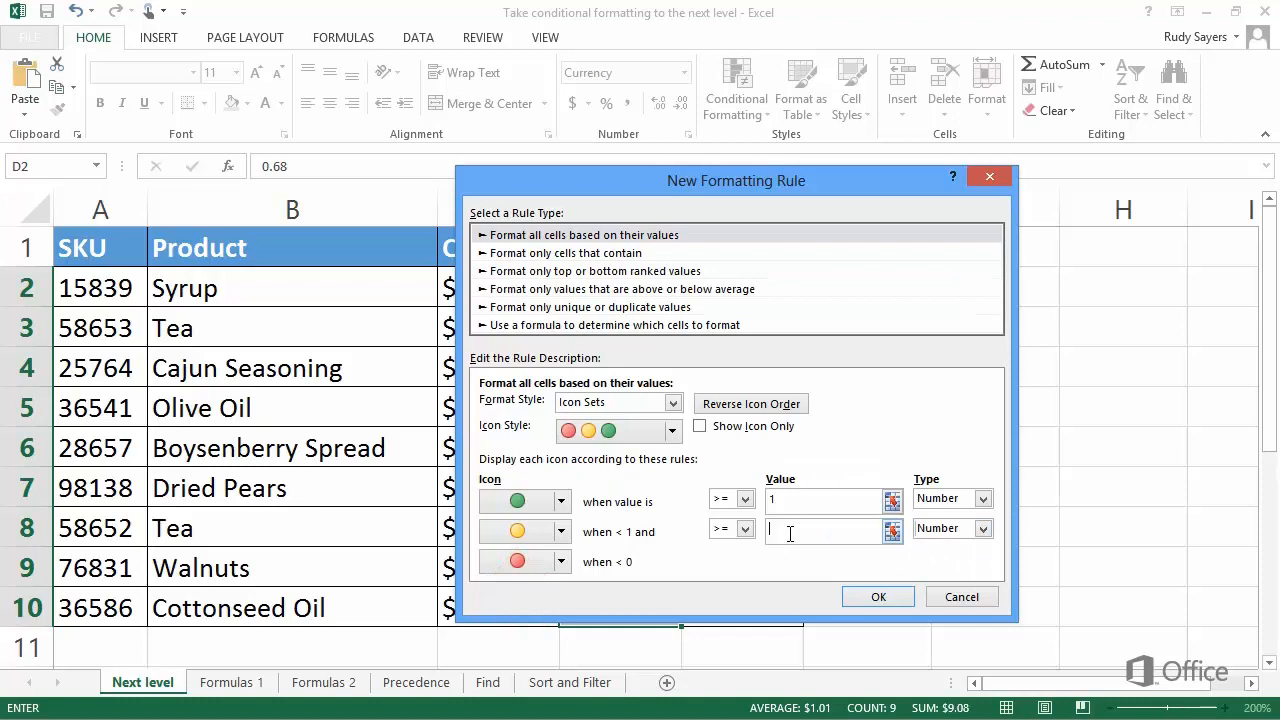
type(".5")
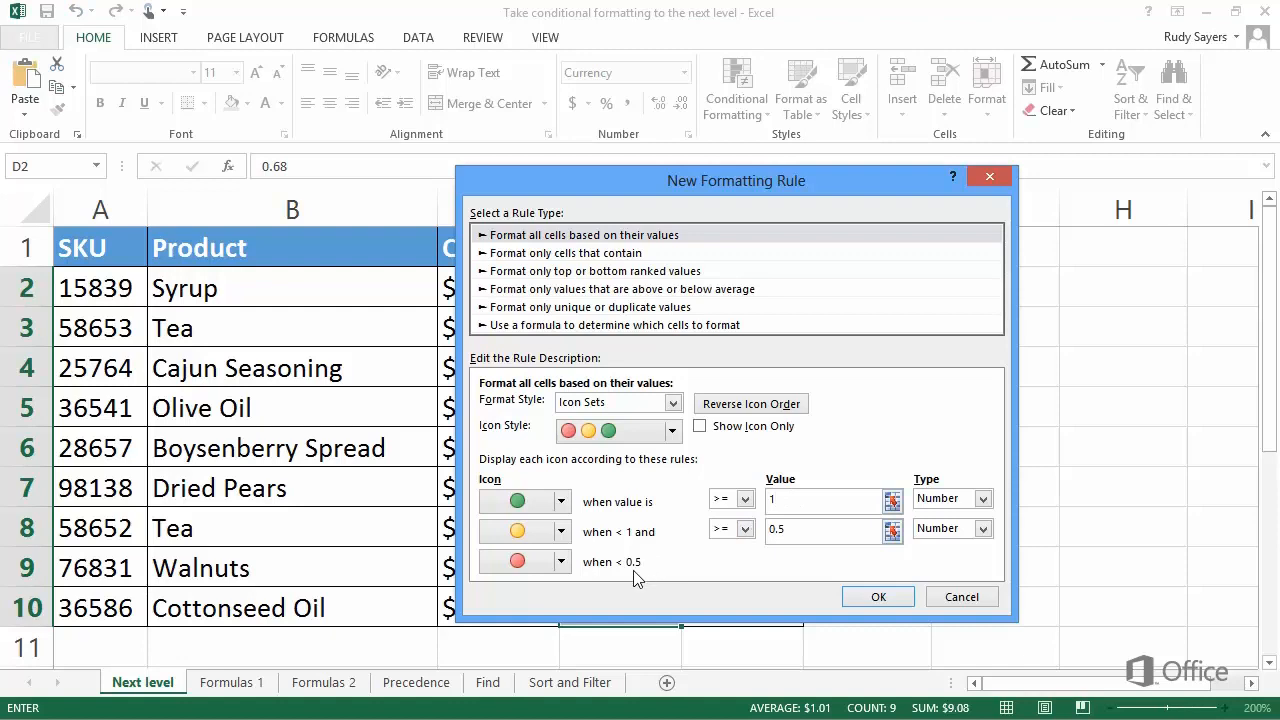
mouse_move(780, 600)
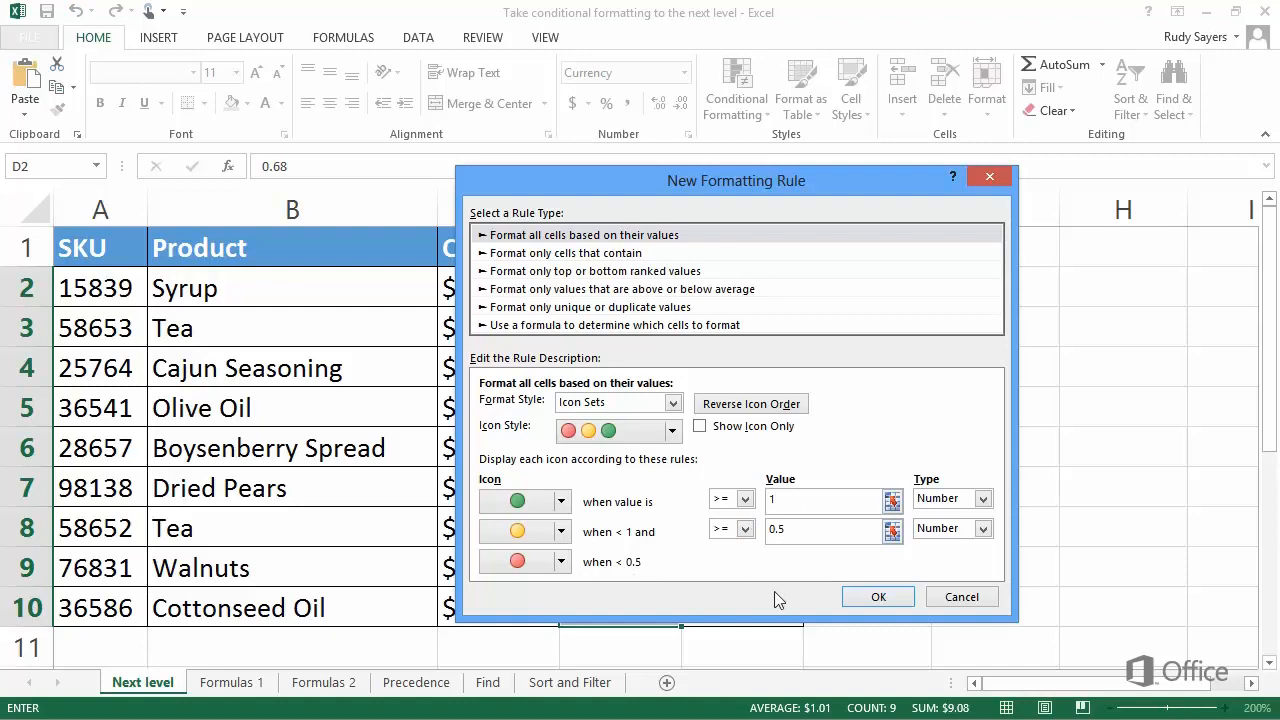
Apply the traffic-light rule to Profit, then select the product rows A2:E10.
left_click(876, 596)
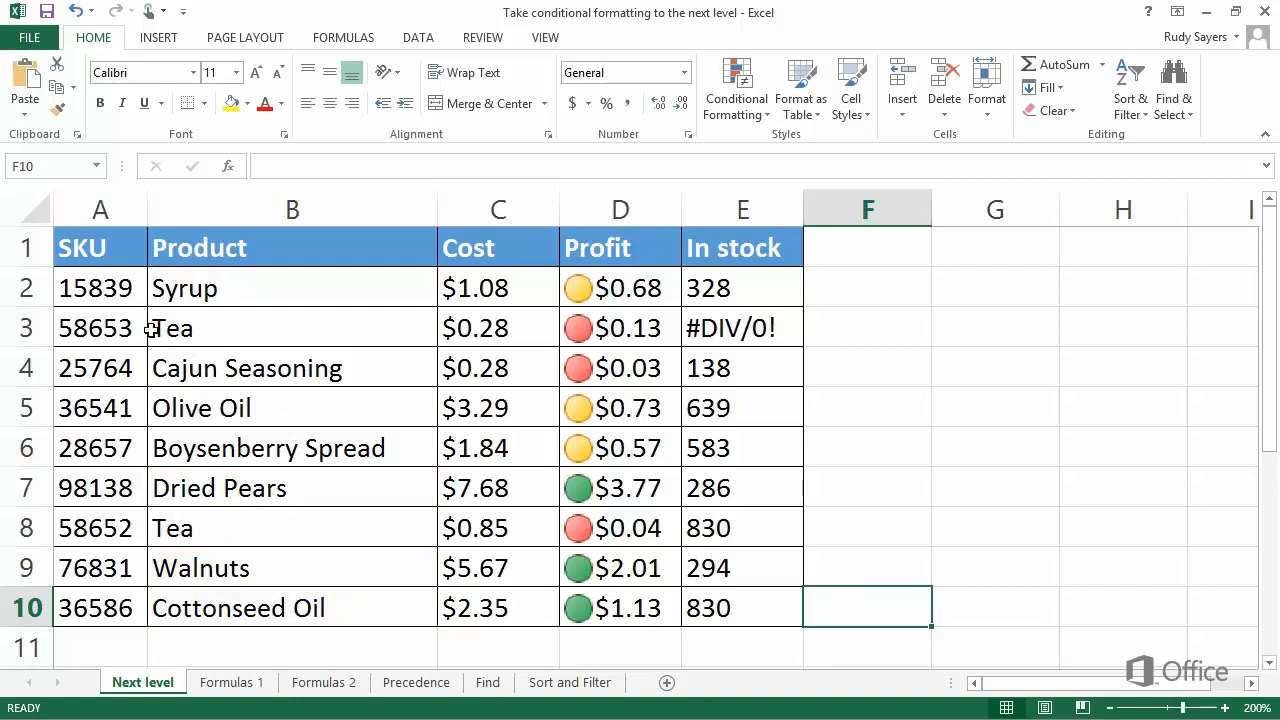
left_click_drag(100, 288, 498, 528)
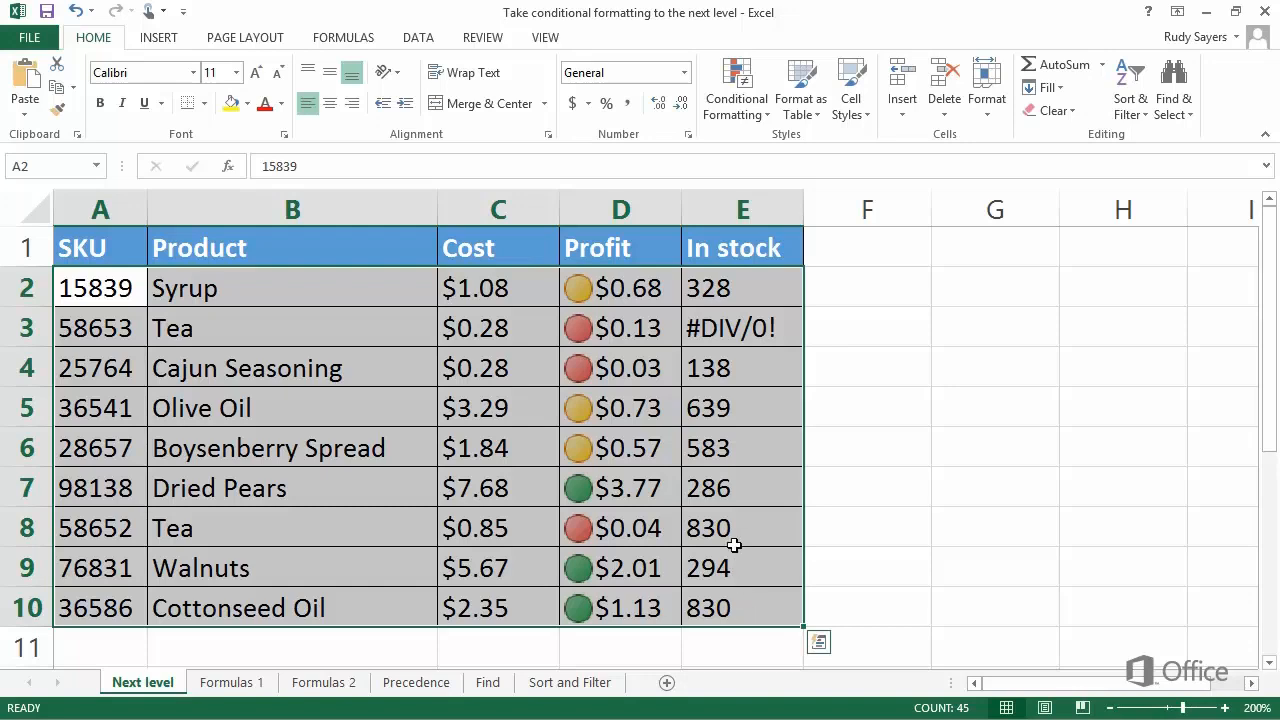
Begin a new rule that formats only cells containing errors.
left_click(736, 88)
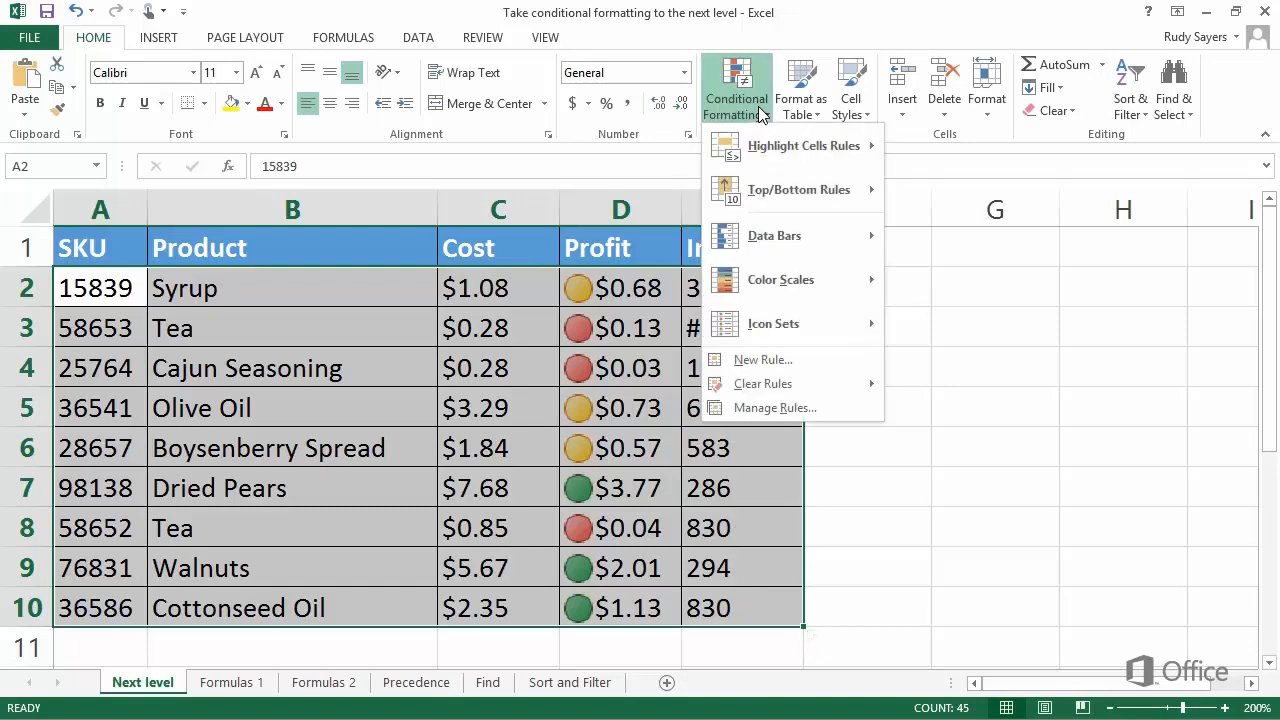
left_click(762, 360)
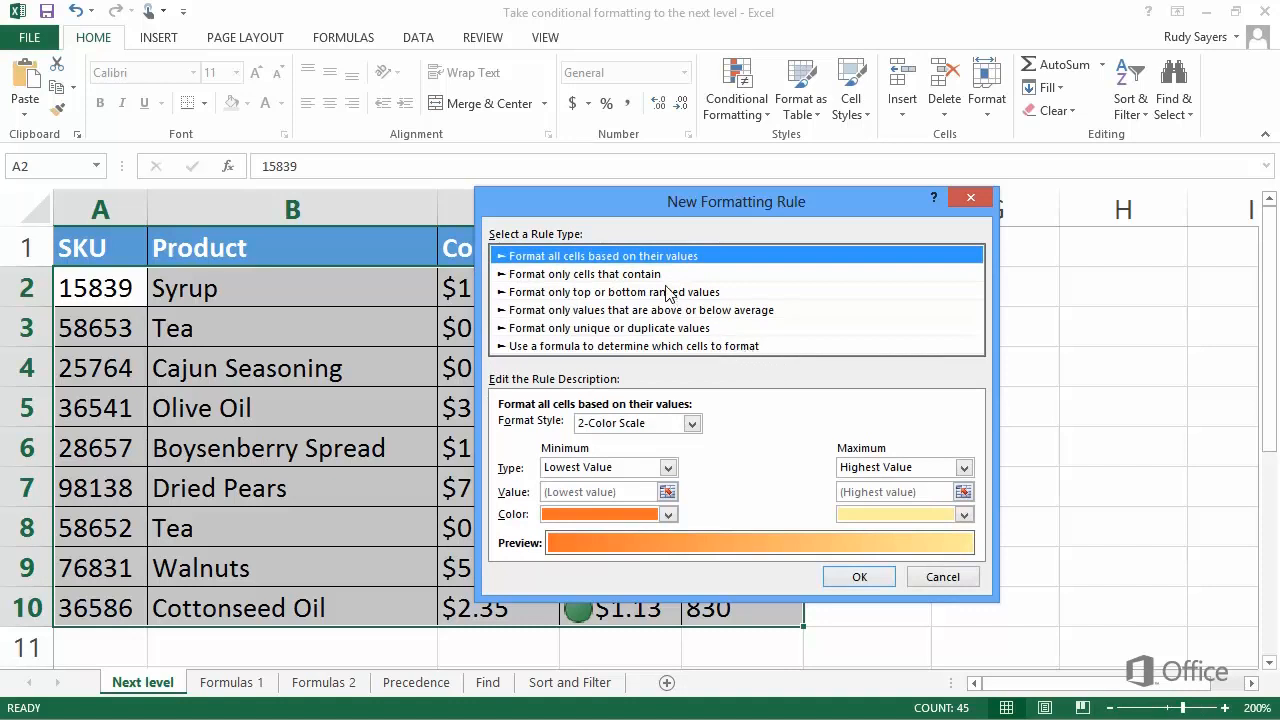
left_click(586, 274)
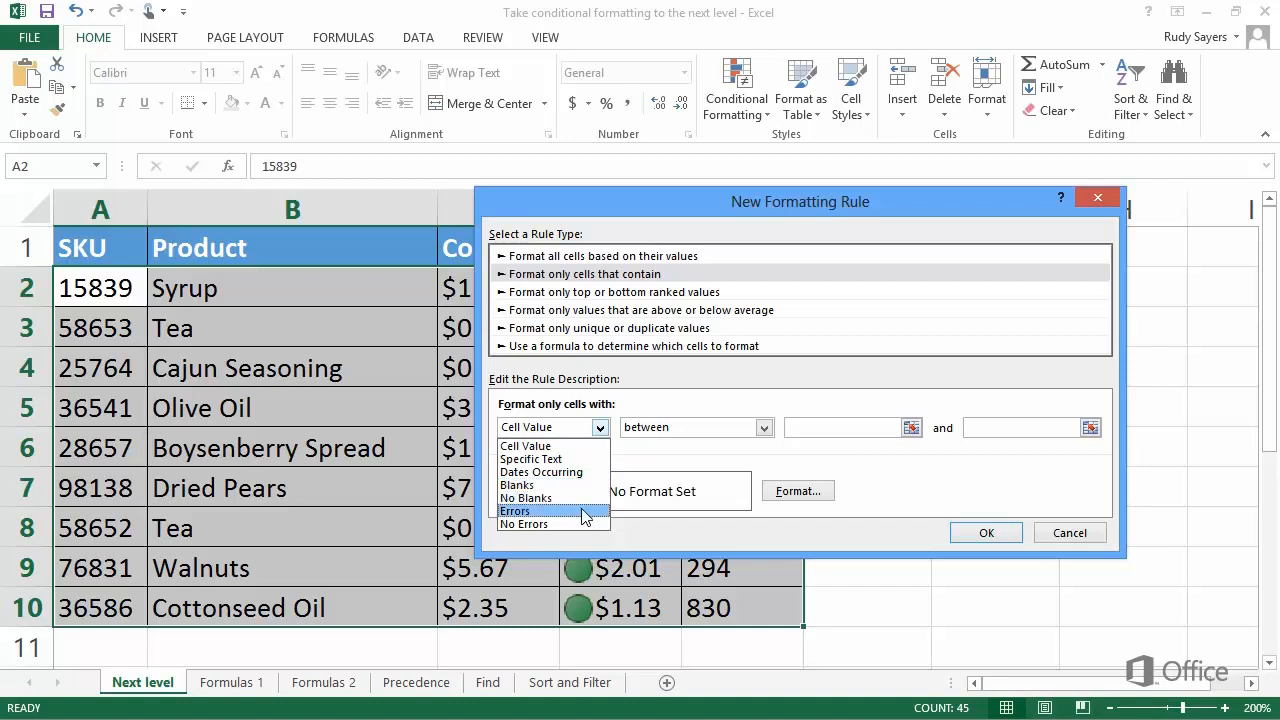
left_click(514, 510)
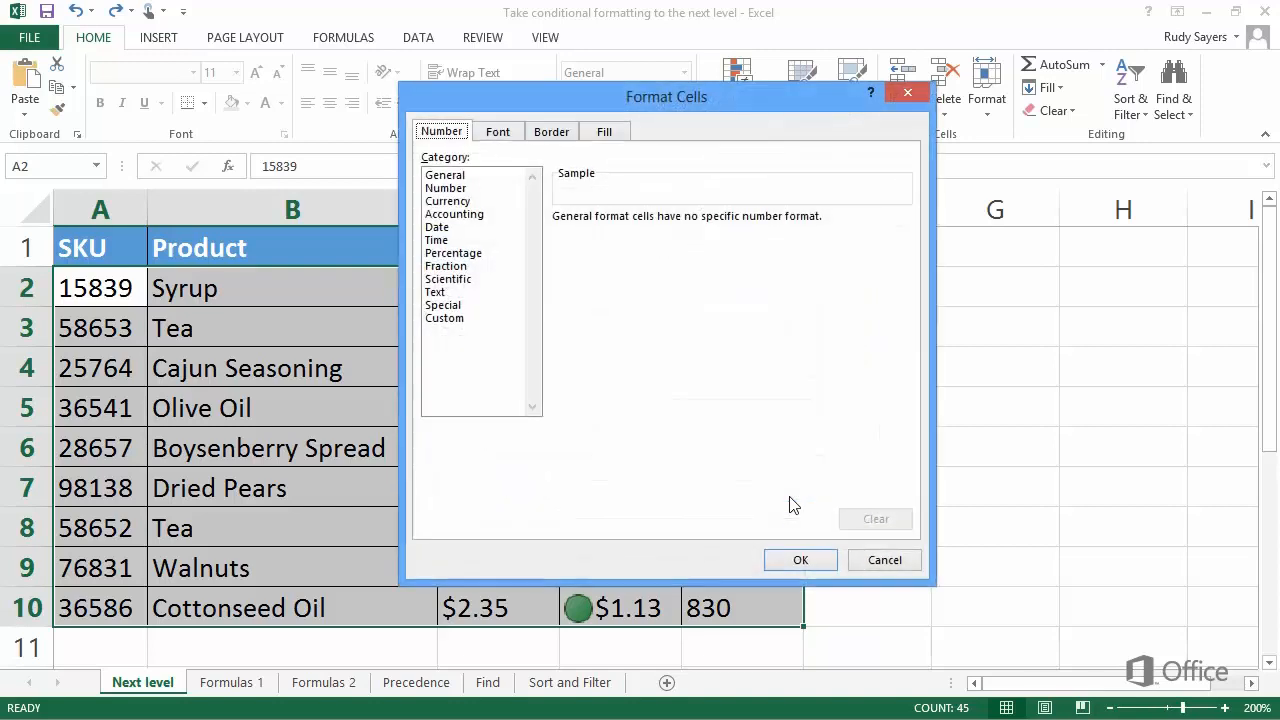
mouse_move(632, 260)
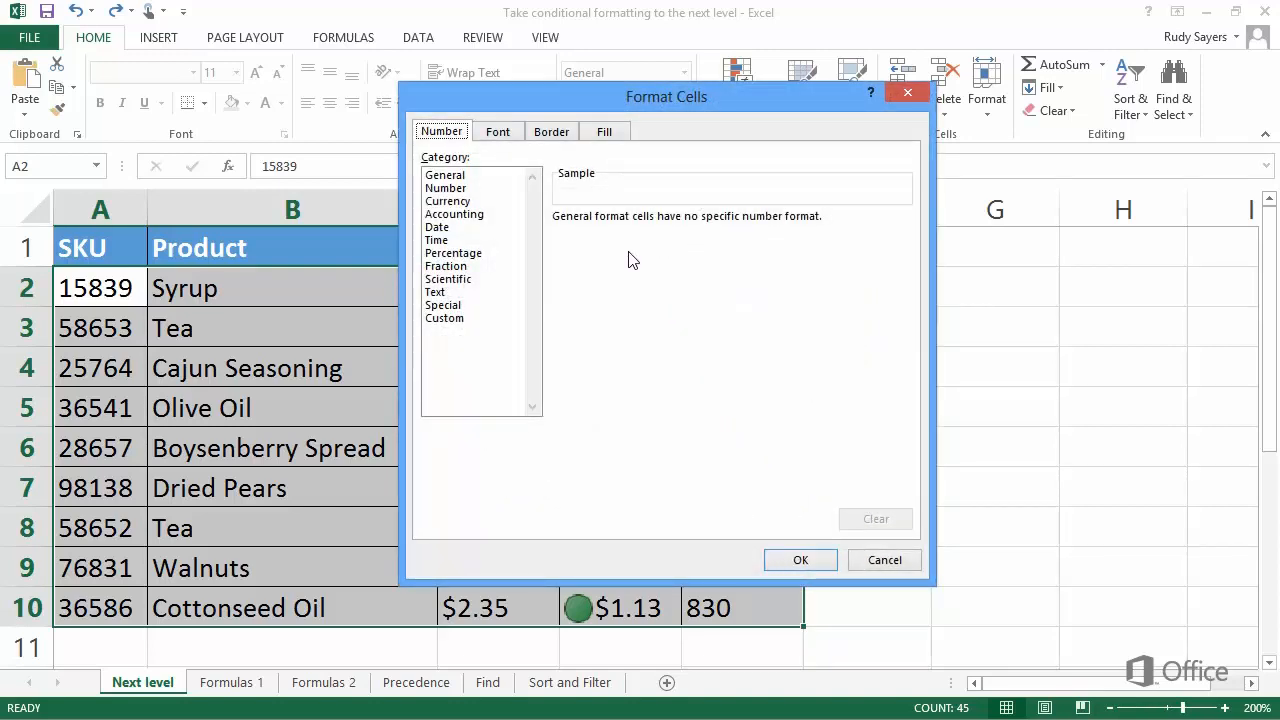
Choose a yellow background fill as the rule's cell format, after browsing Font and Border.
left_click(496, 132)
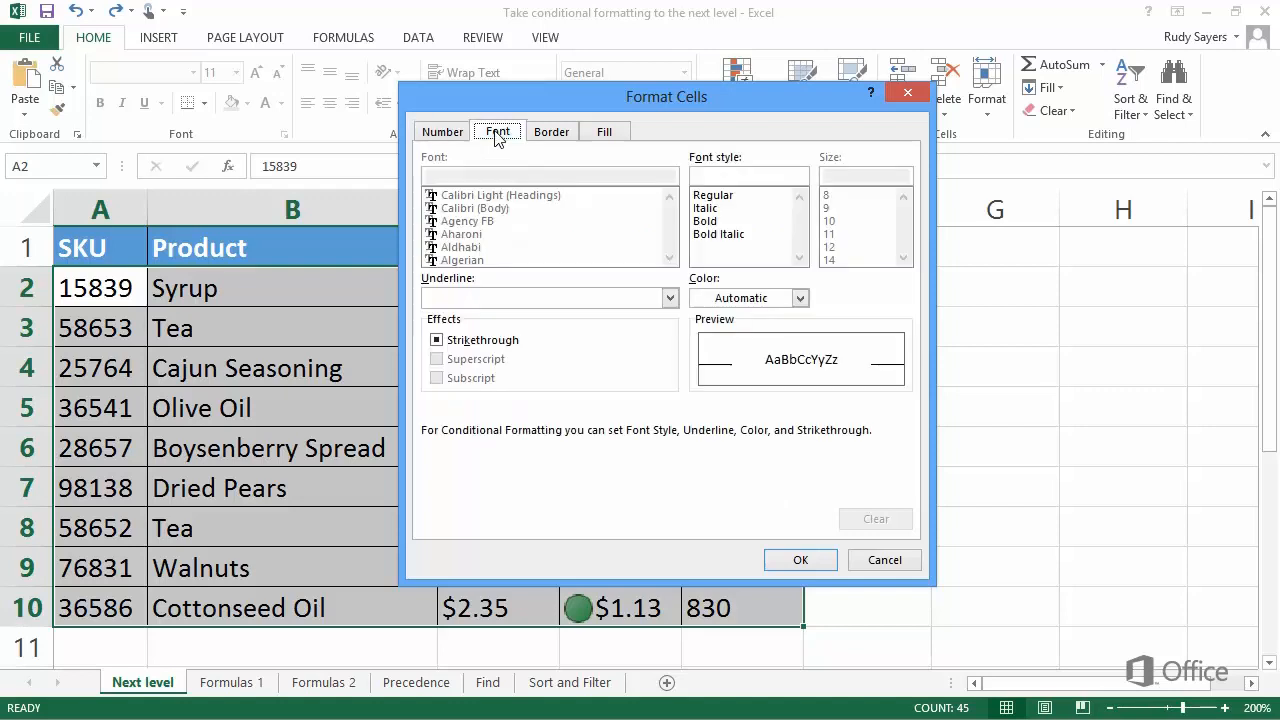
left_click(552, 132)
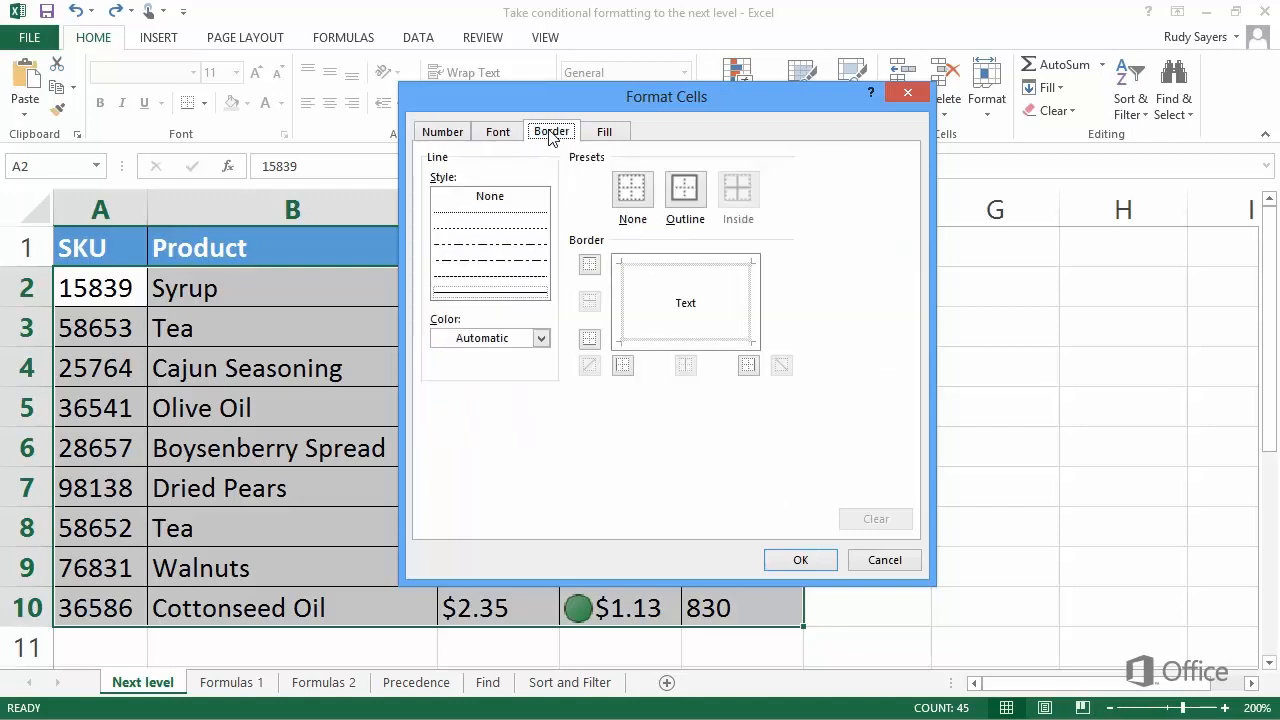
left_click(604, 132)
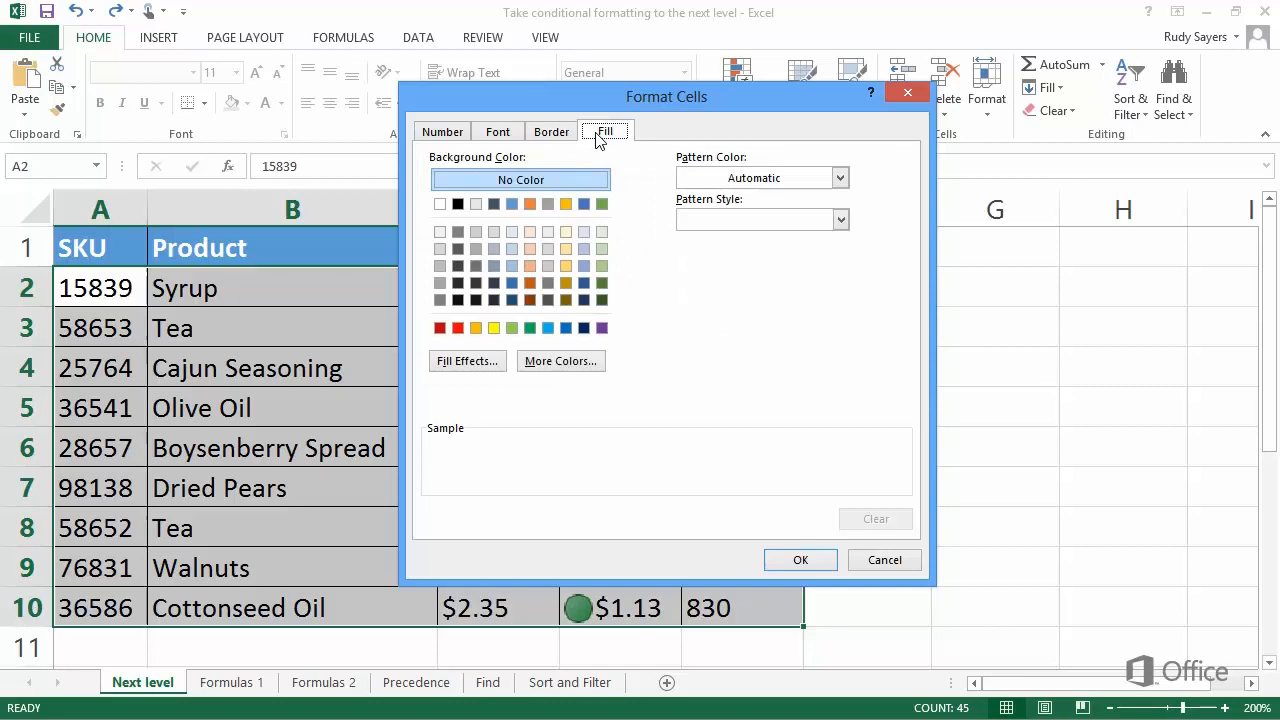
left_click(494, 328)
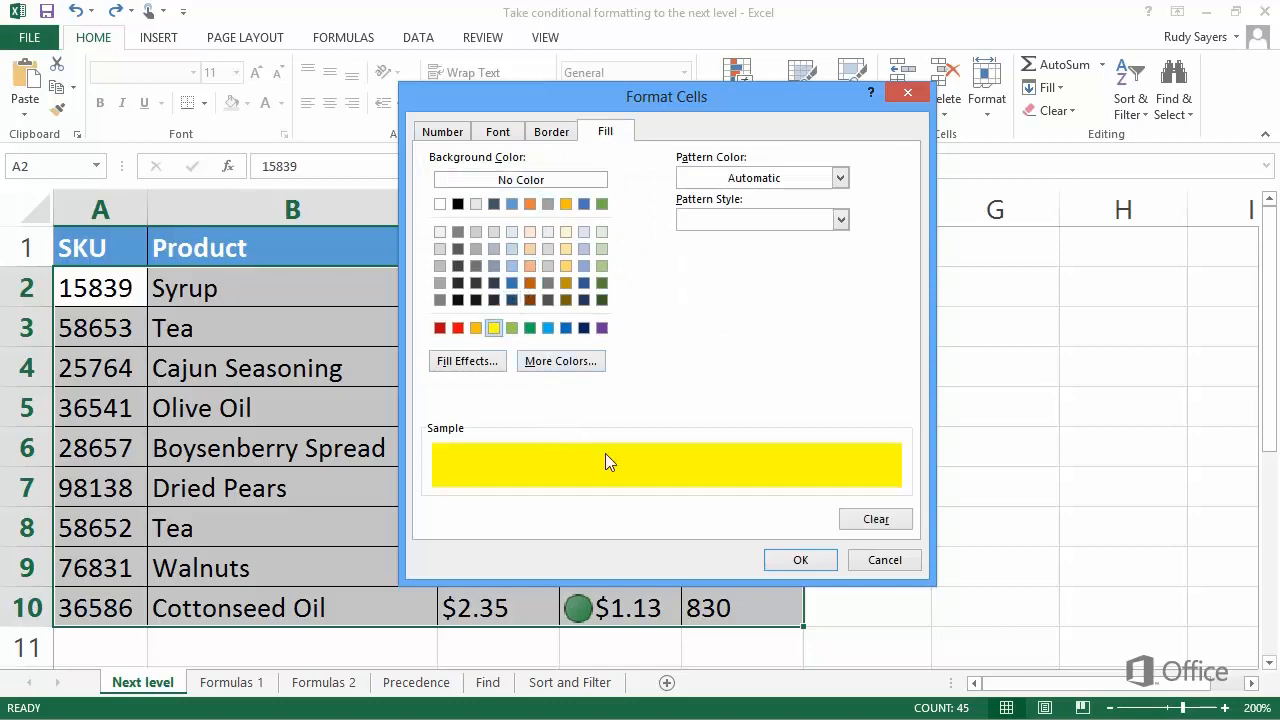
Confirm the yellow fill format for the errors rule.
left_click(800, 560)
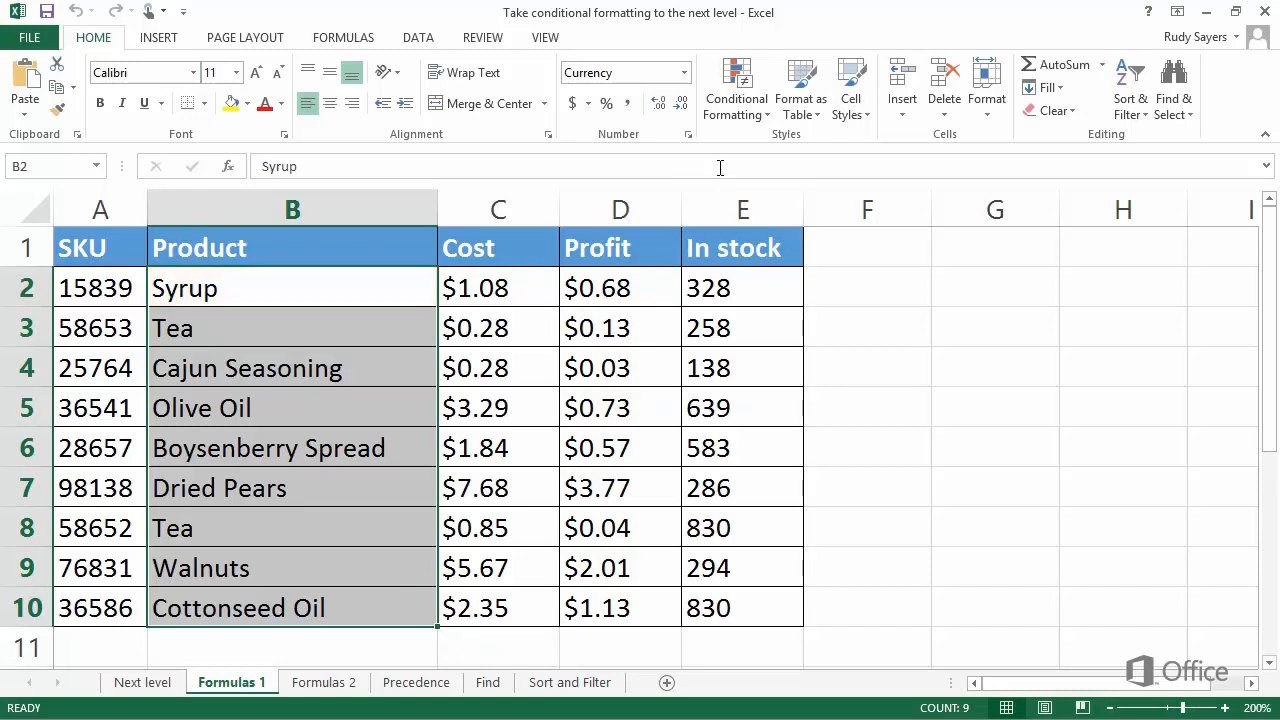
Create a formula-based rule for the product names with the condition =E2>300.
left_click(736, 88)
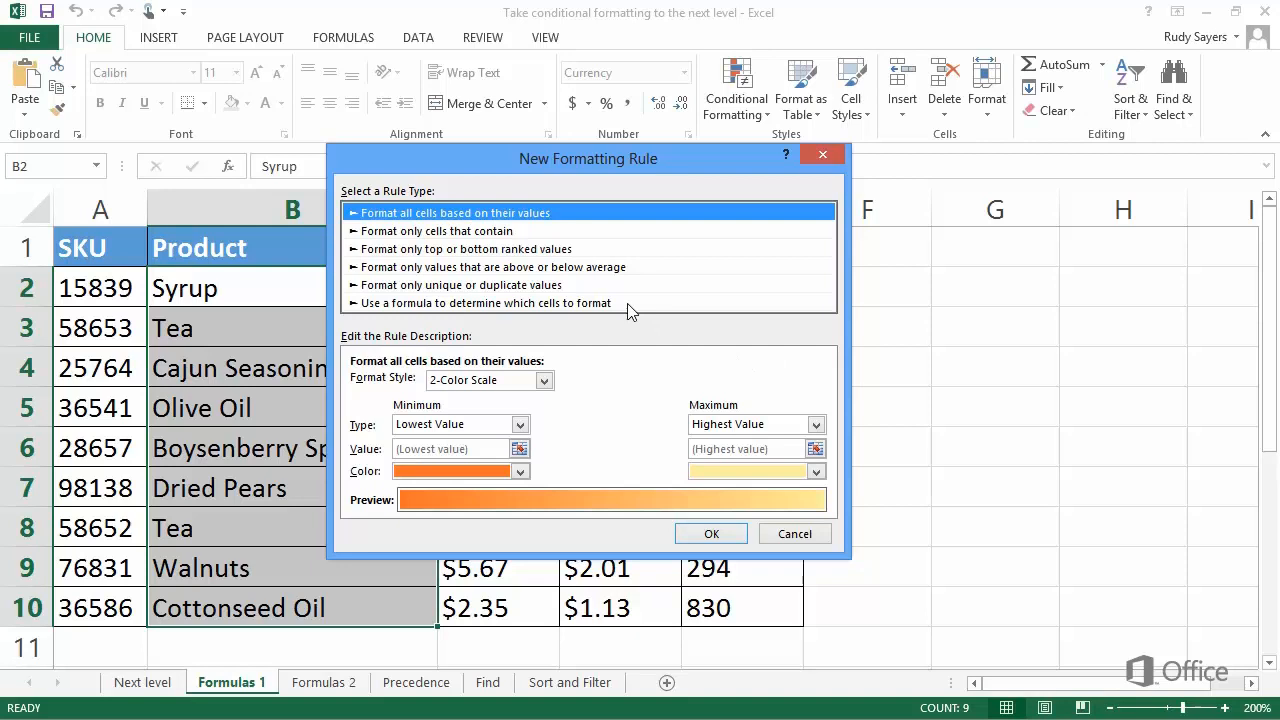
left_click(484, 304)
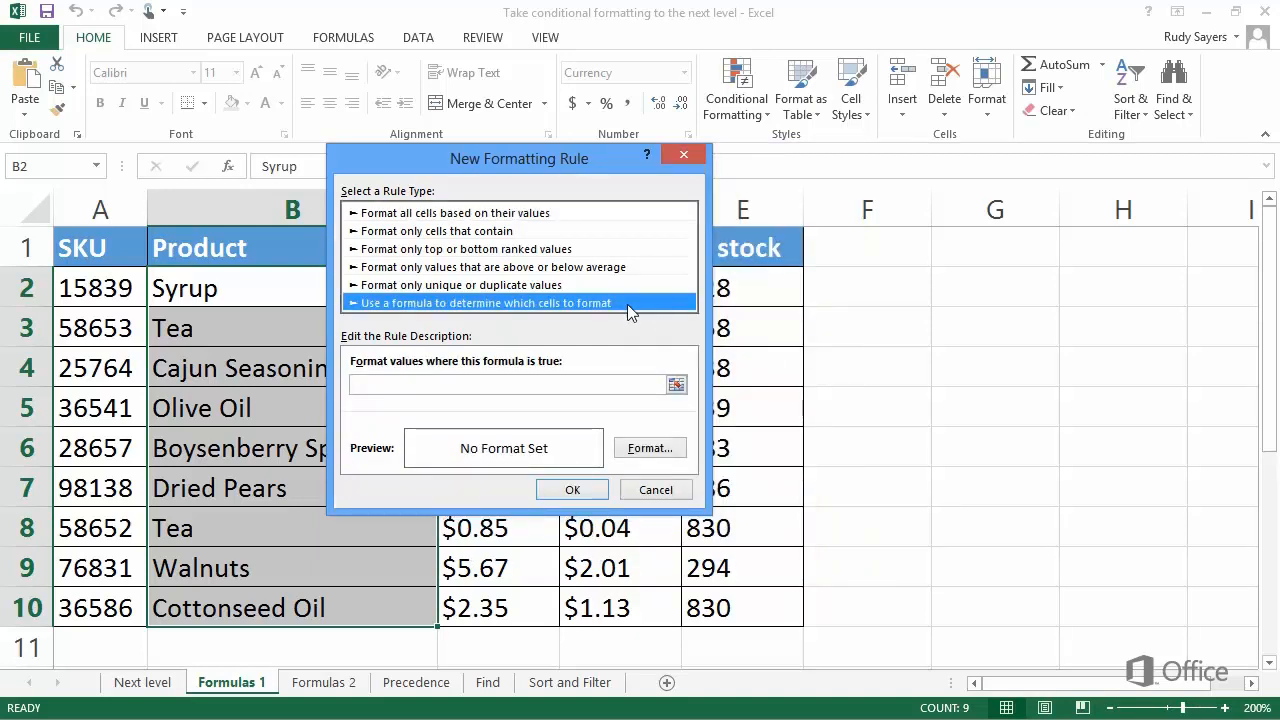
left_click(510, 384)
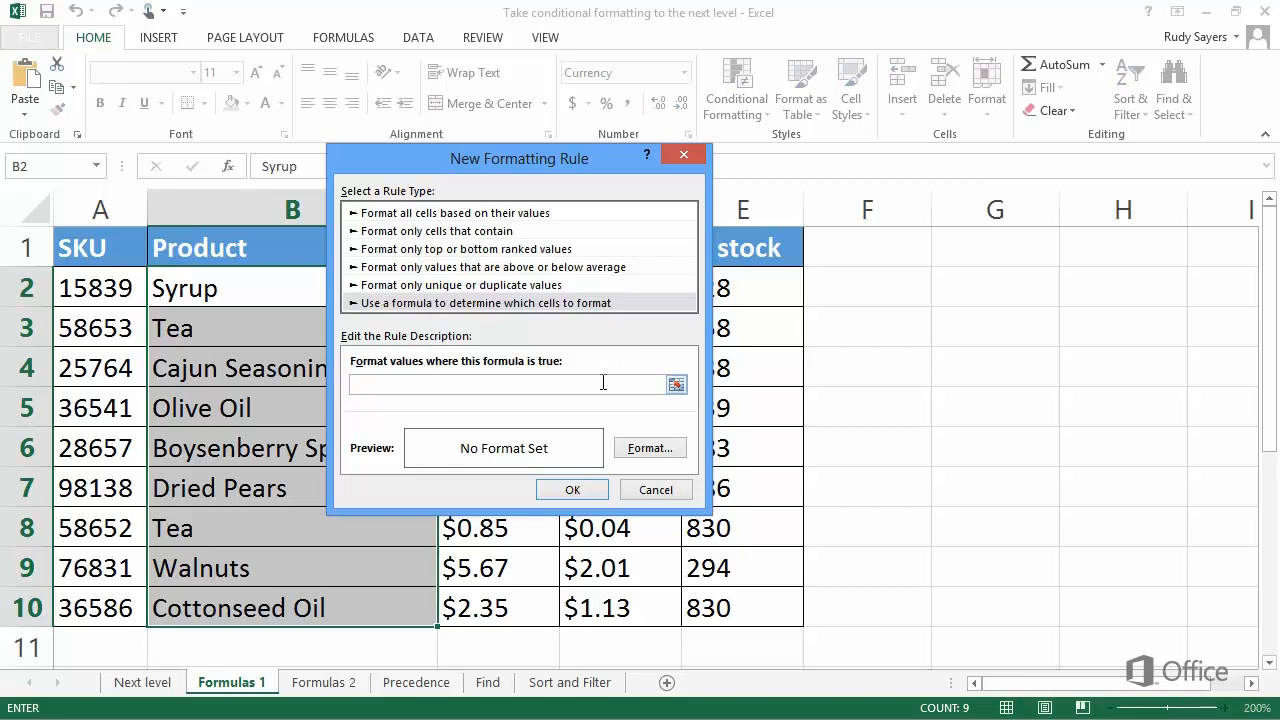
type("=E2>")
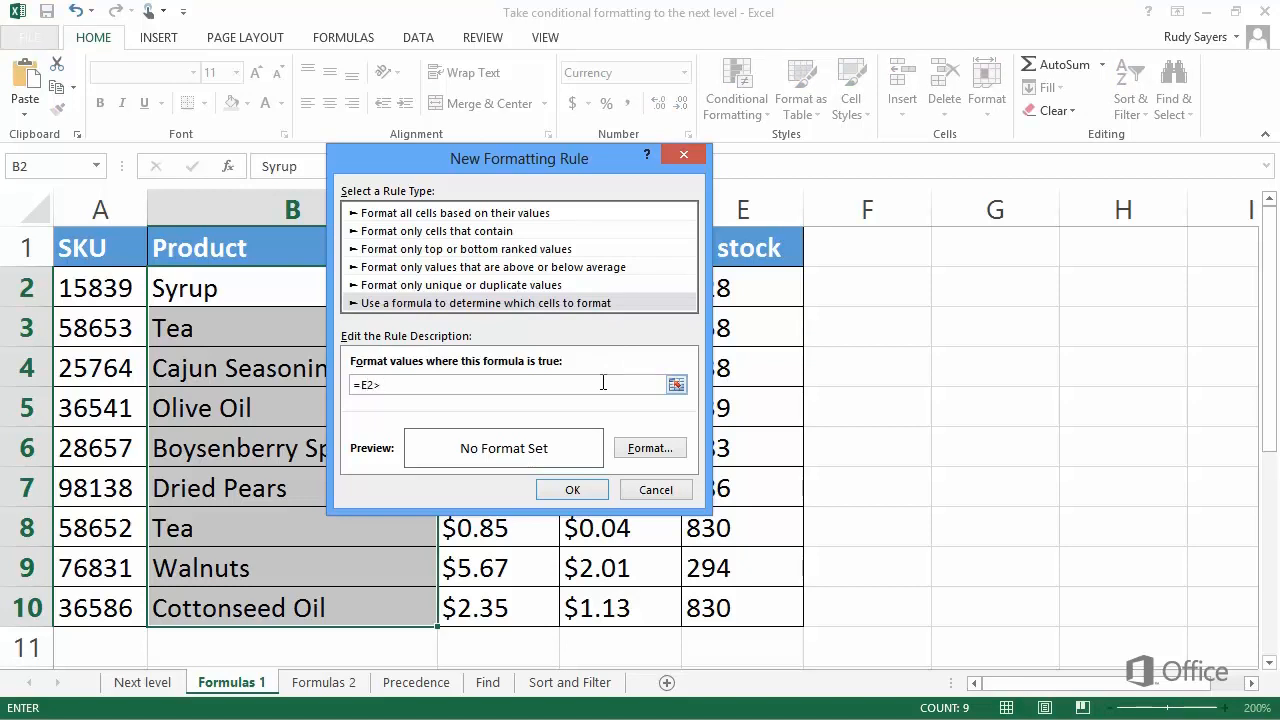
type("3")
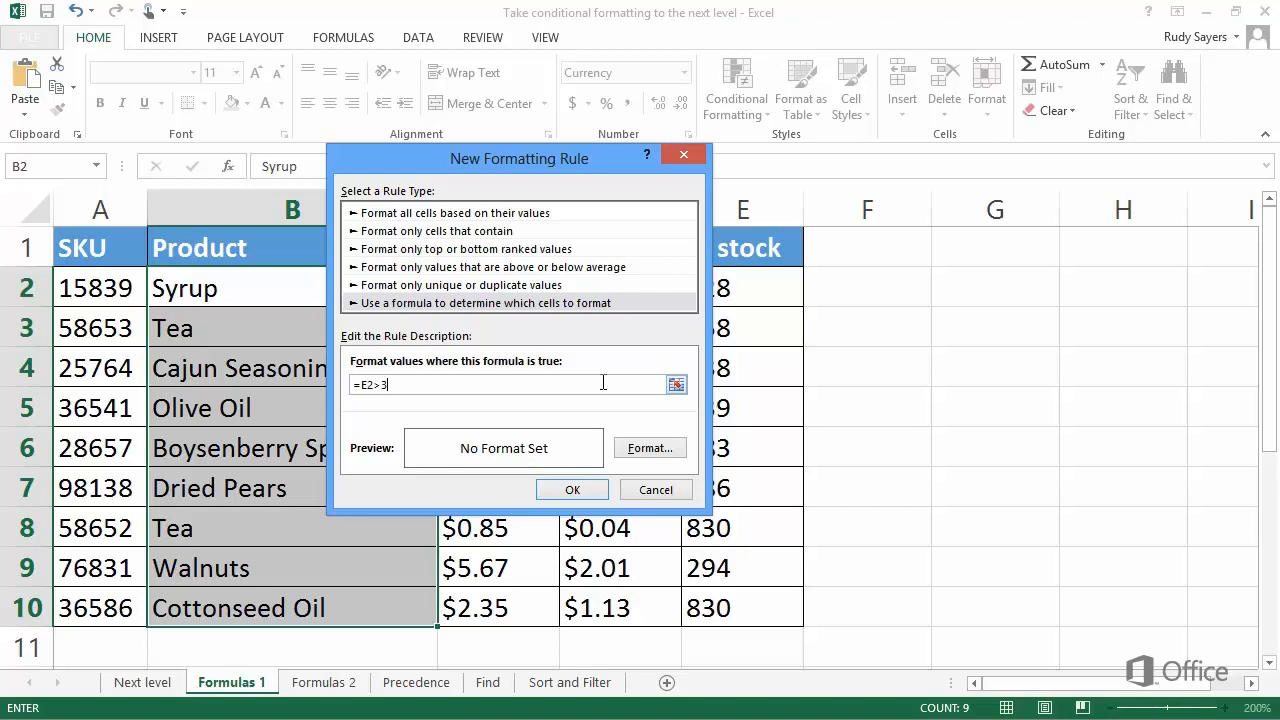
type("00")
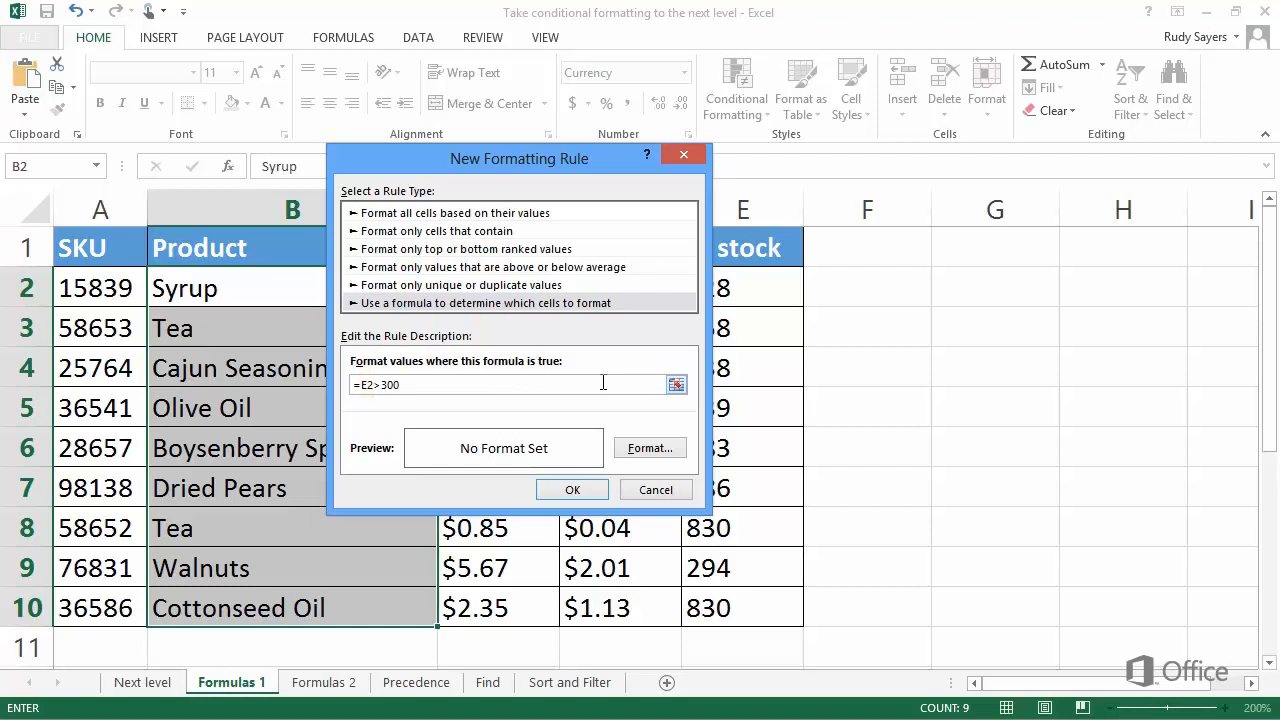
Give the rule a blue fill and apply it so high-stock product names turn blue.
left_click(648, 448)
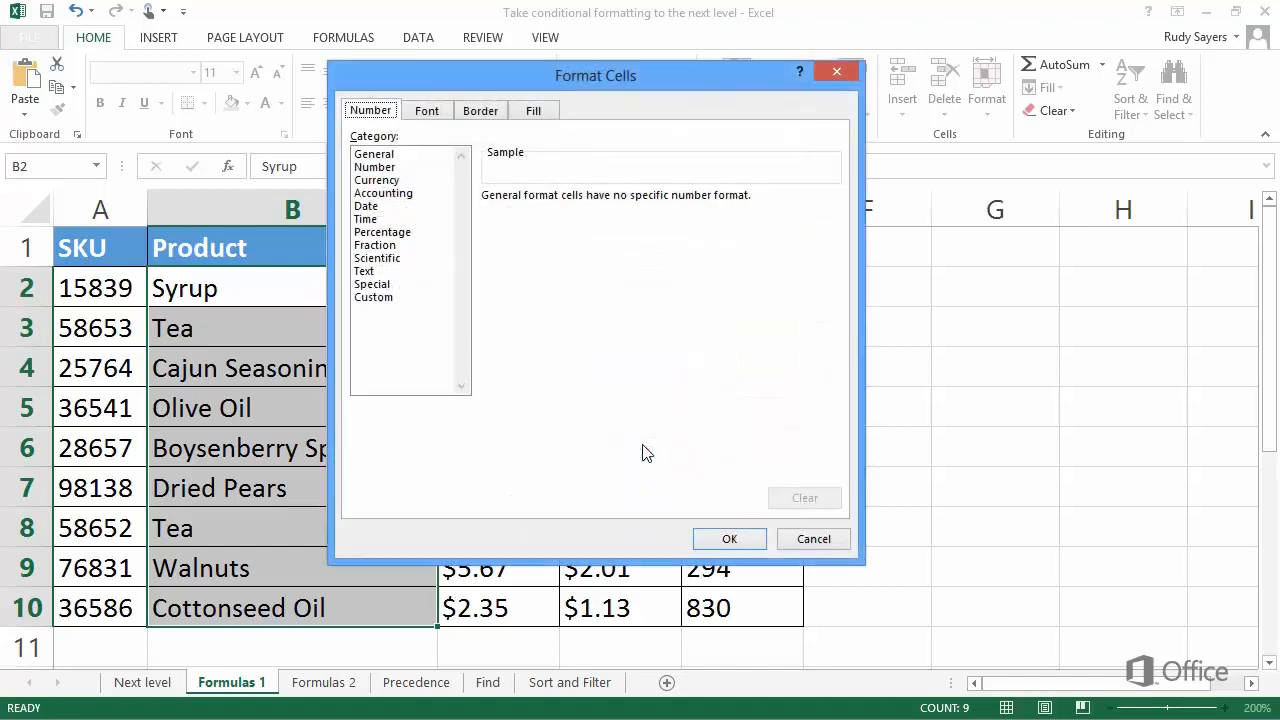
mouse_move(532, 110)
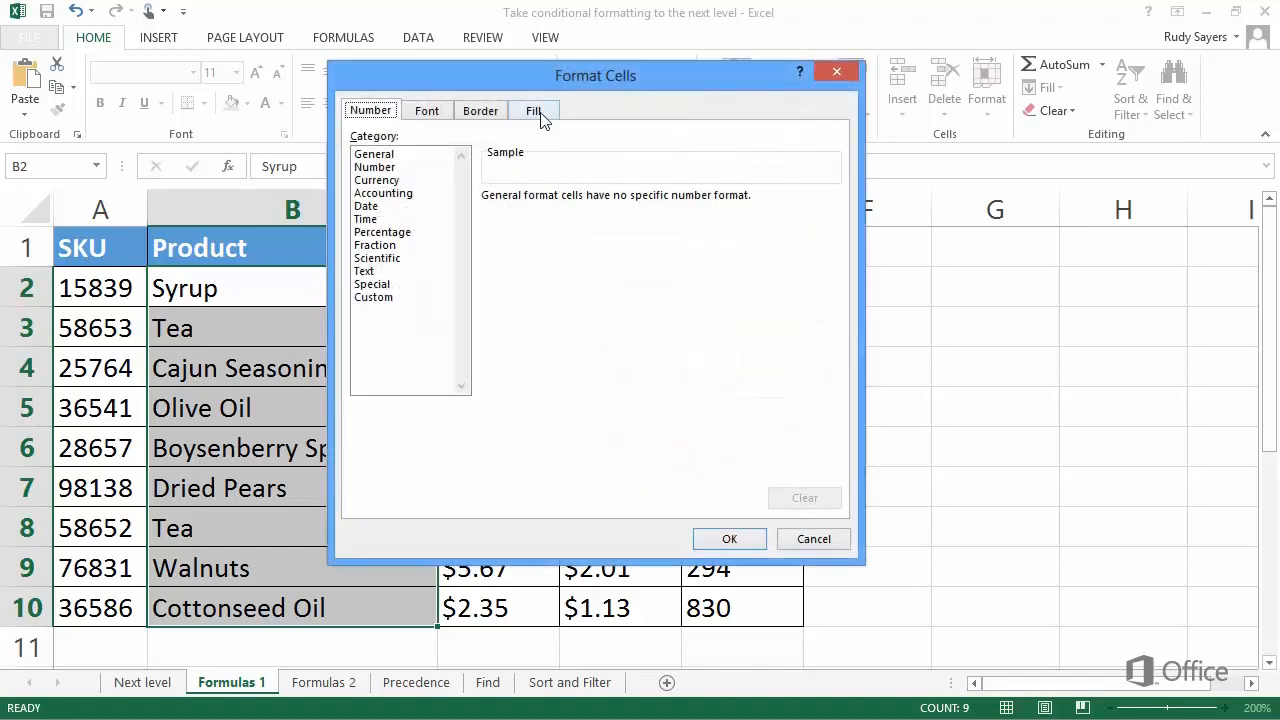
left_click(534, 110)
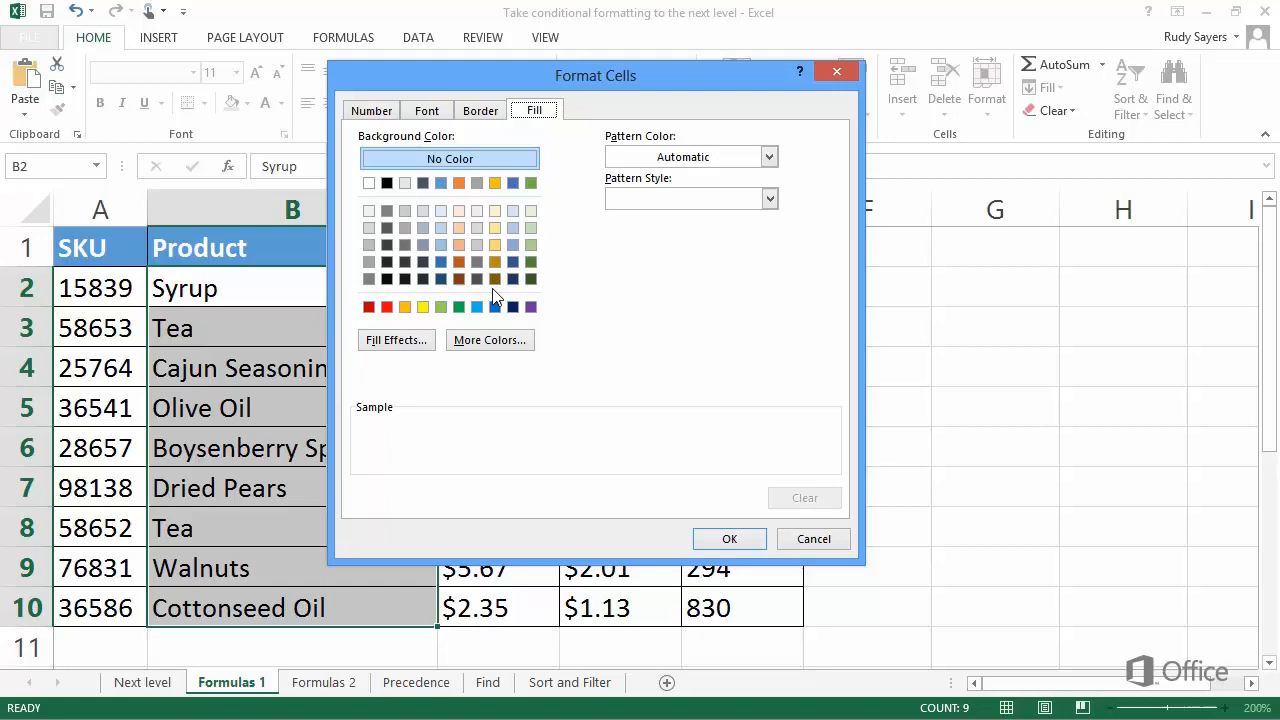
left_click(494, 308)
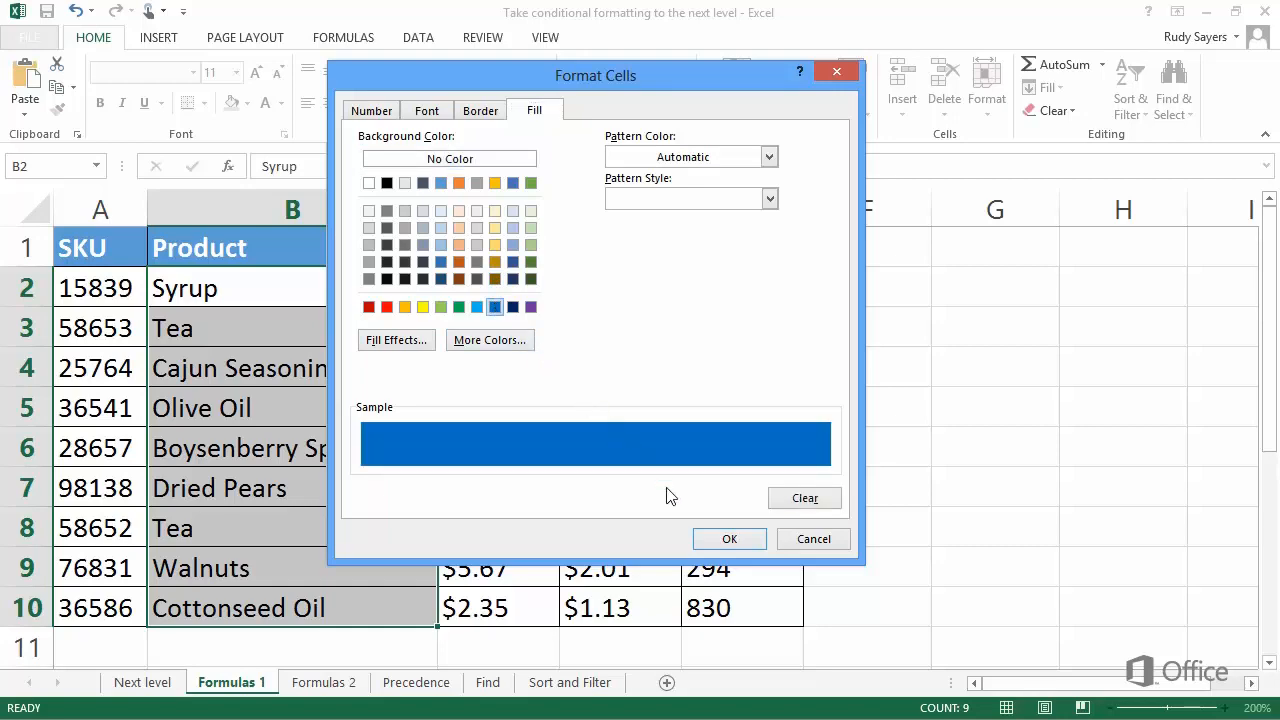
left_click(728, 540)
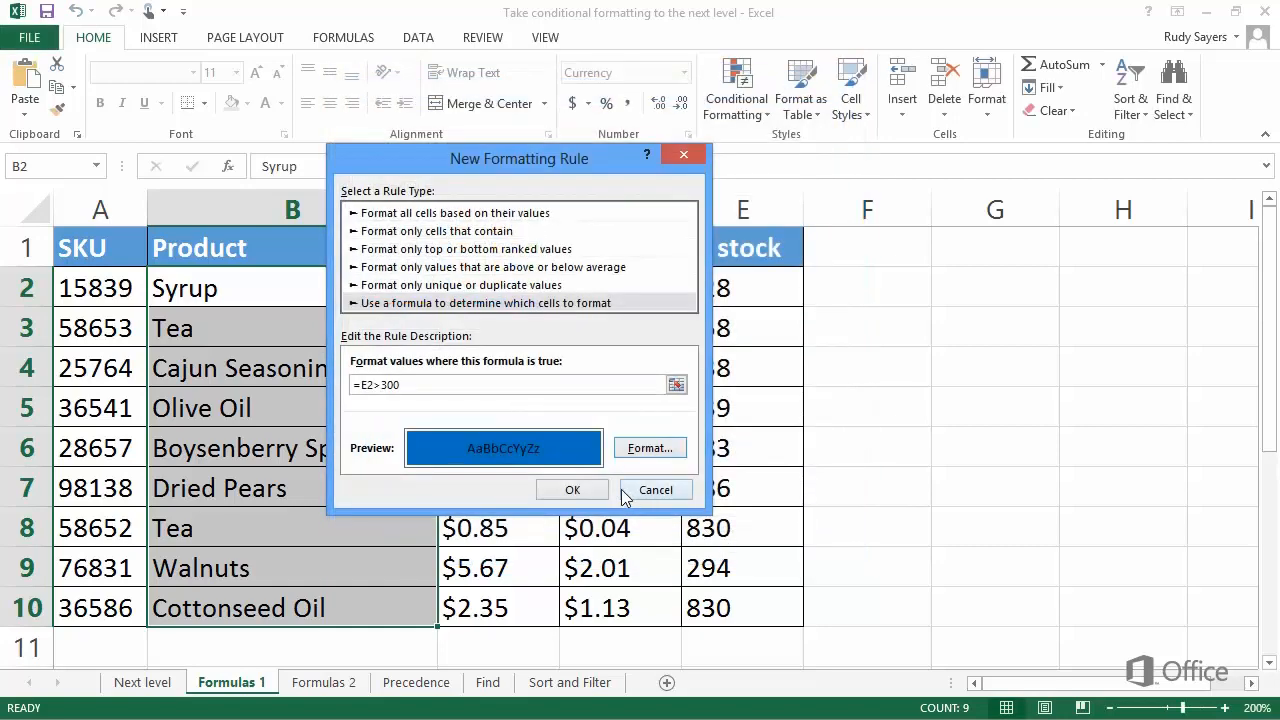
left_click(572, 490)
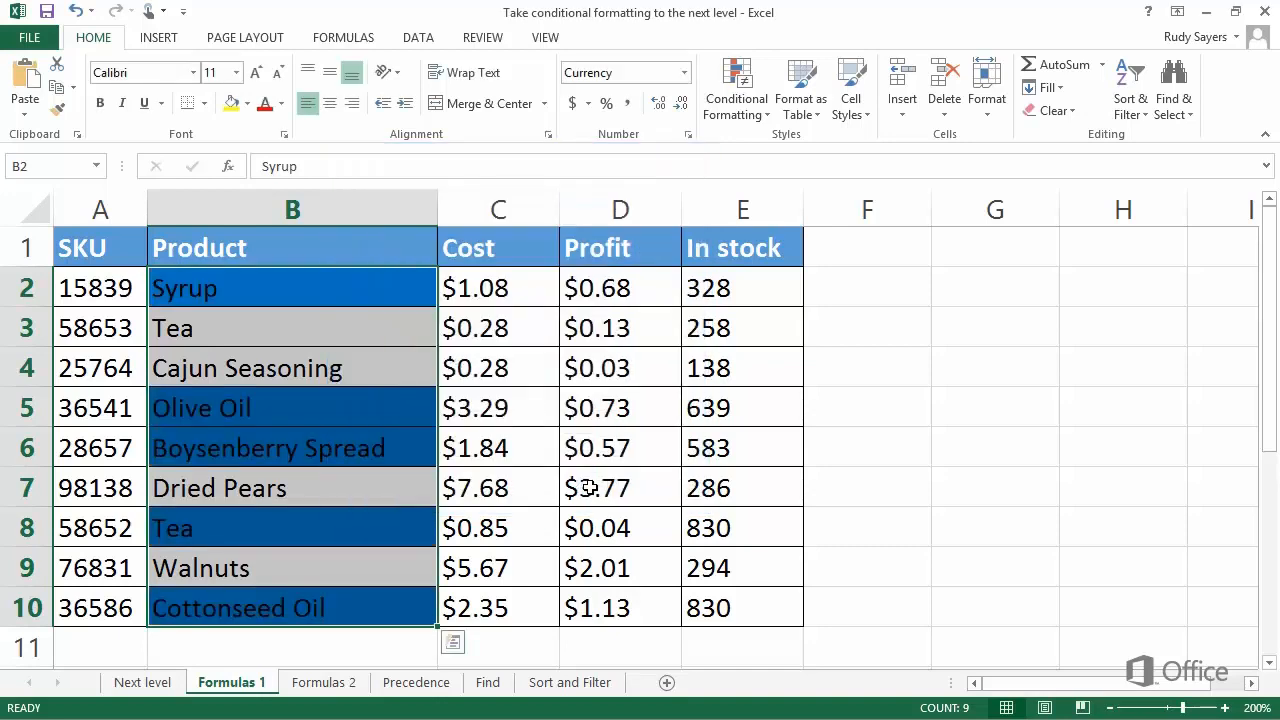
left_click(620, 488)
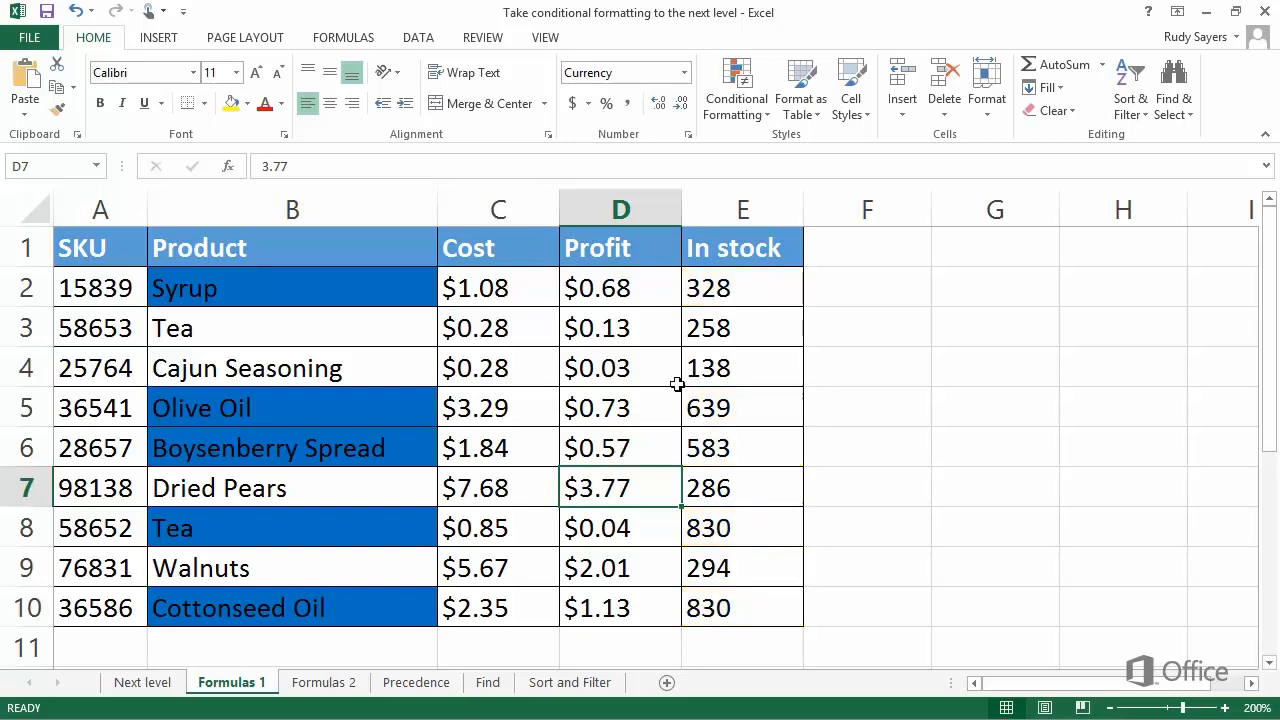
Change Tea's In stock value in E3 to 356.
left_click(742, 328)
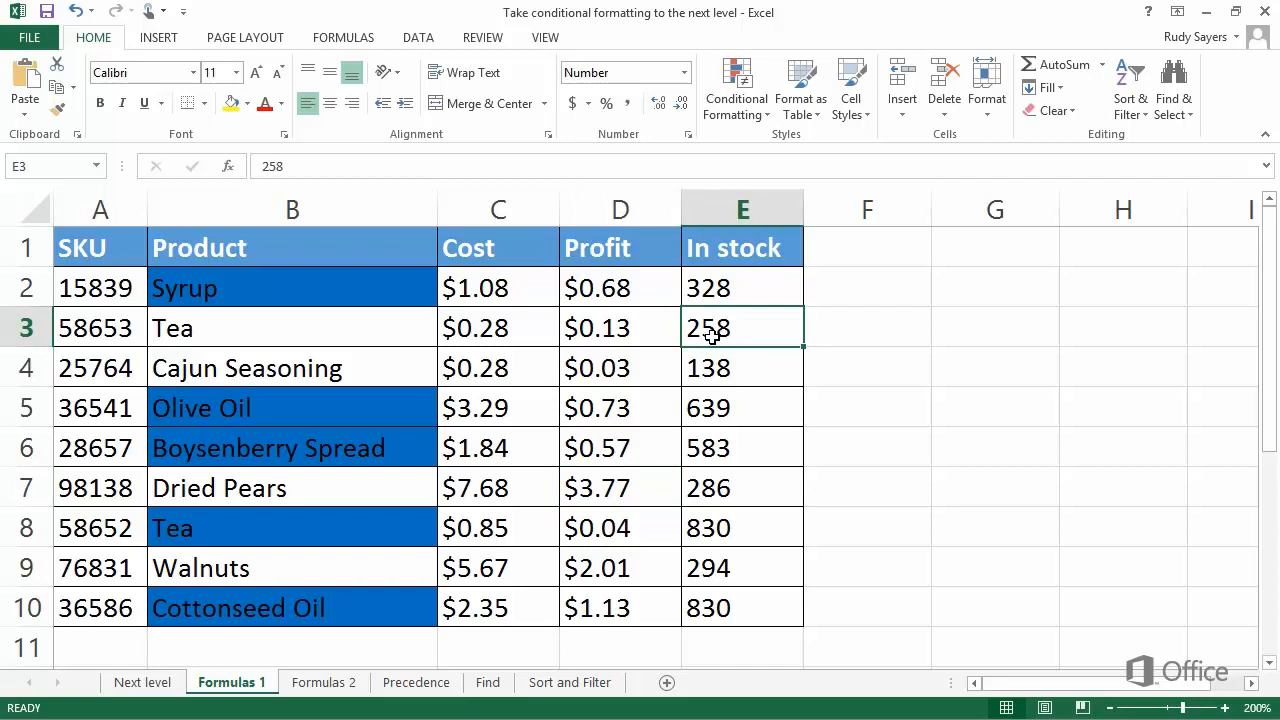
type("356")
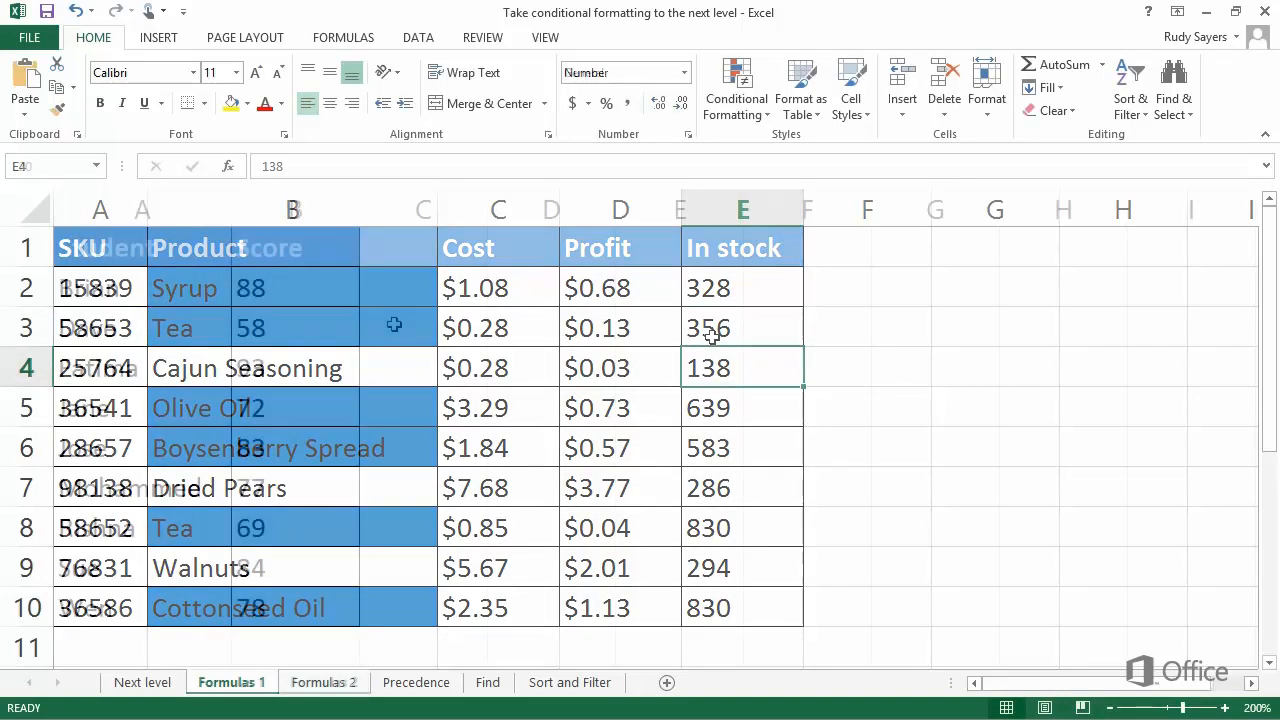
On the Formulas 2 sheet, create a formula rule for the scores with =B2>=90.
left_click(324, 682)
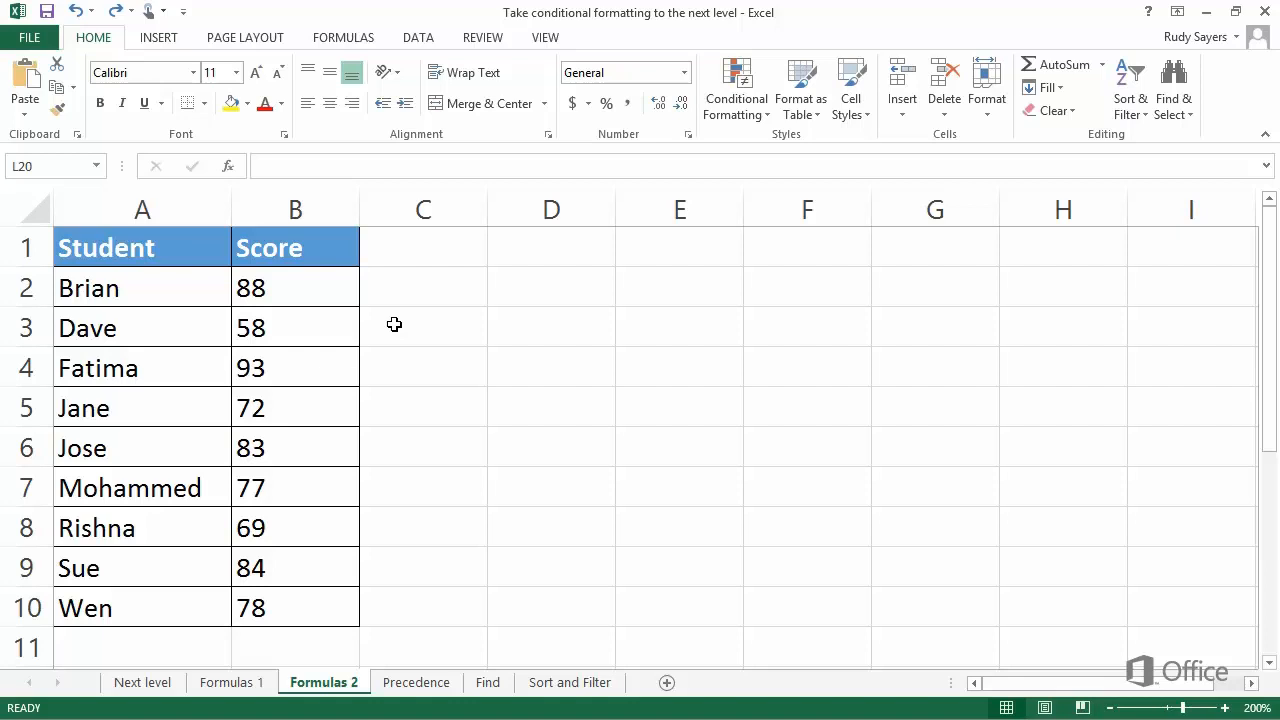
mouse_move(356, 308)
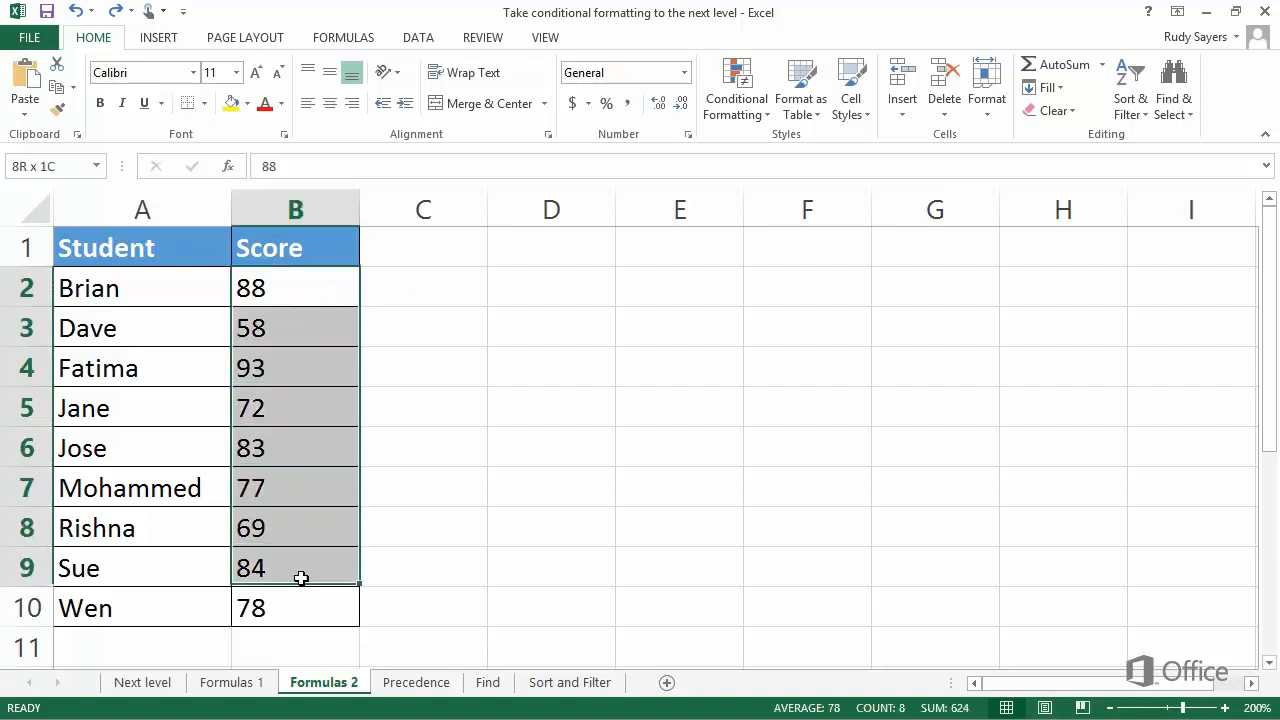
left_click(736, 90)
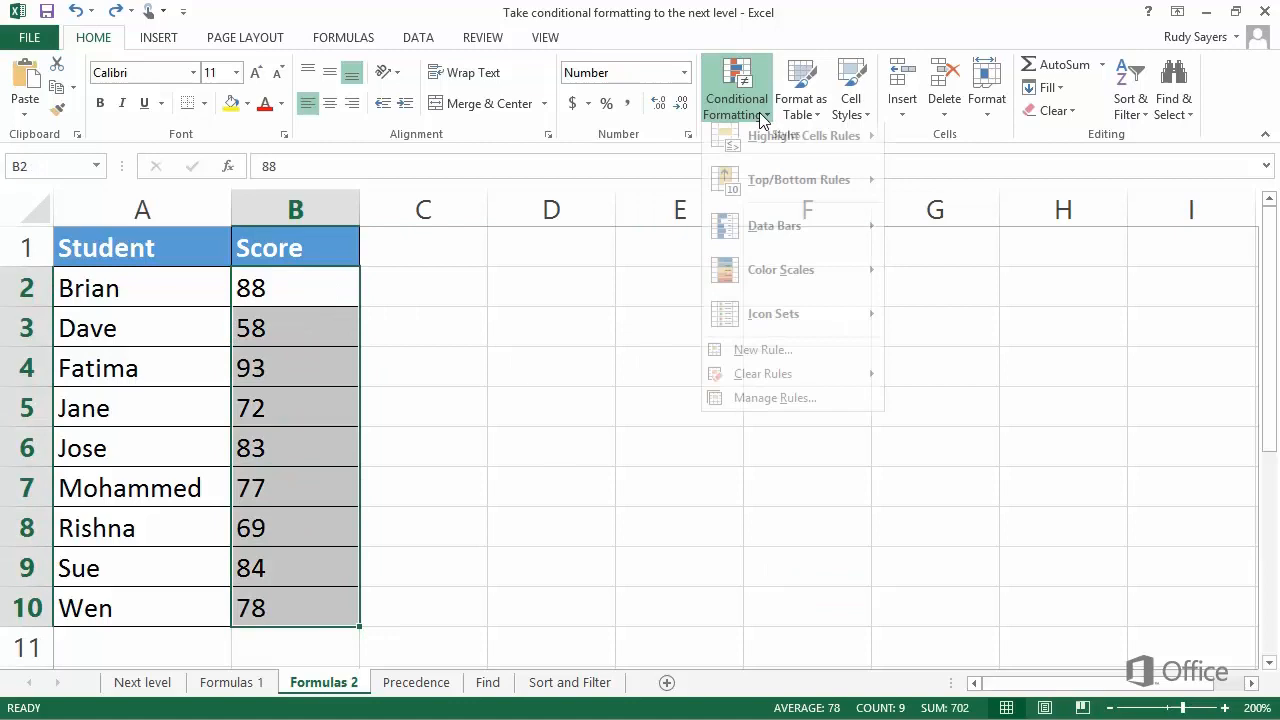
left_click(762, 348)
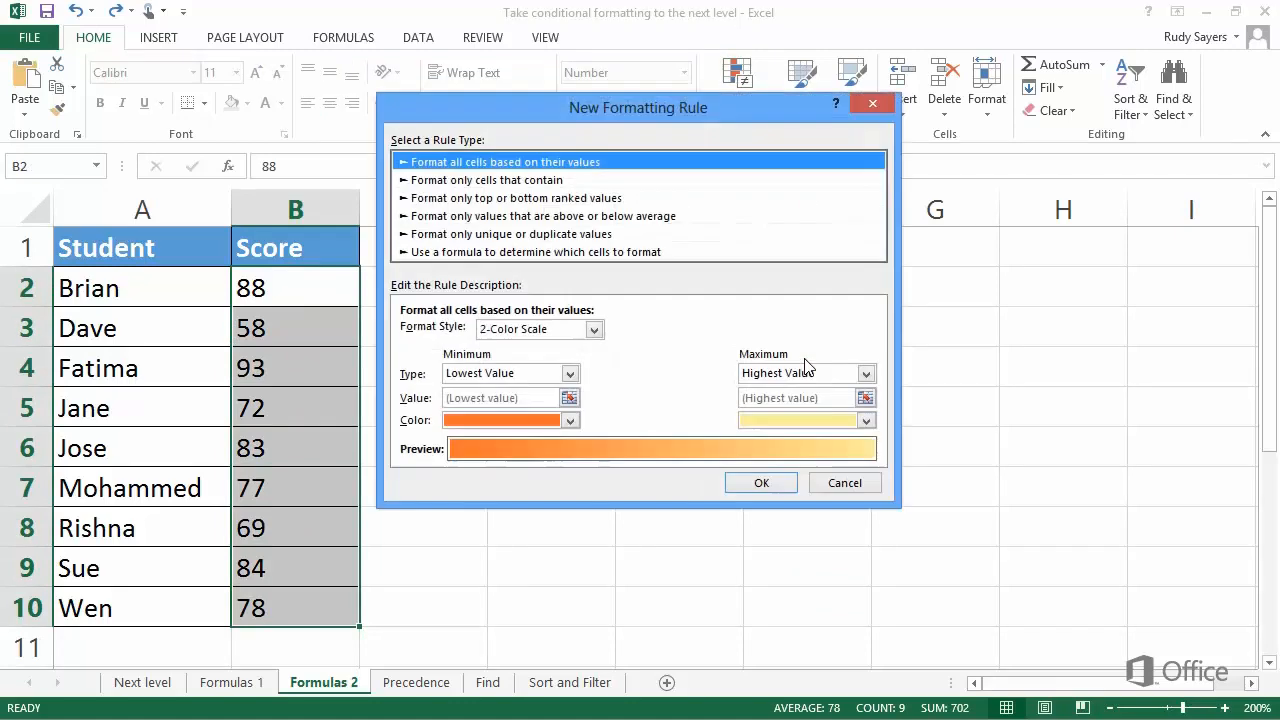
mouse_move(676, 260)
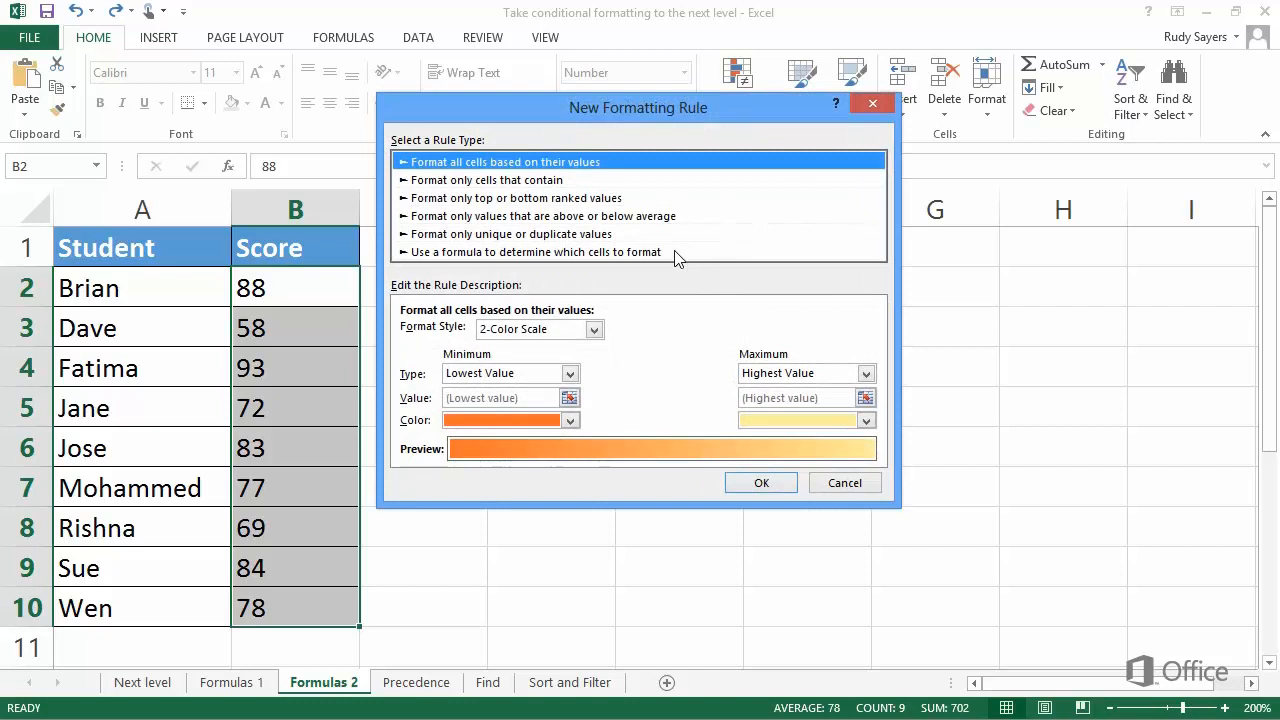
left_click(536, 252)
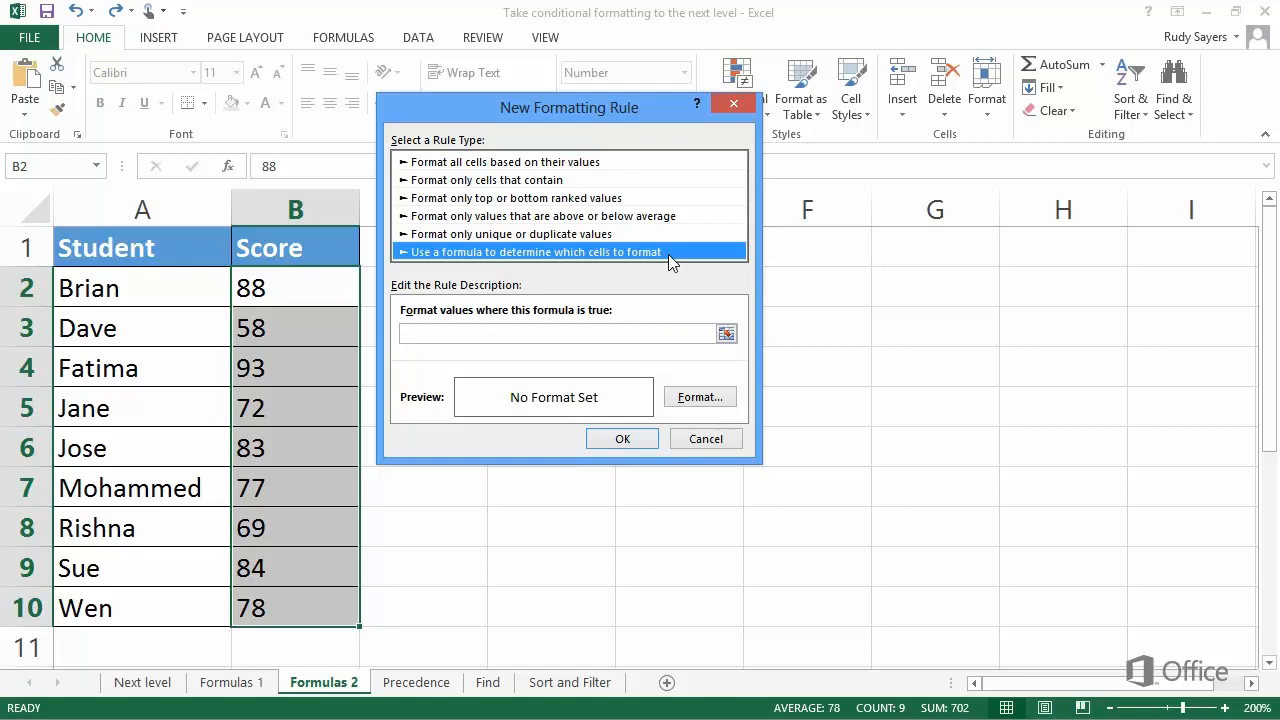
left_click(560, 334)
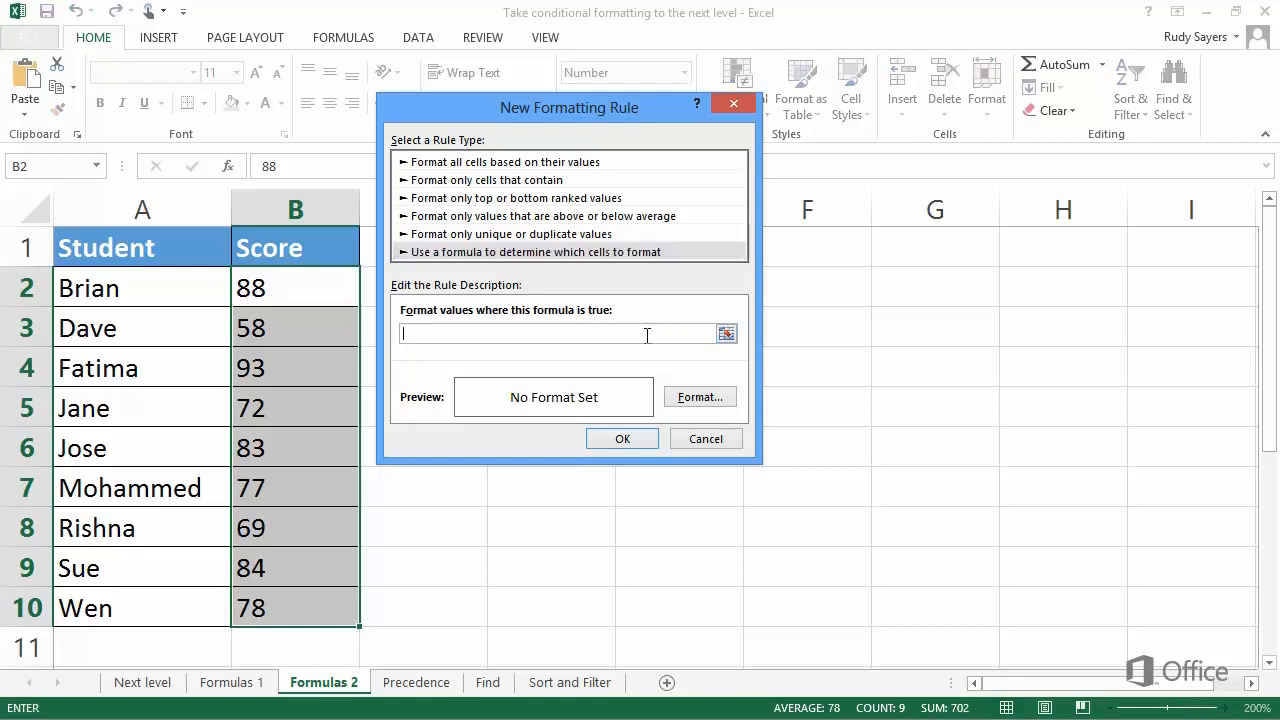
type("=B2>")
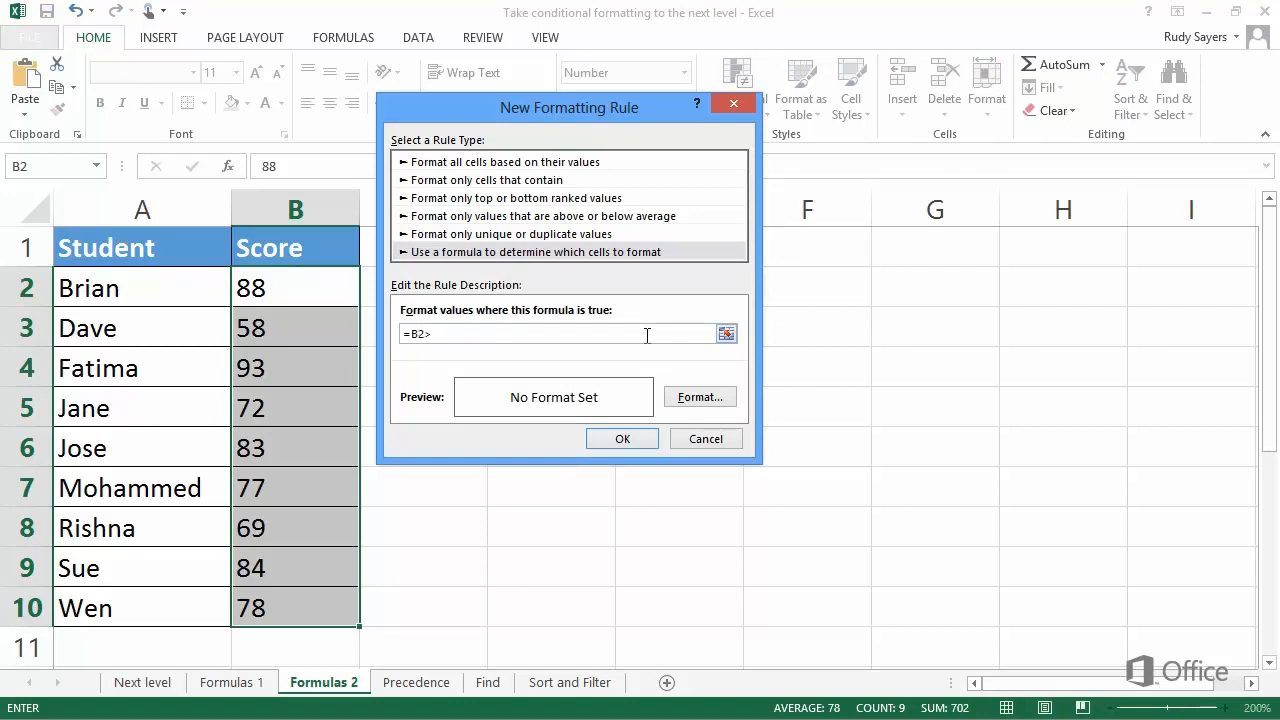
type("=90")
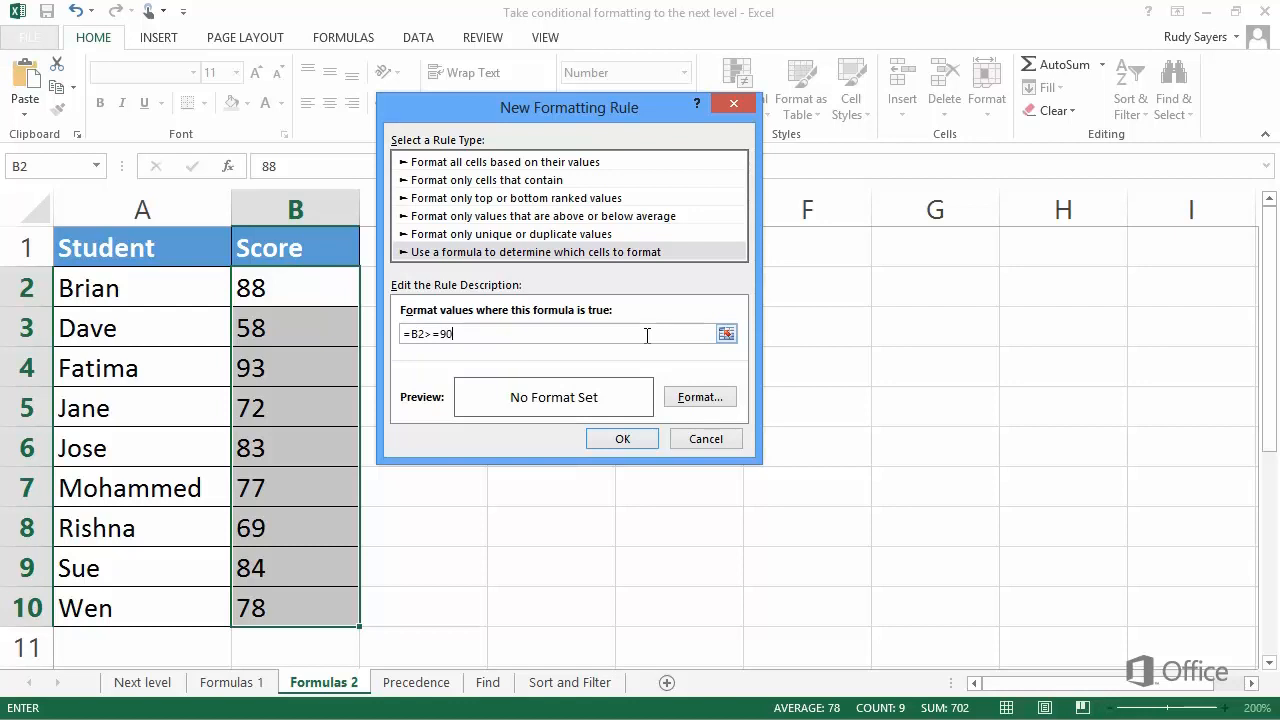
mouse_move(700, 396)
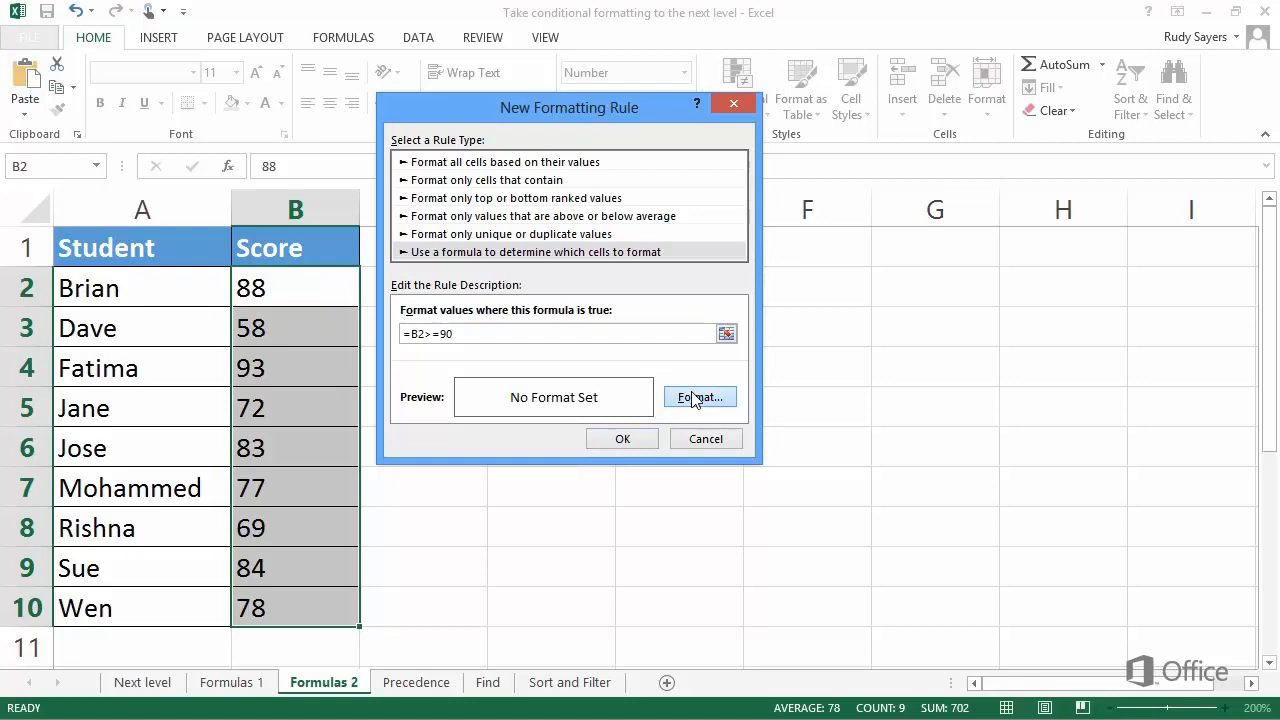
Give the rule a green fill and apply it, highlighting Fatima's 93.
left_click(700, 396)
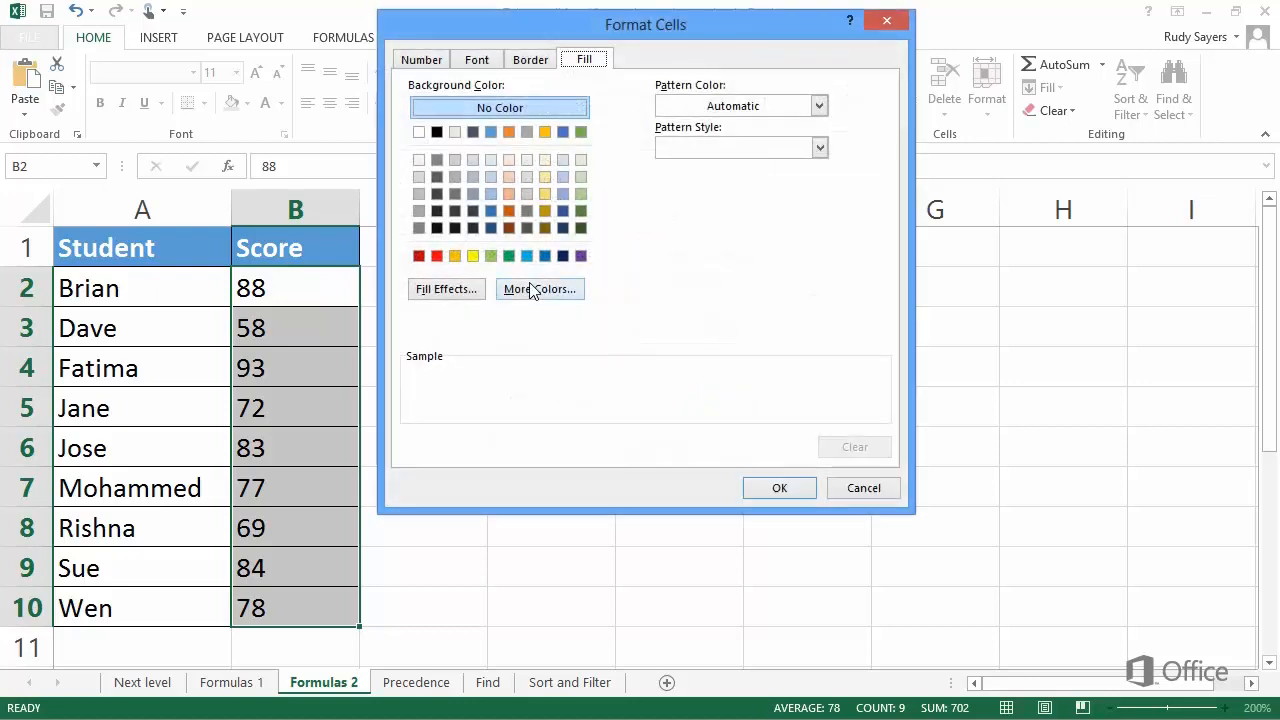
left_click(508, 256)
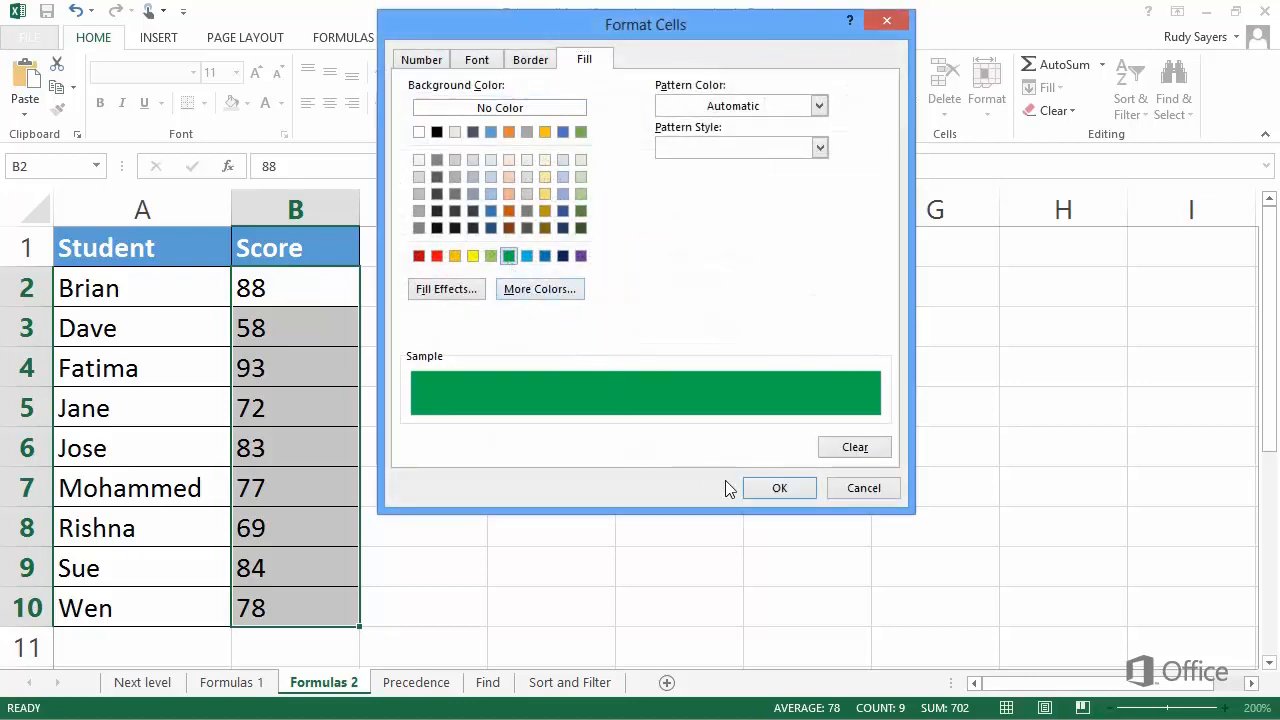
left_click(780, 488)
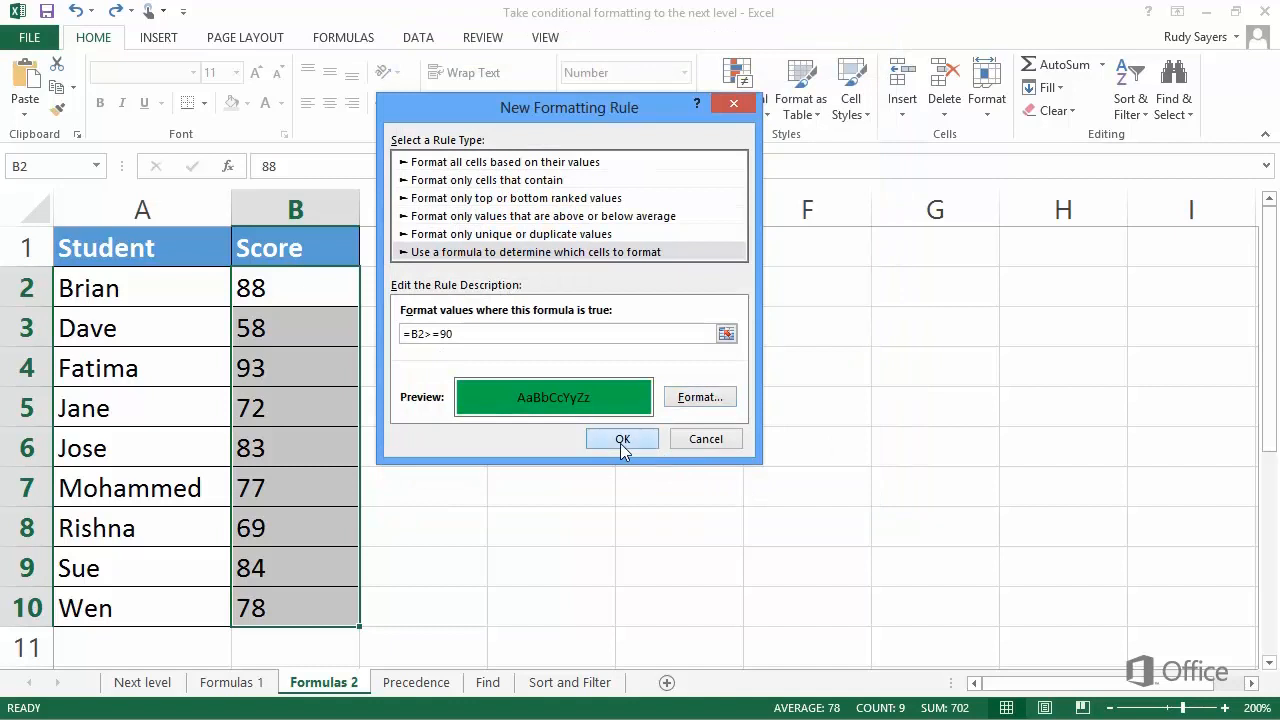
left_click(620, 438)
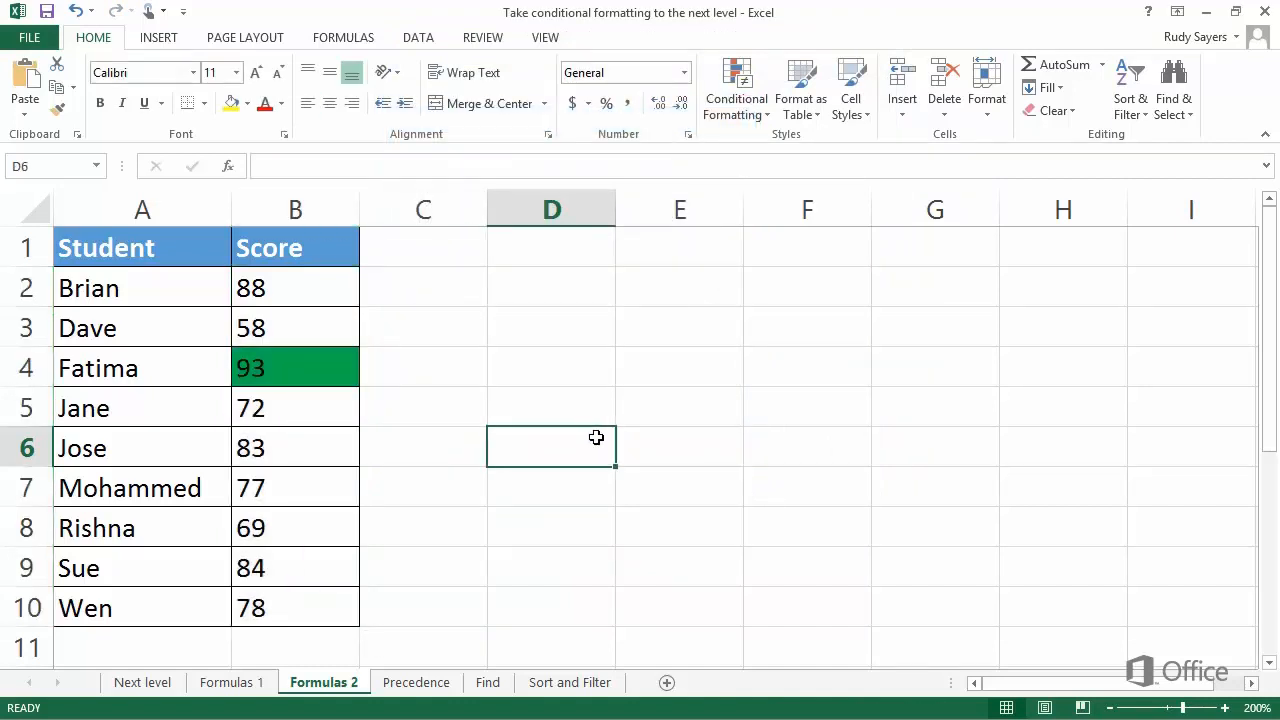
Select the scores B2:B10 and create a formula rule with =AND(B2>=80,B2<90).
left_click(294, 288)
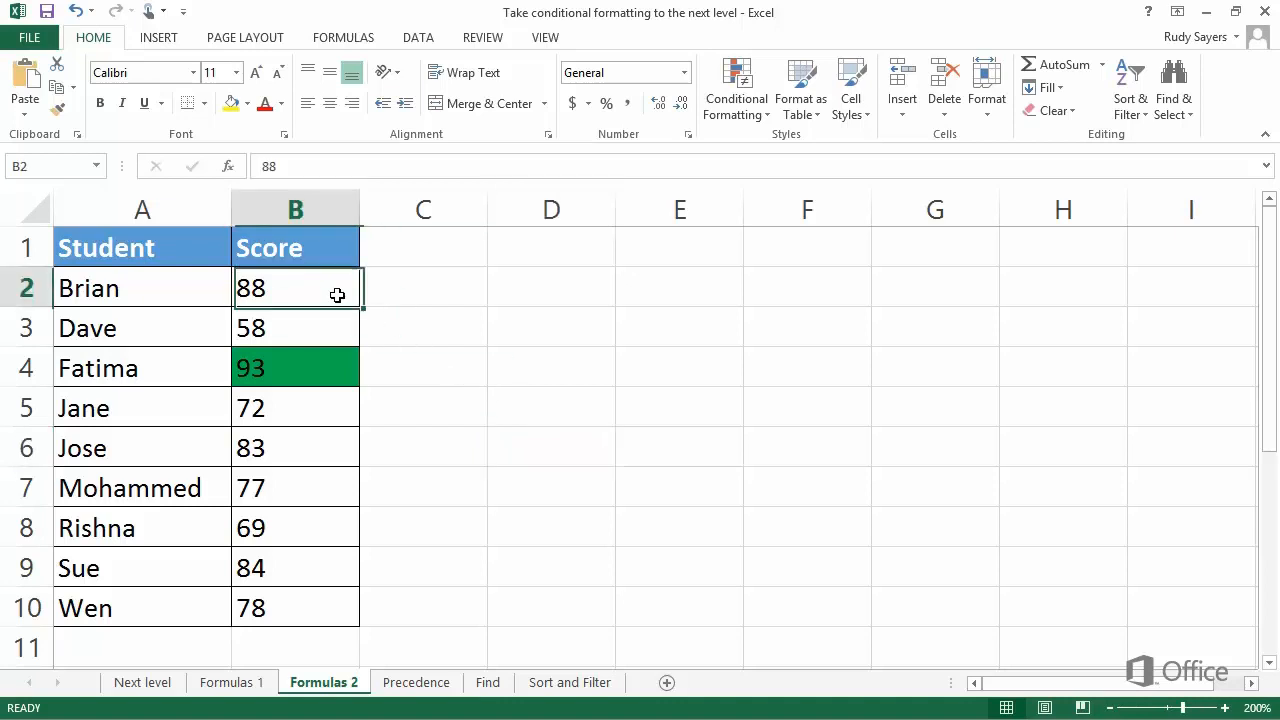
left_click_drag(294, 288, 294, 608)
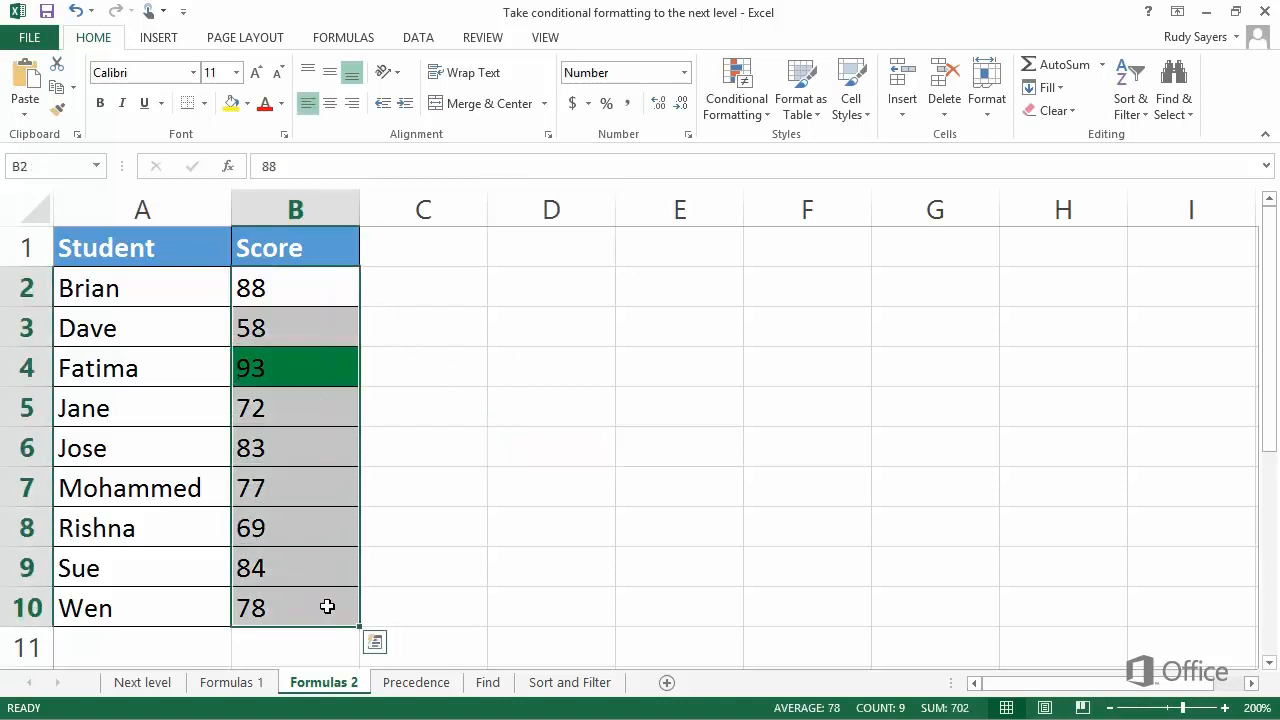
left_click(736, 88)
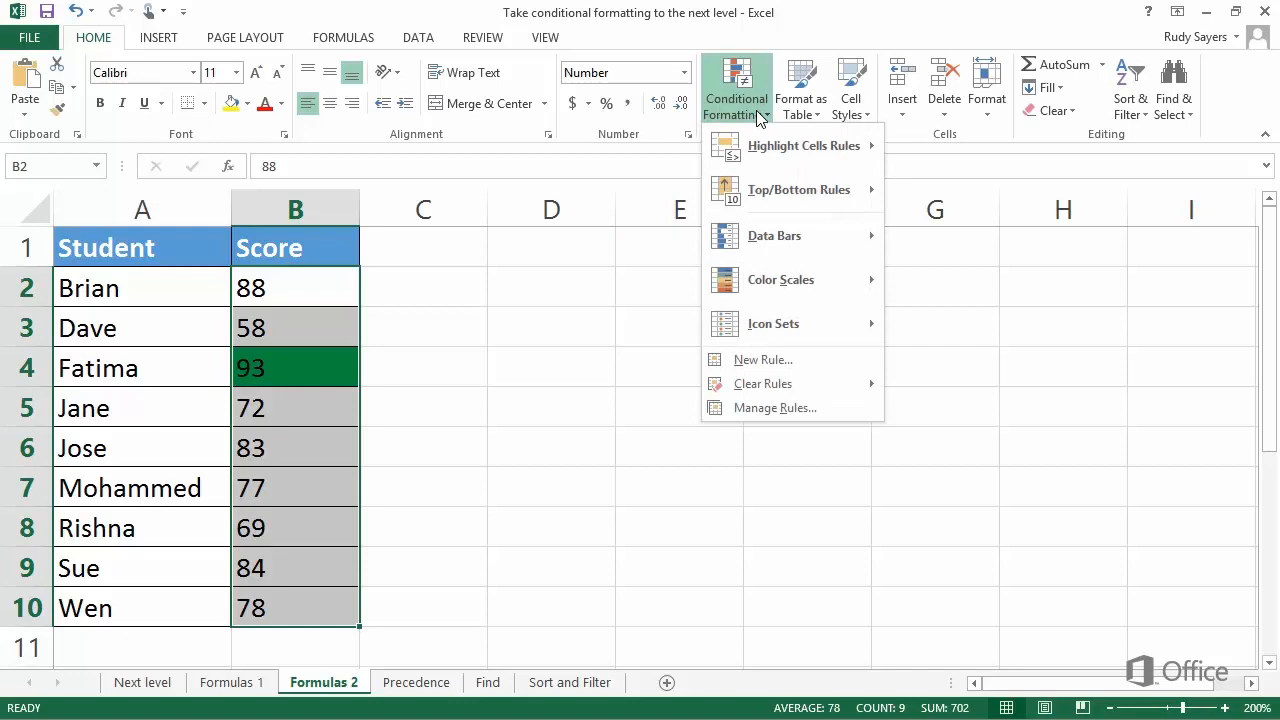
left_click(762, 360)
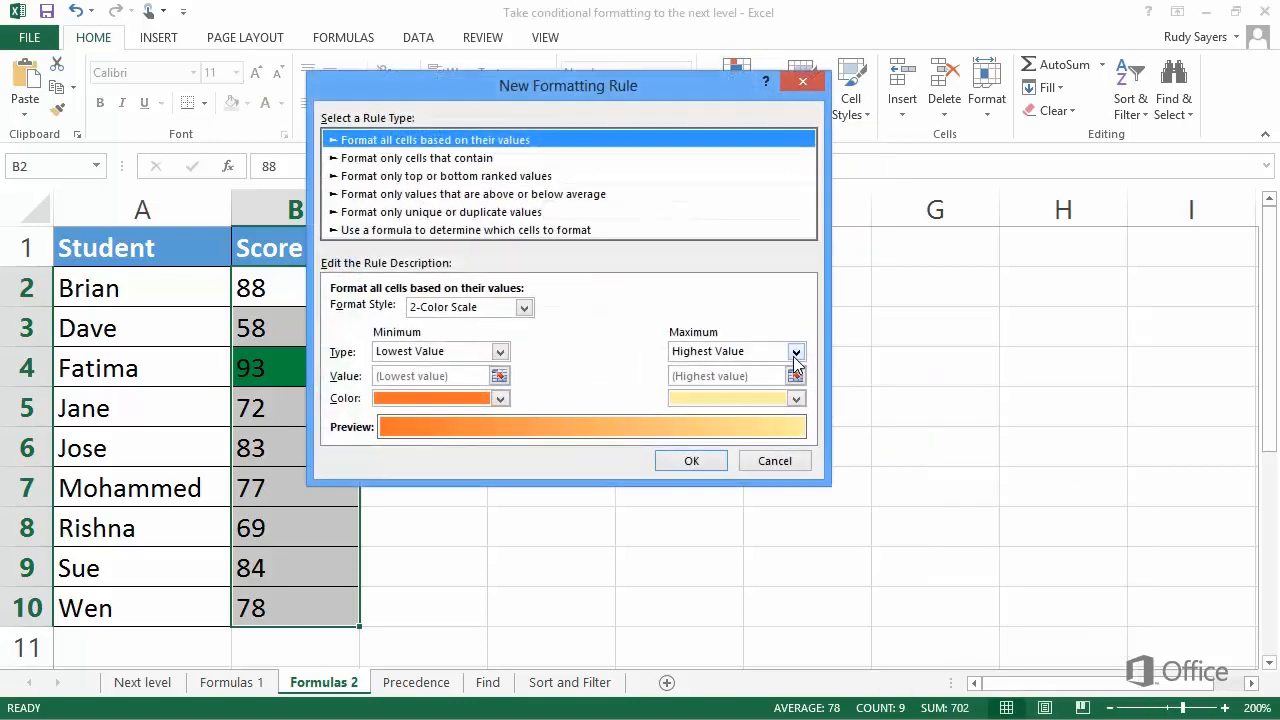
left_click(464, 230)
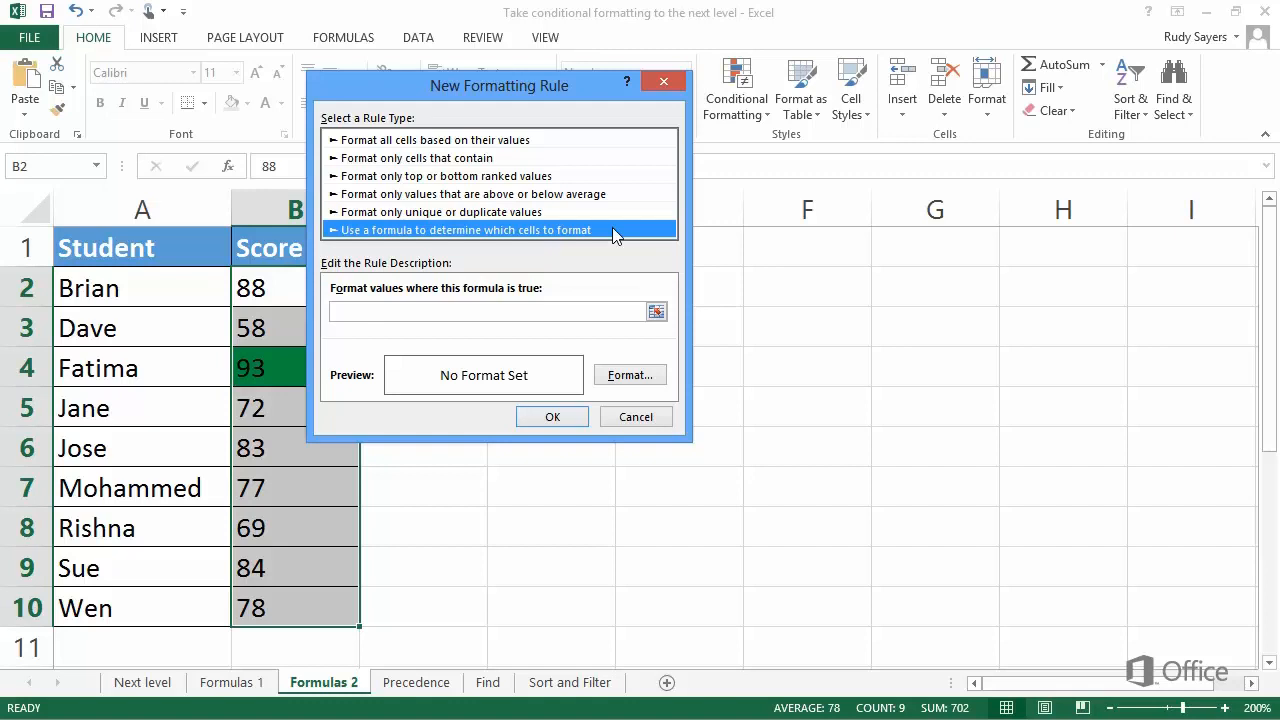
left_click(490, 312)
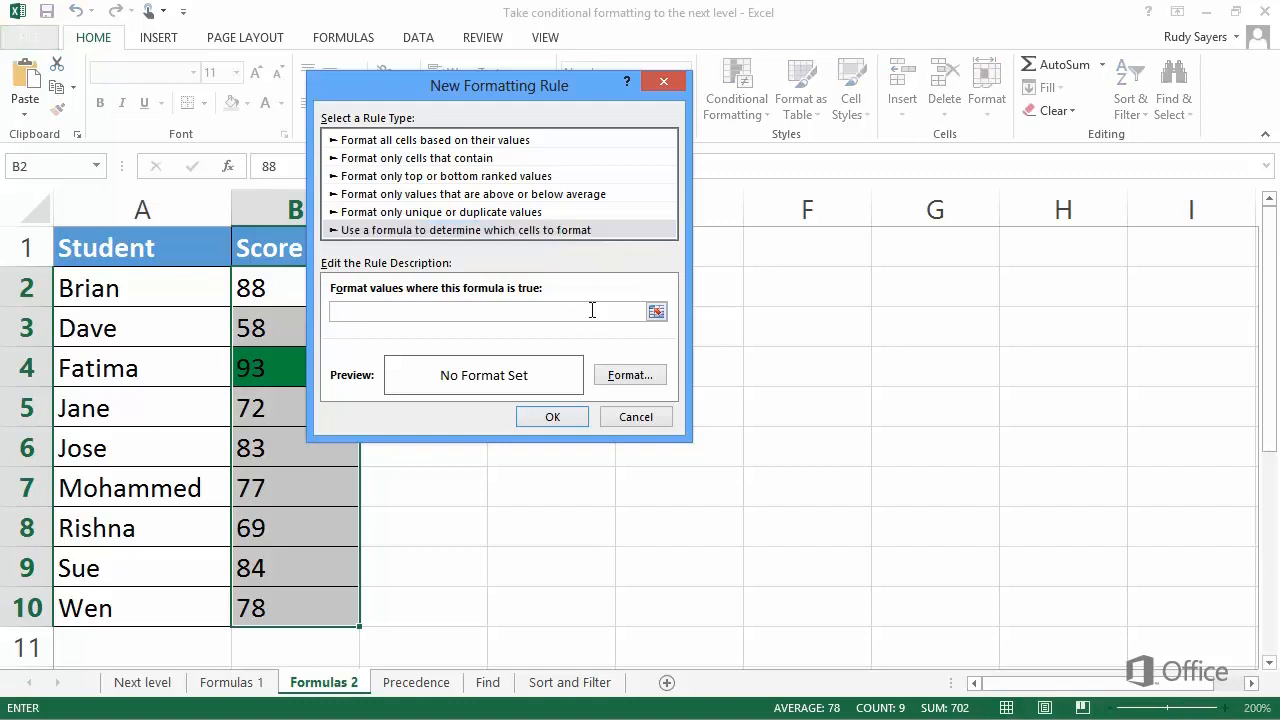
type("=AN")
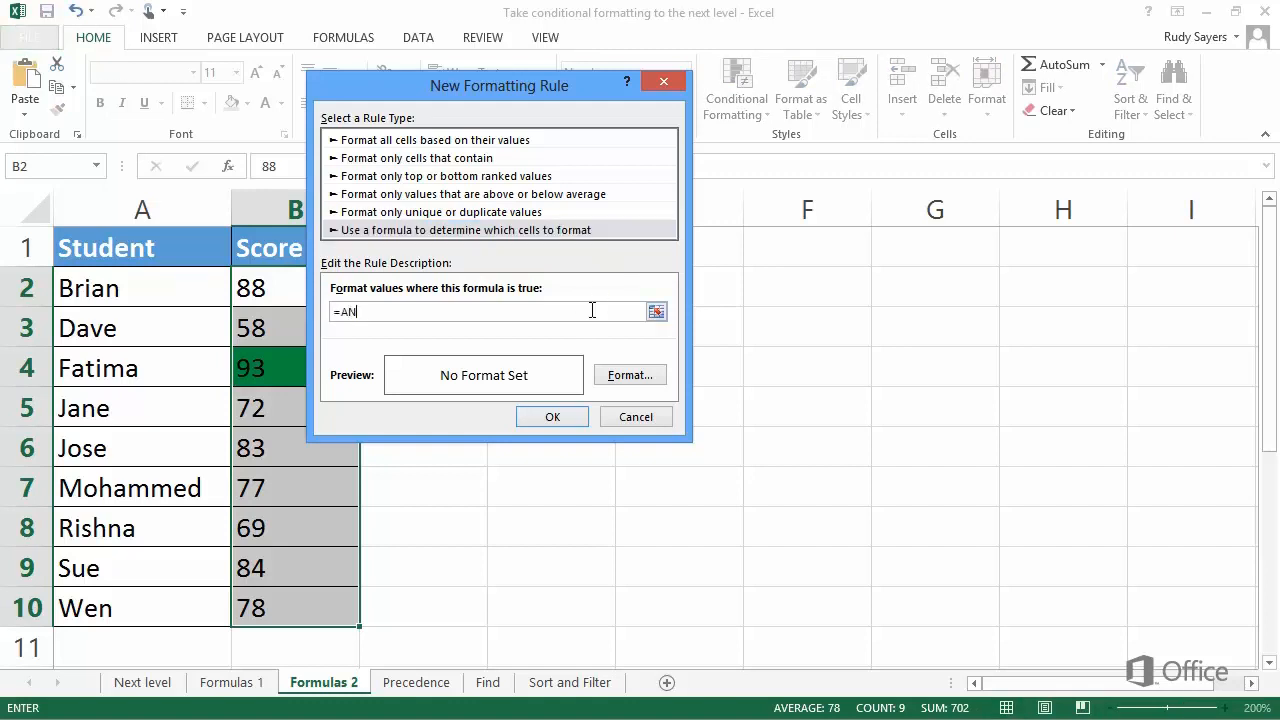
type("D(")
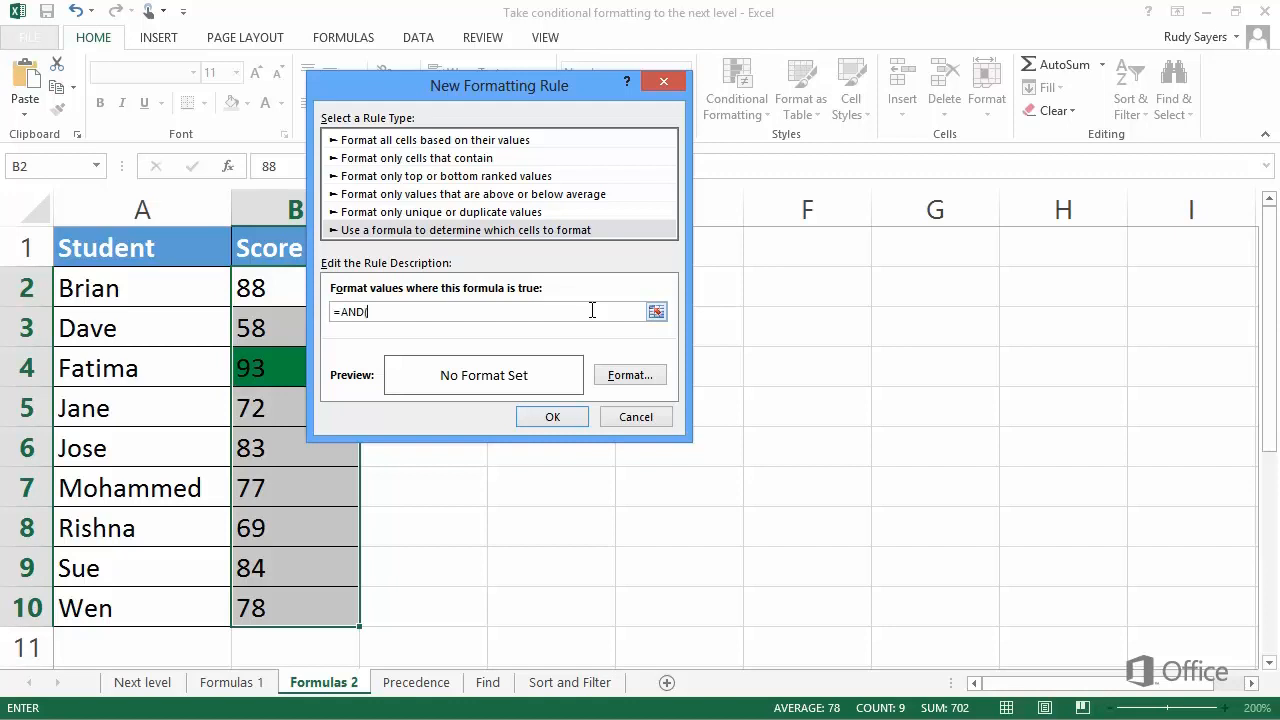
type("(B")
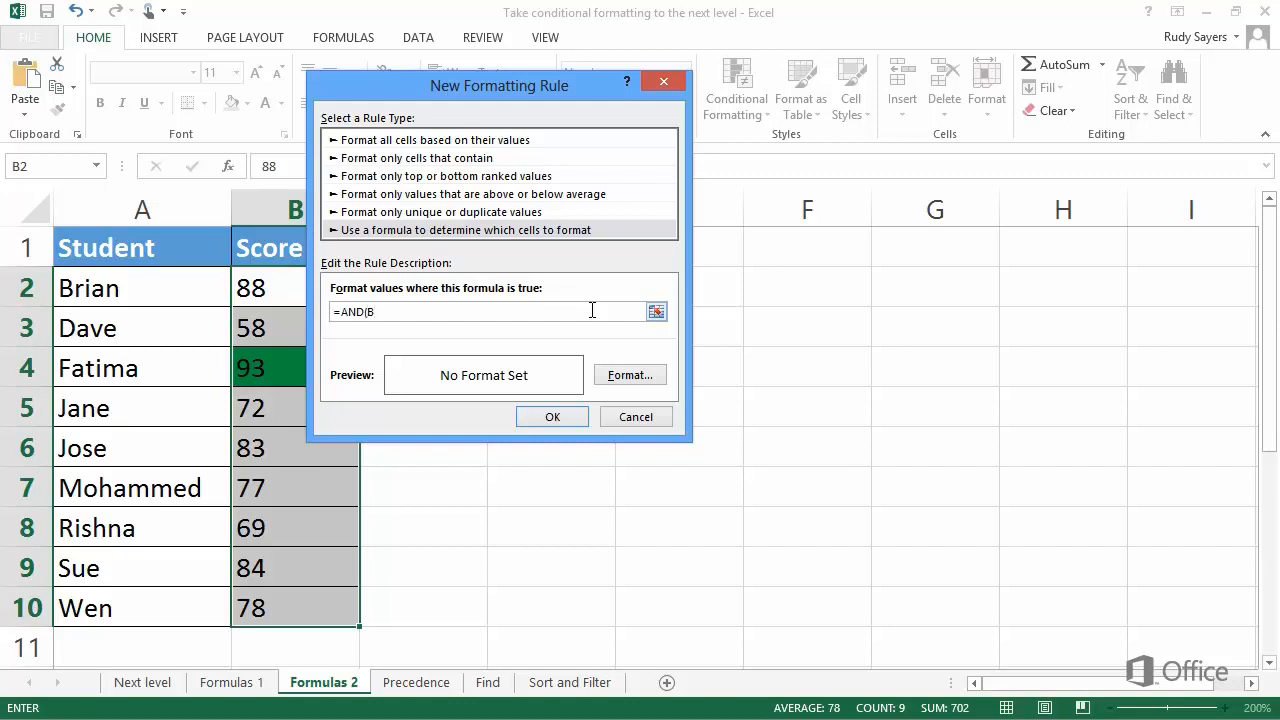
type("2")
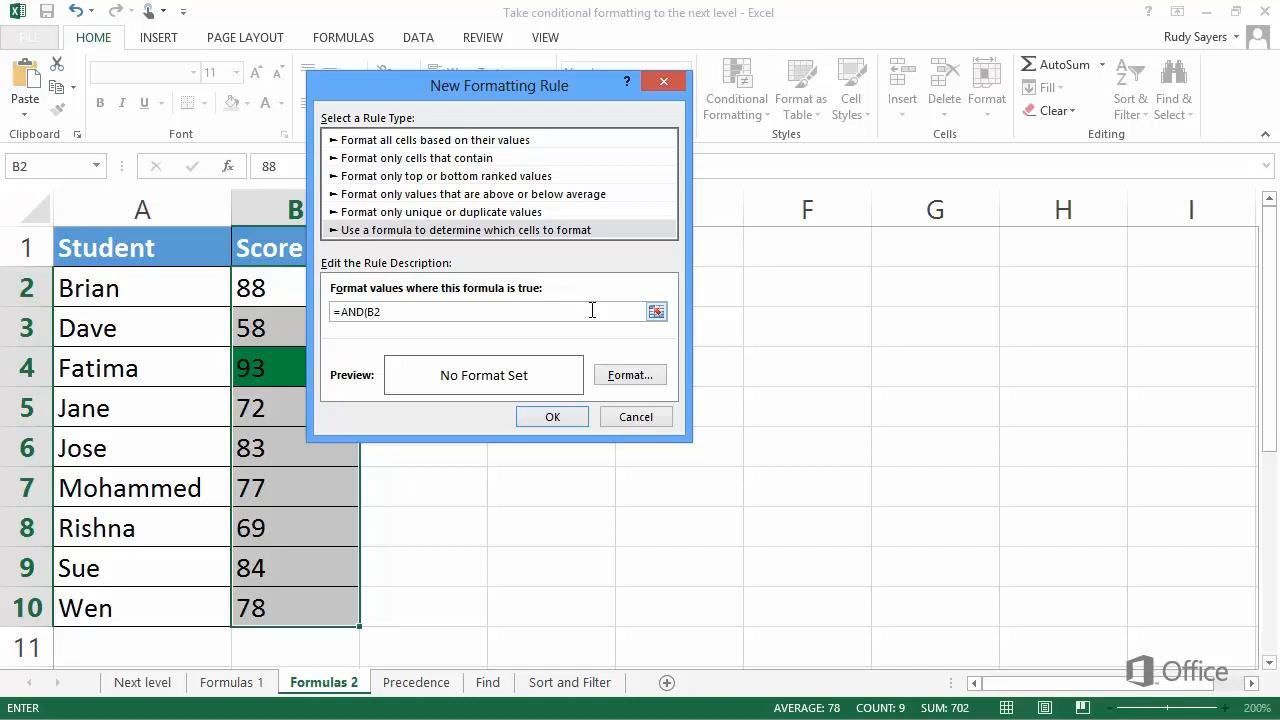
type(">=")
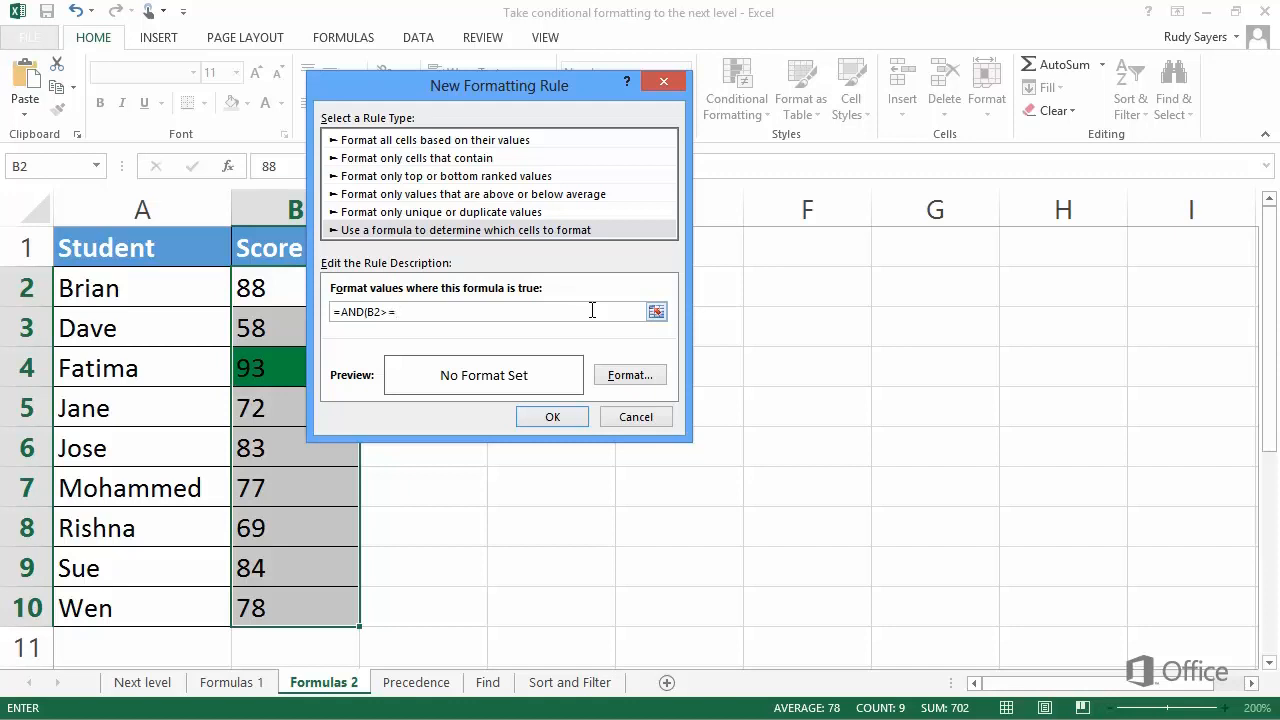
type("80")
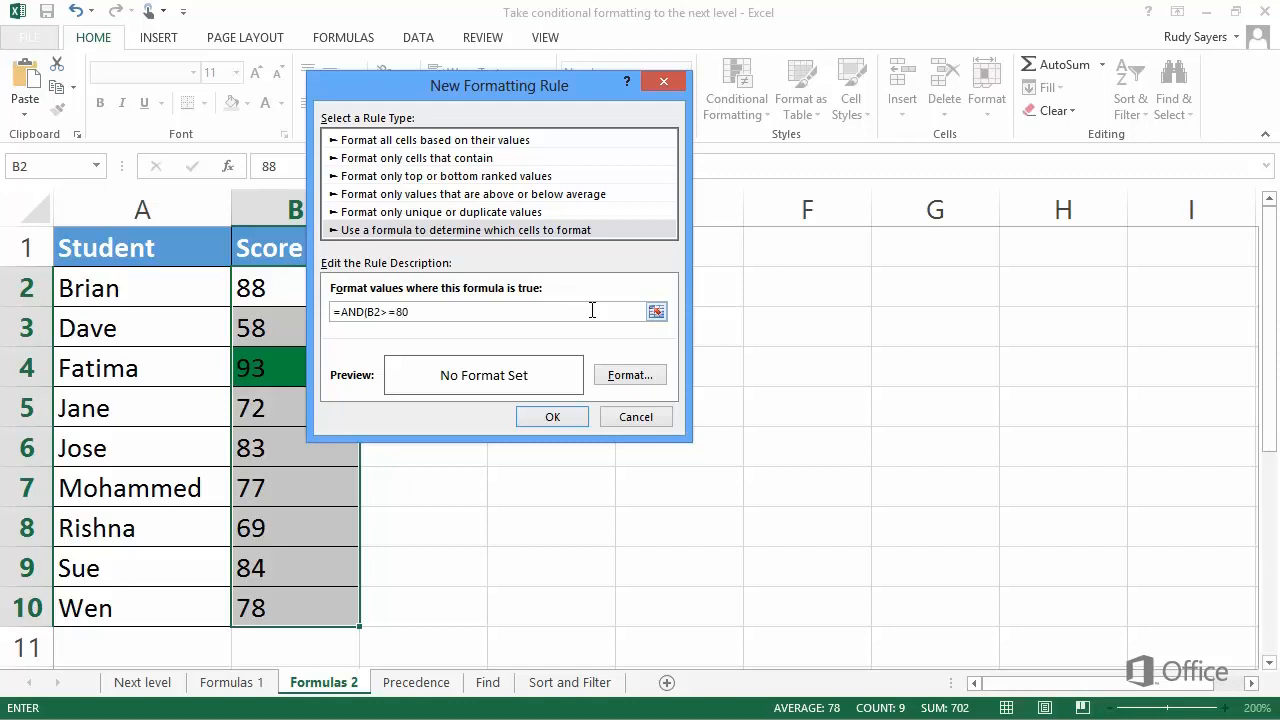
type(",")
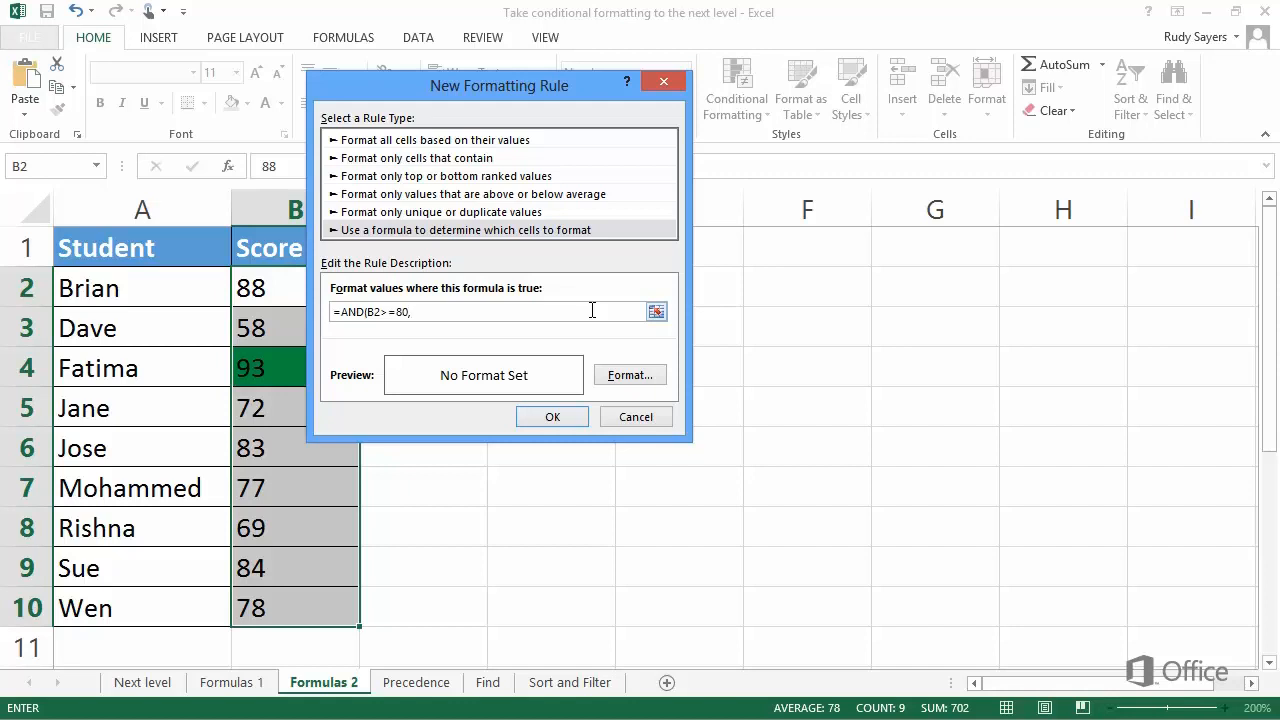
type("B2<90")
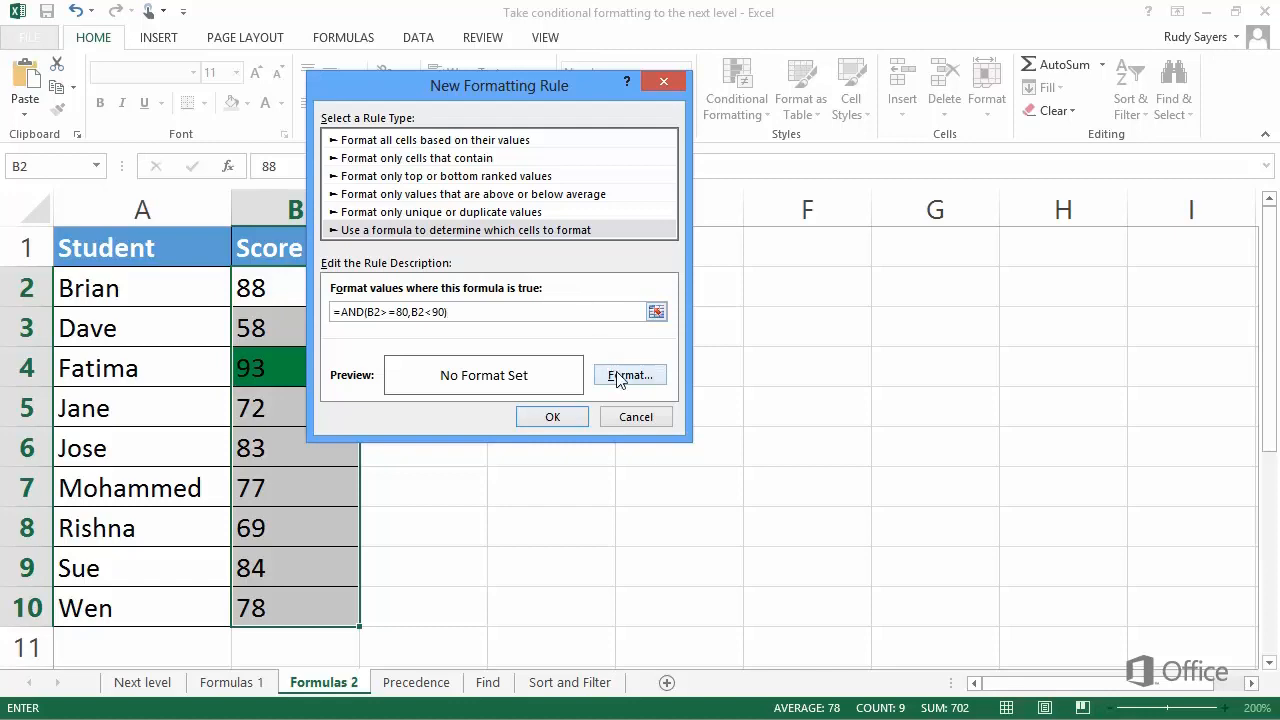
Set a blue fill as the format for the 80-to-90 rule.
left_click(628, 374)
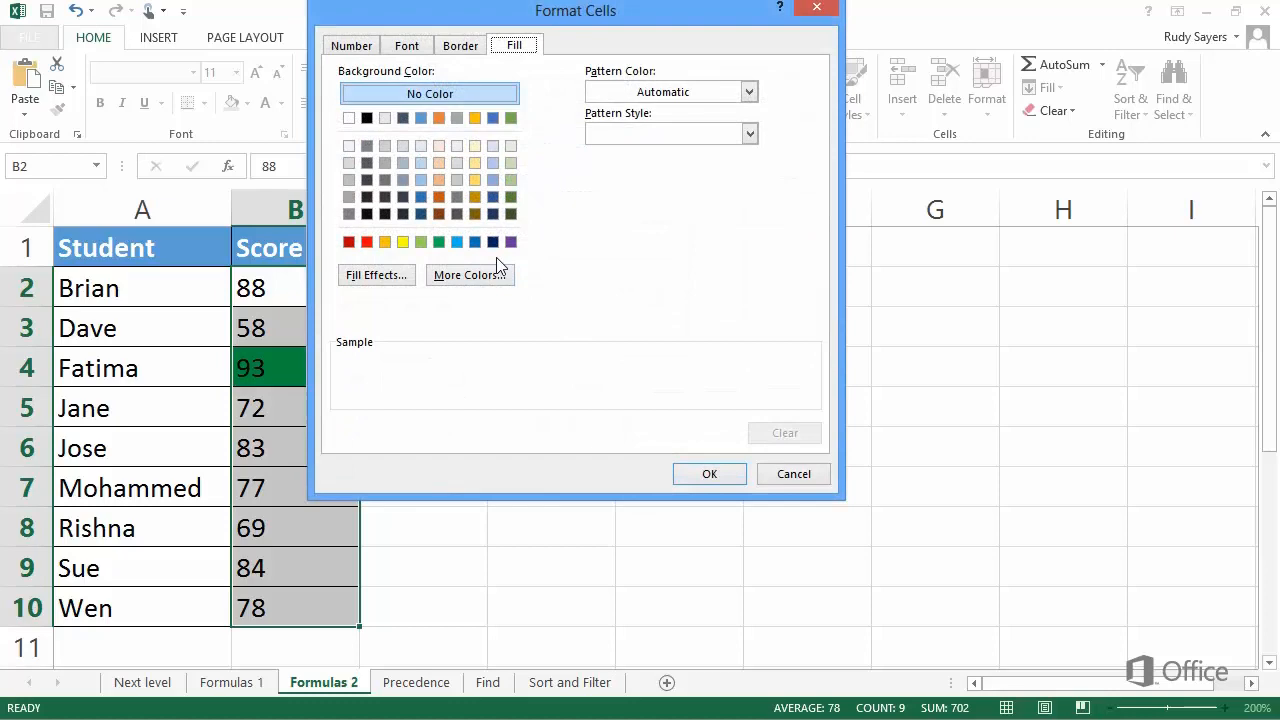
left_click(476, 242)
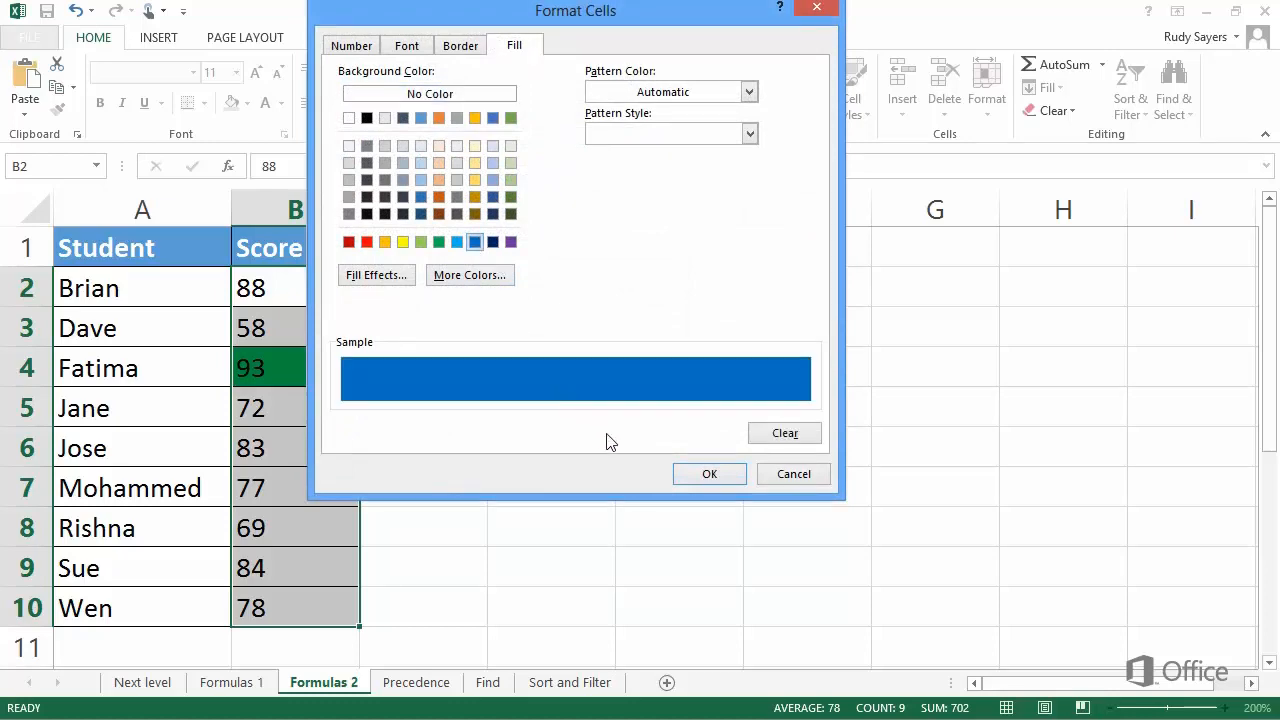
left_click(708, 472)
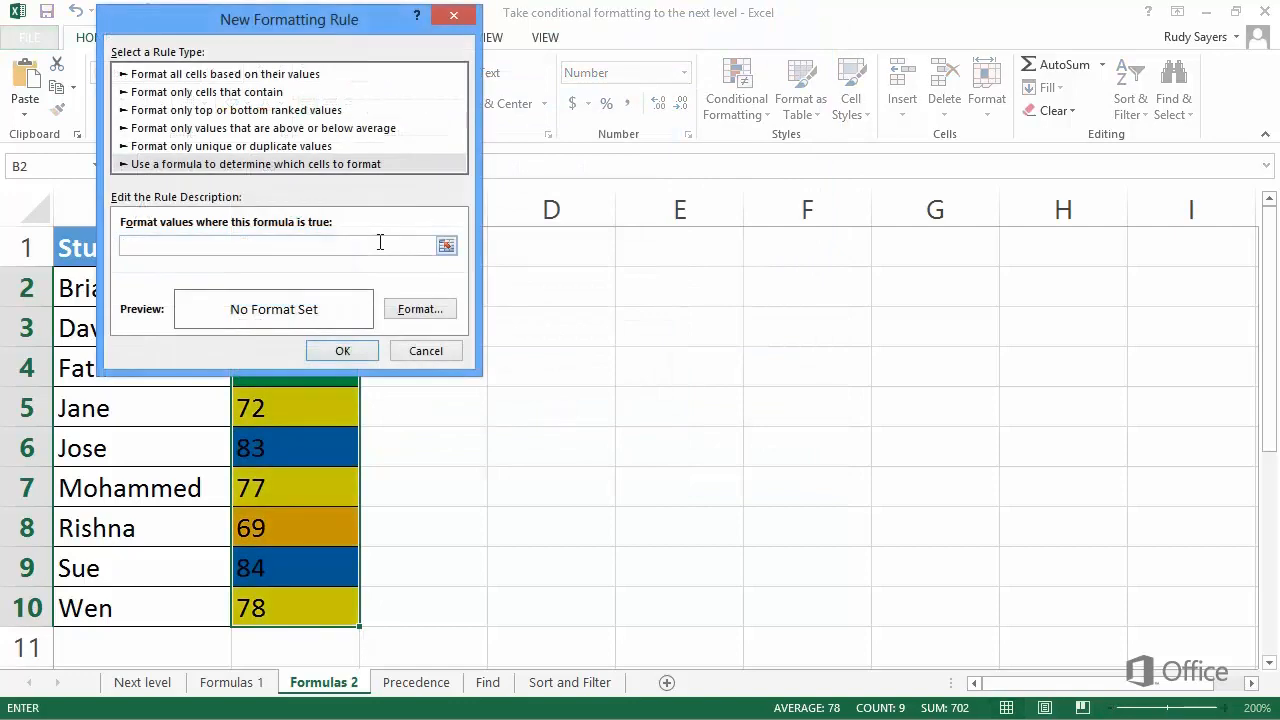
Enter the rule formula =B2<60 for failing scores.
type("=")
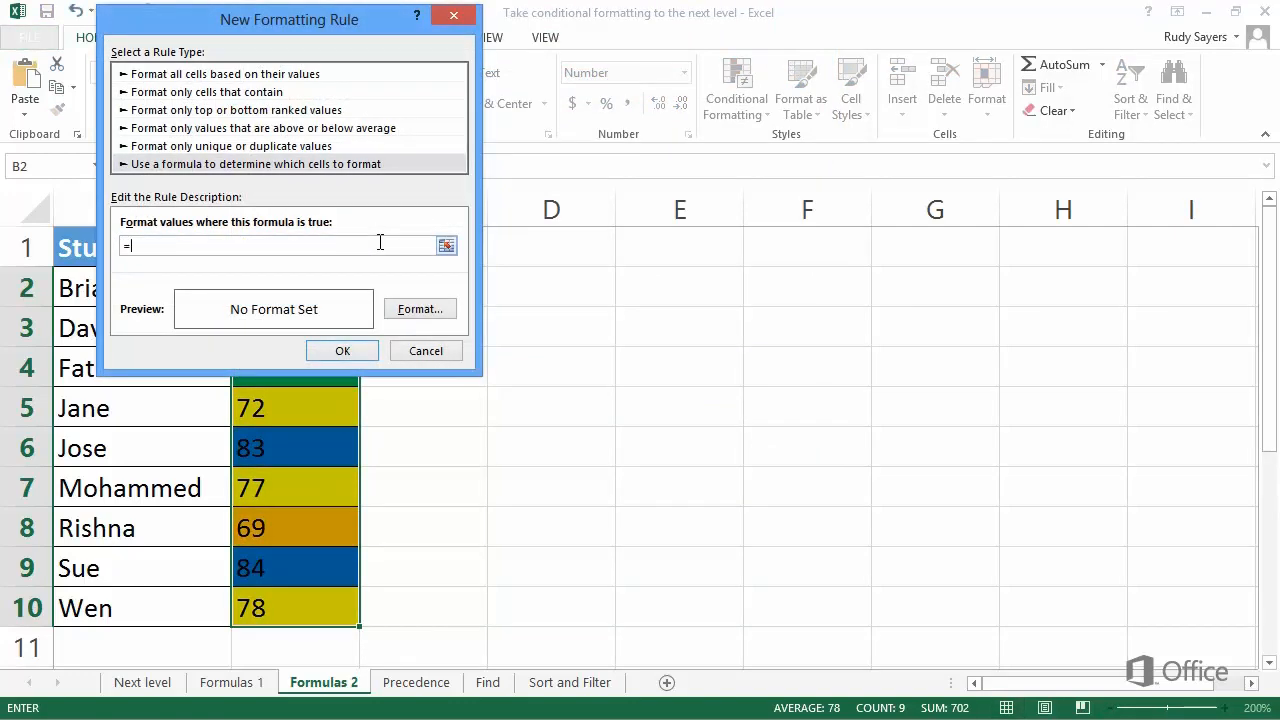
type("B2")
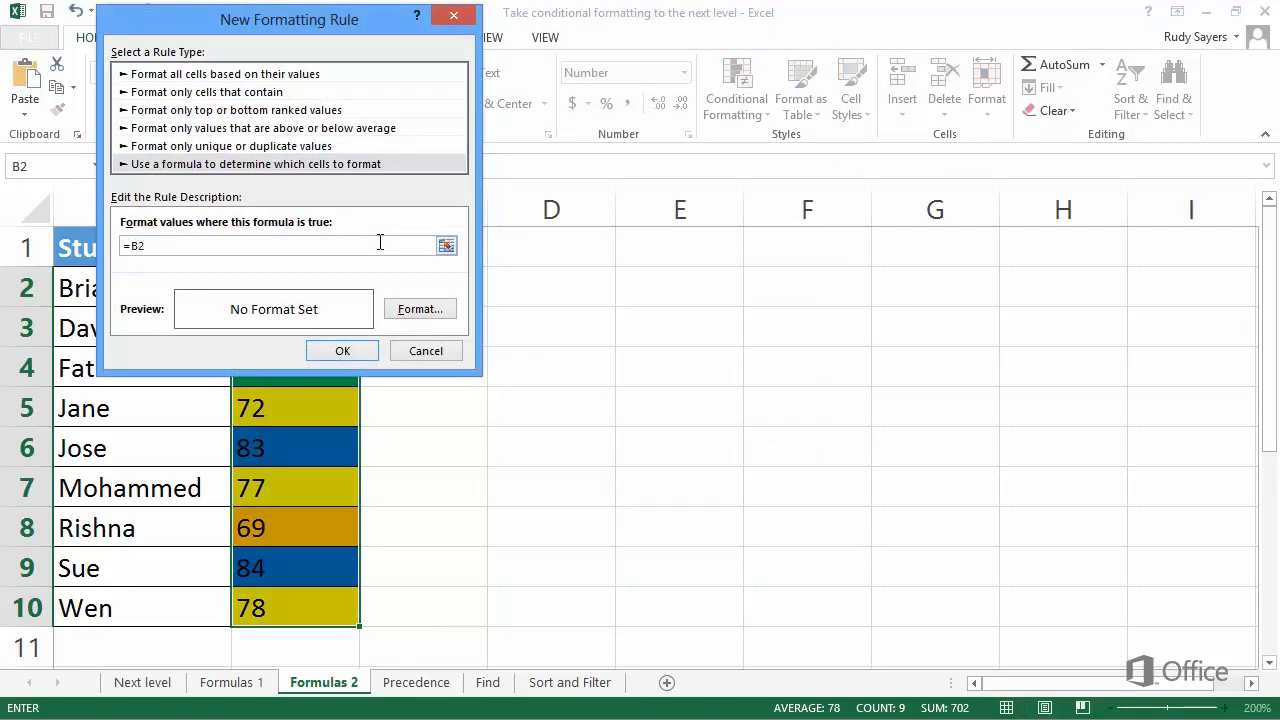
type("<60")
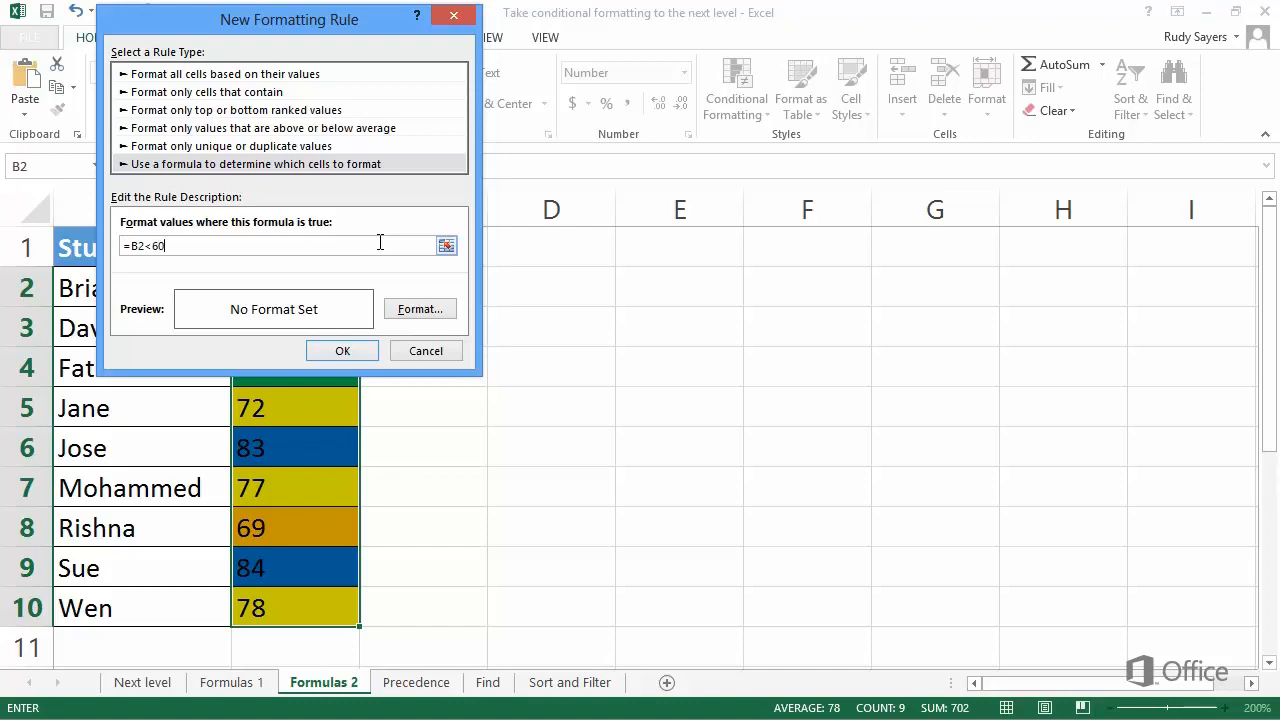
mouse_move(412, 300)
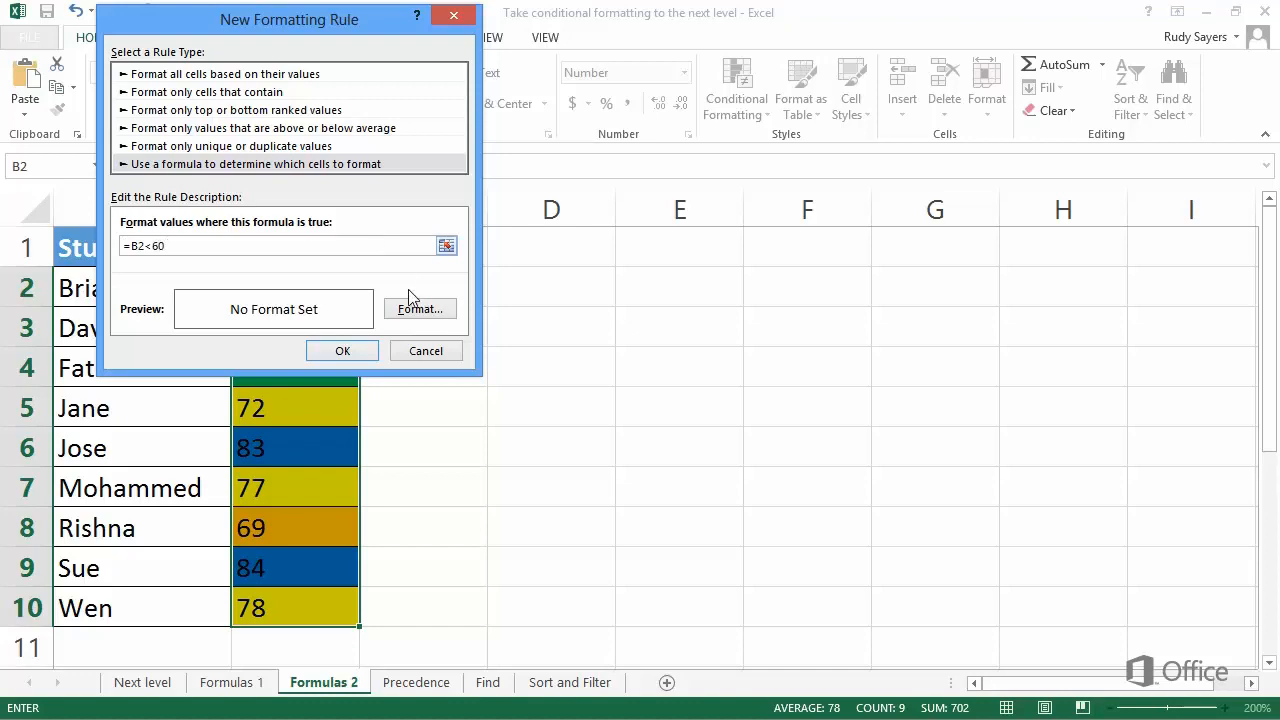
Give the rule a red fill and create it, turning Dave's 58 red.
left_click(420, 308)
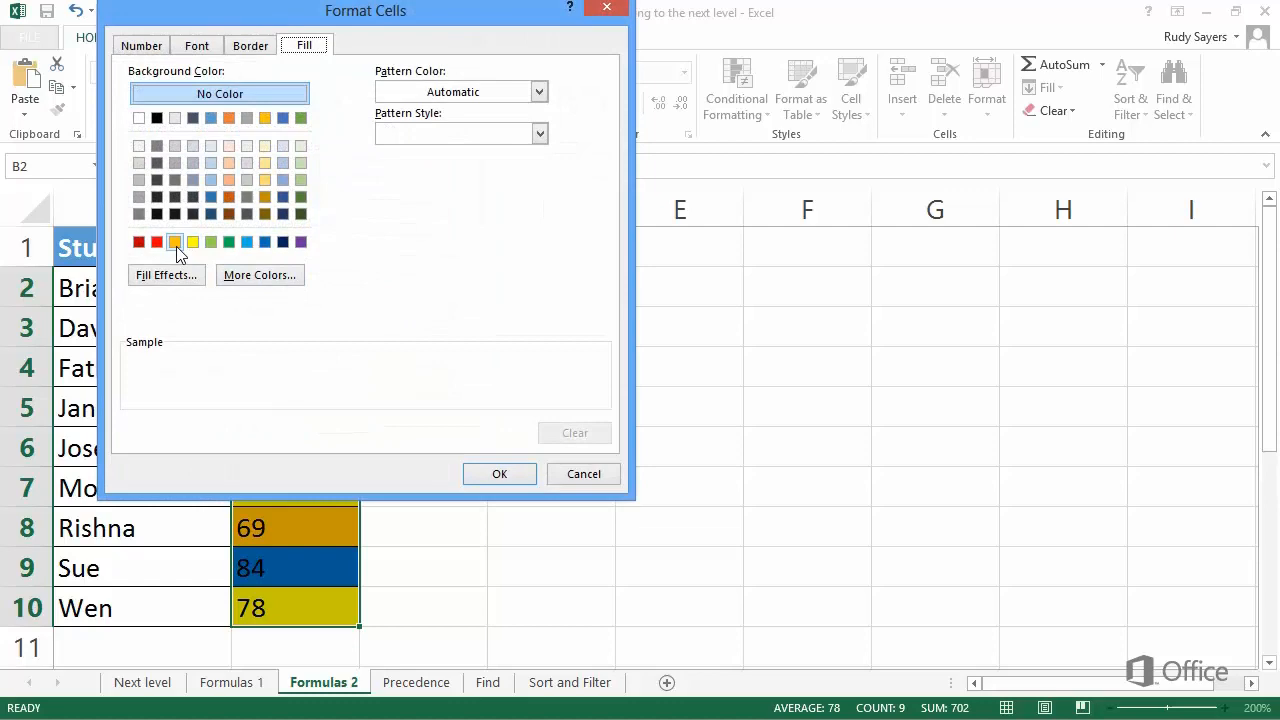
left_click(138, 242)
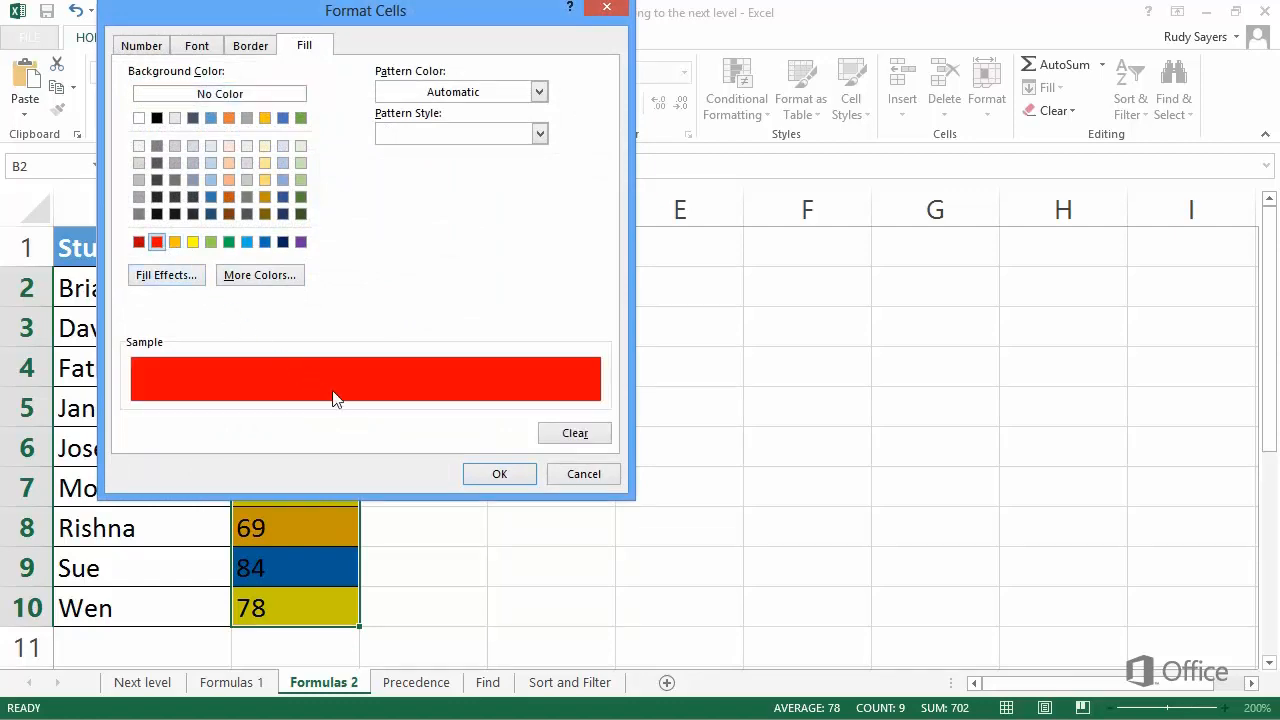
left_click(500, 472)
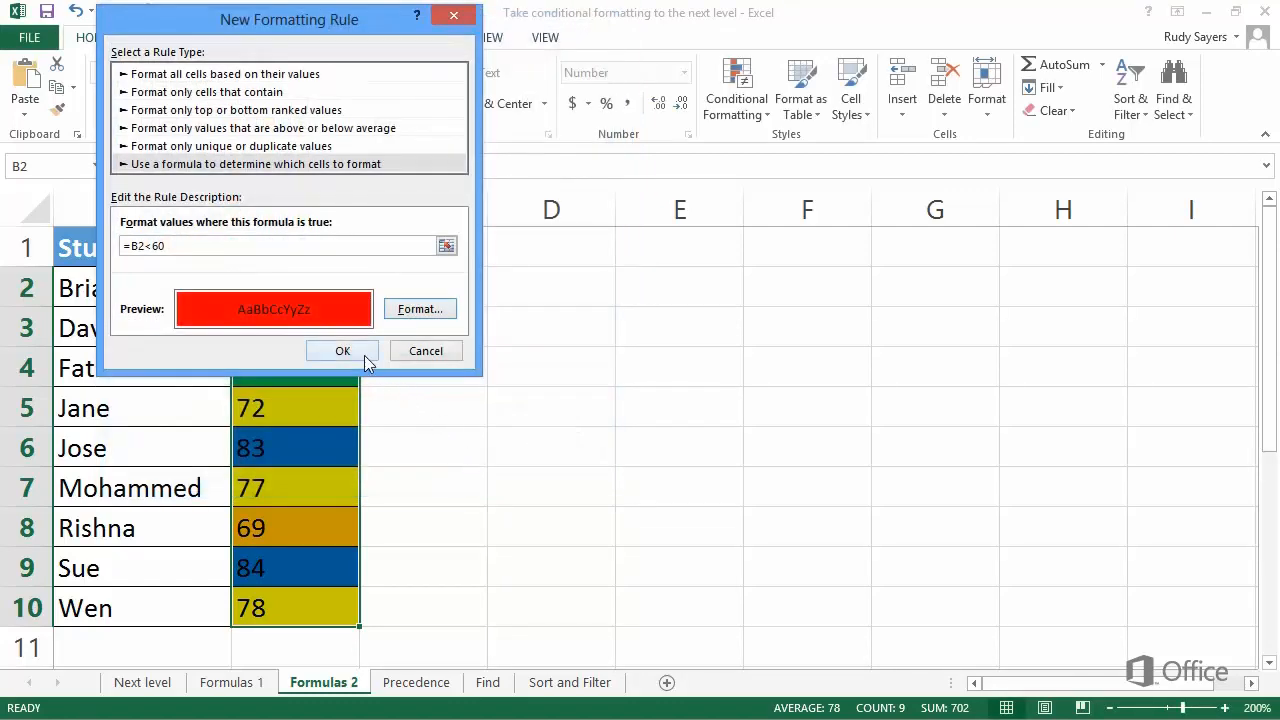
left_click(342, 350)
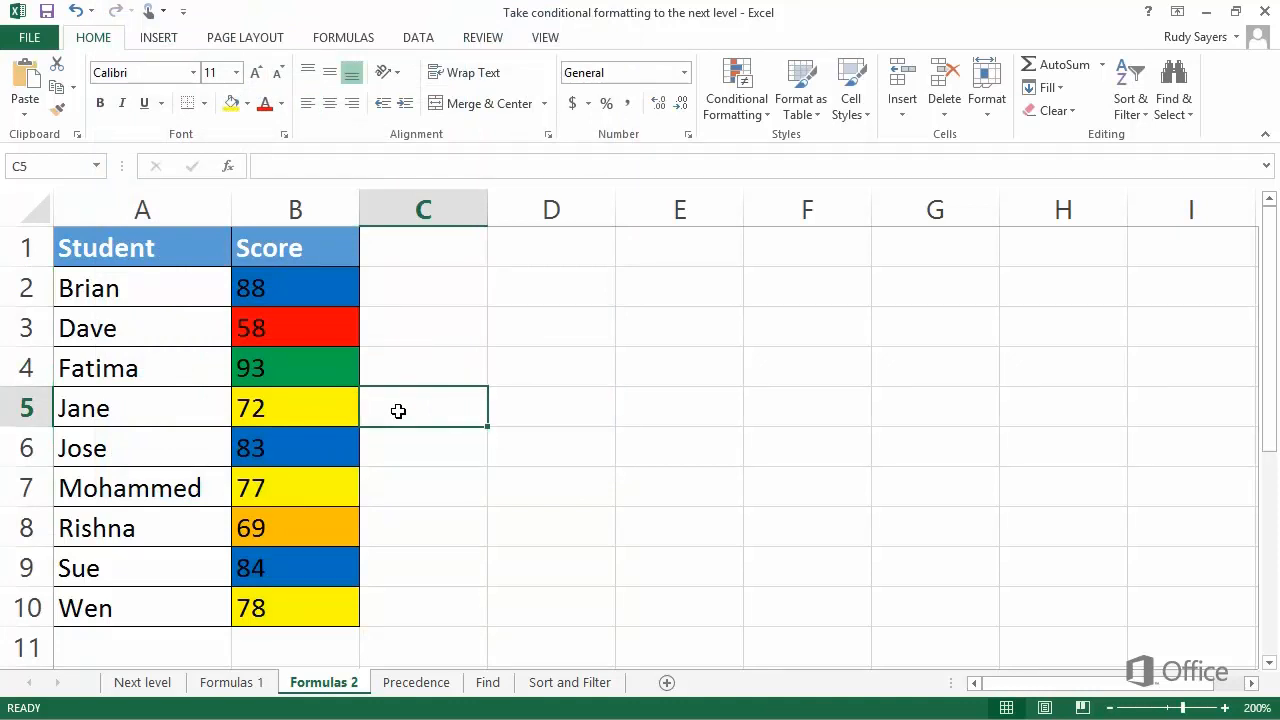
mouse_move(368, 380)
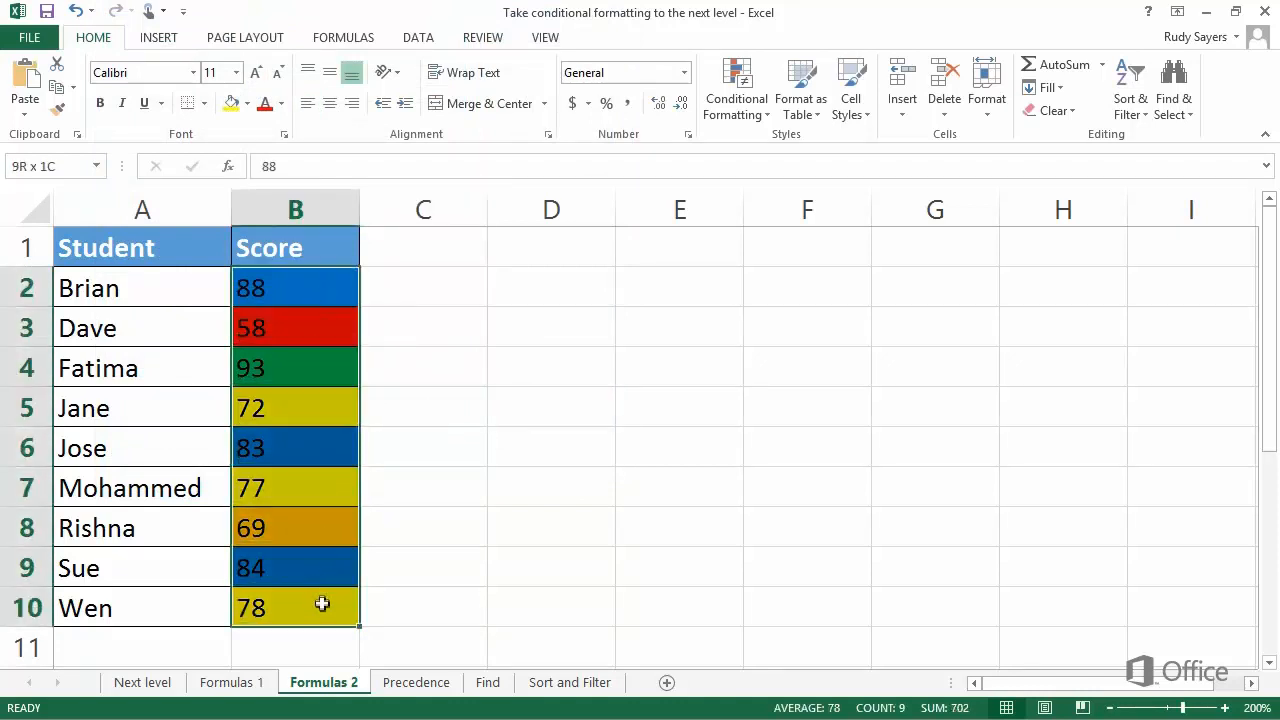
Bring up the Manage Rules list for the Precedence sheet's Sales range.
left_click(736, 88)
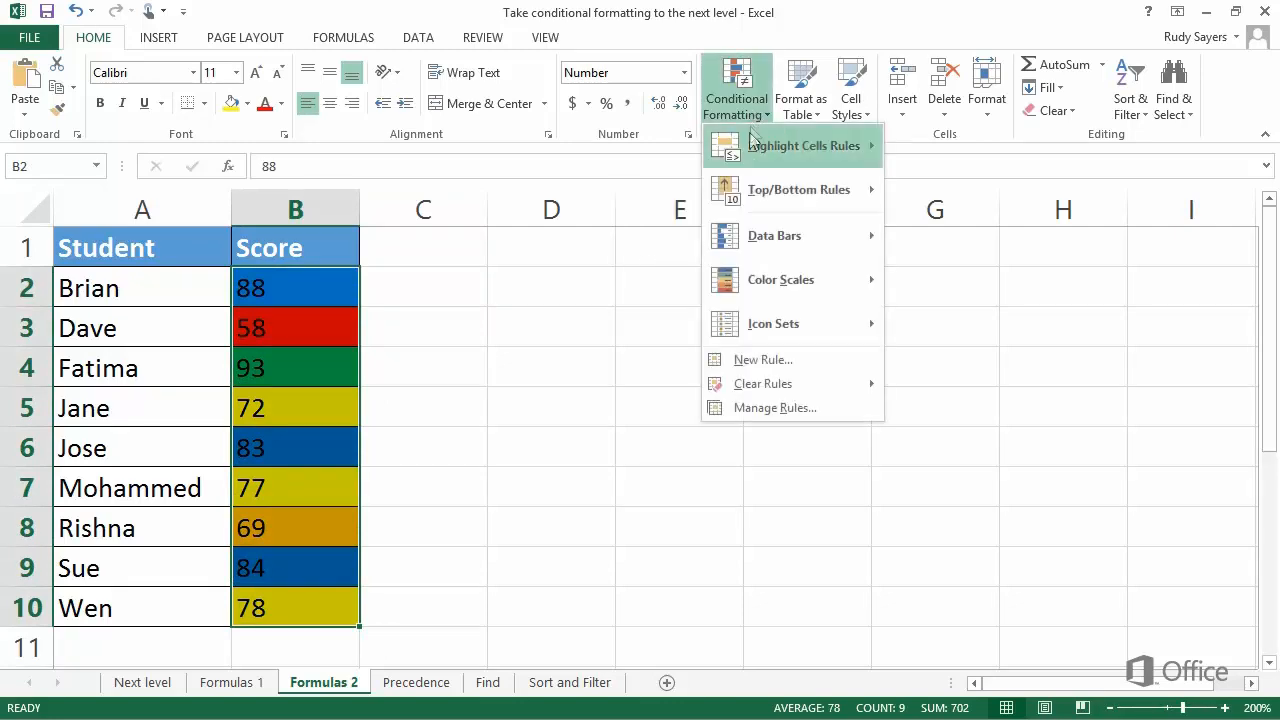
left_click(774, 408)
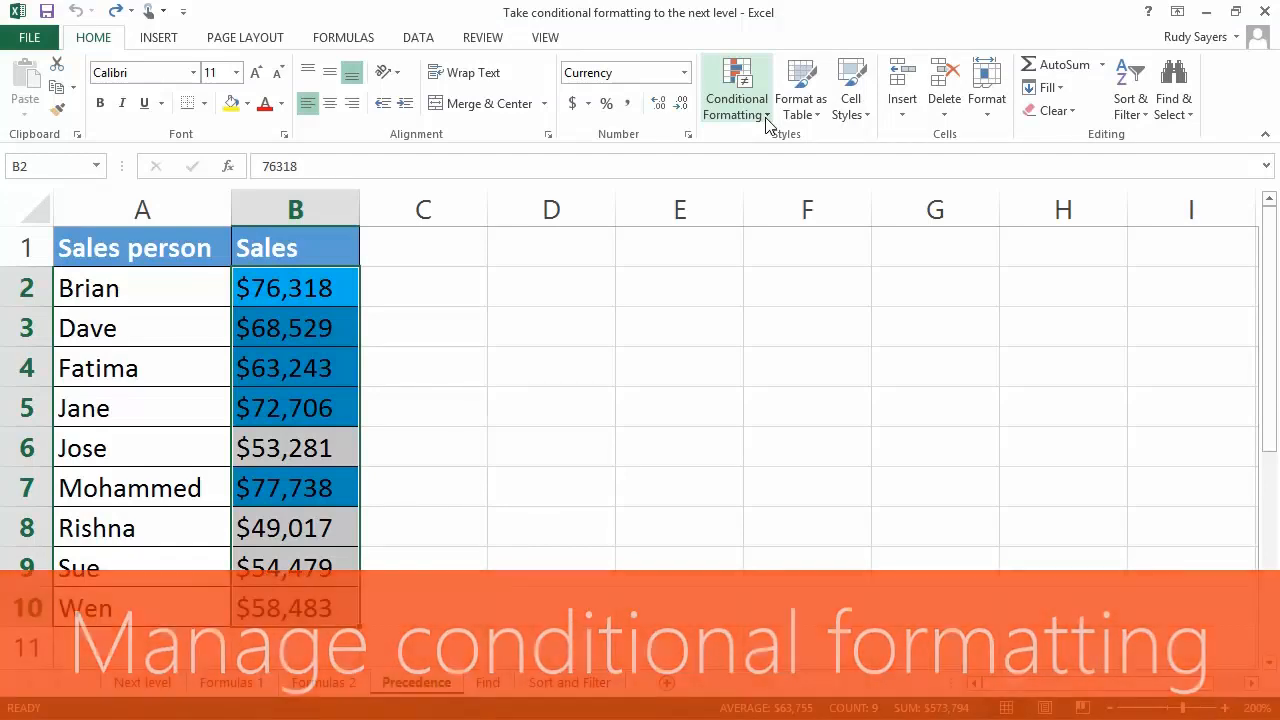
left_click(736, 88)
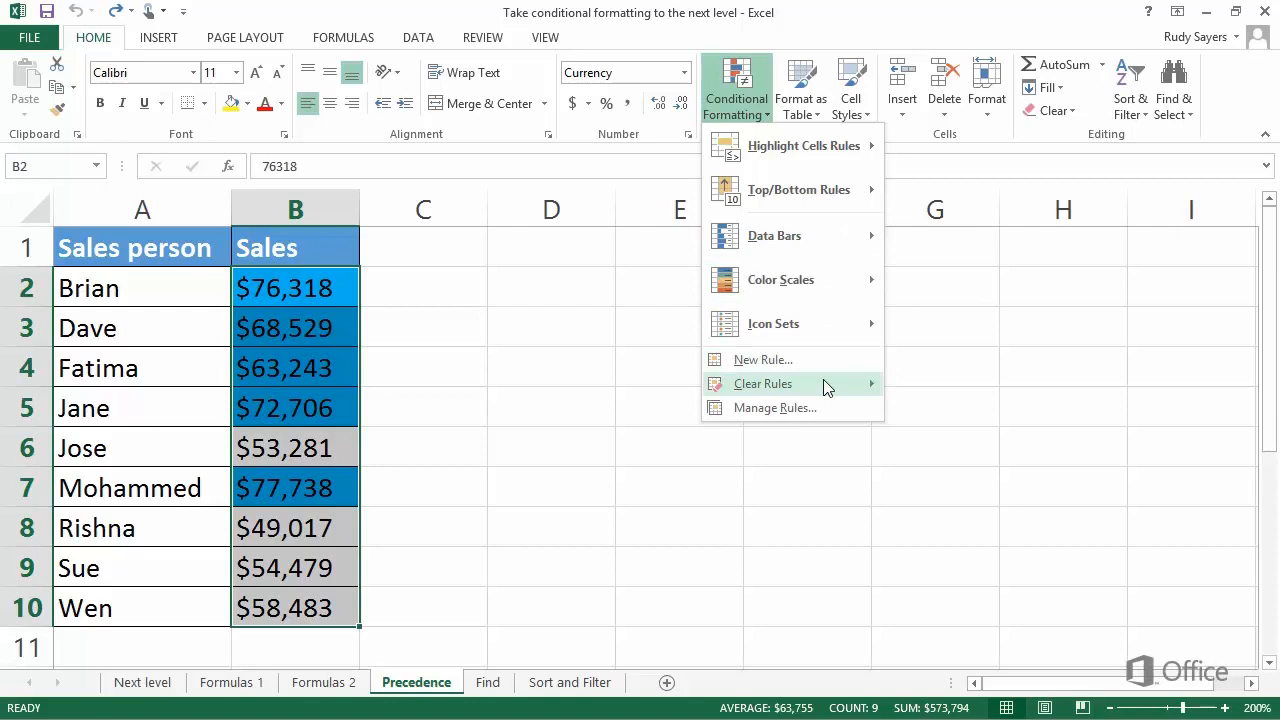
left_click(776, 408)
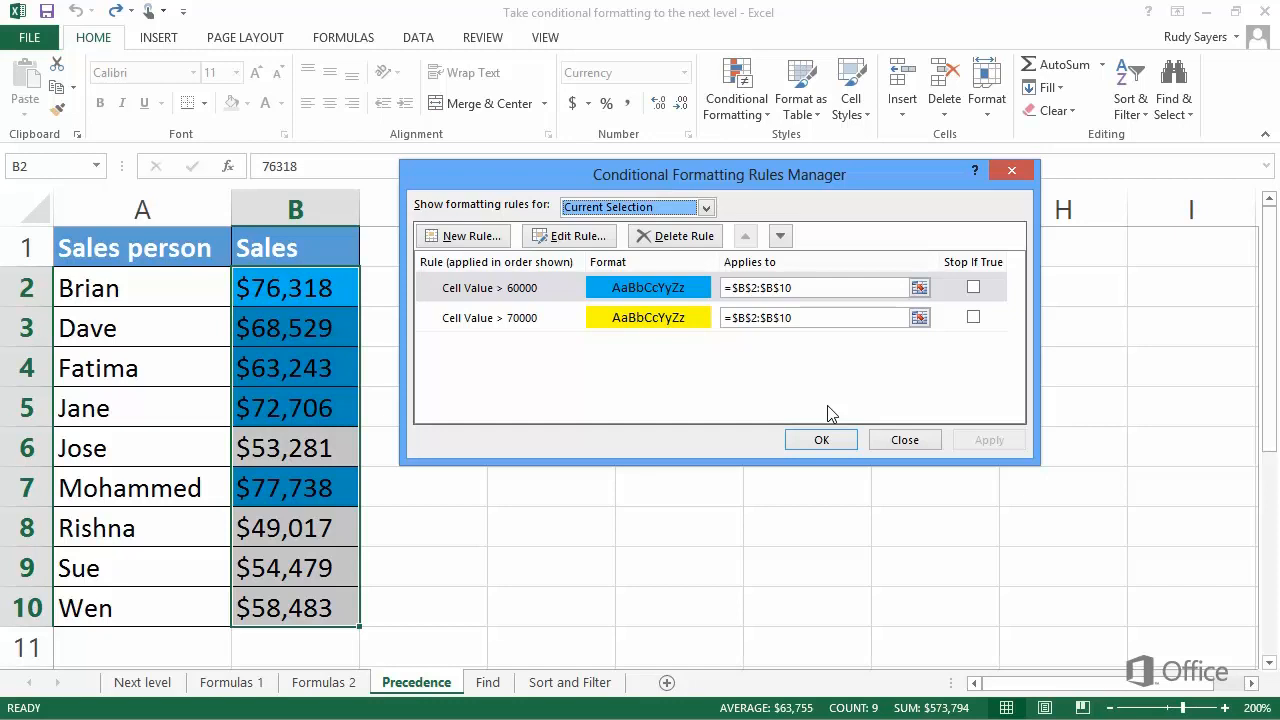
mouse_move(708, 208)
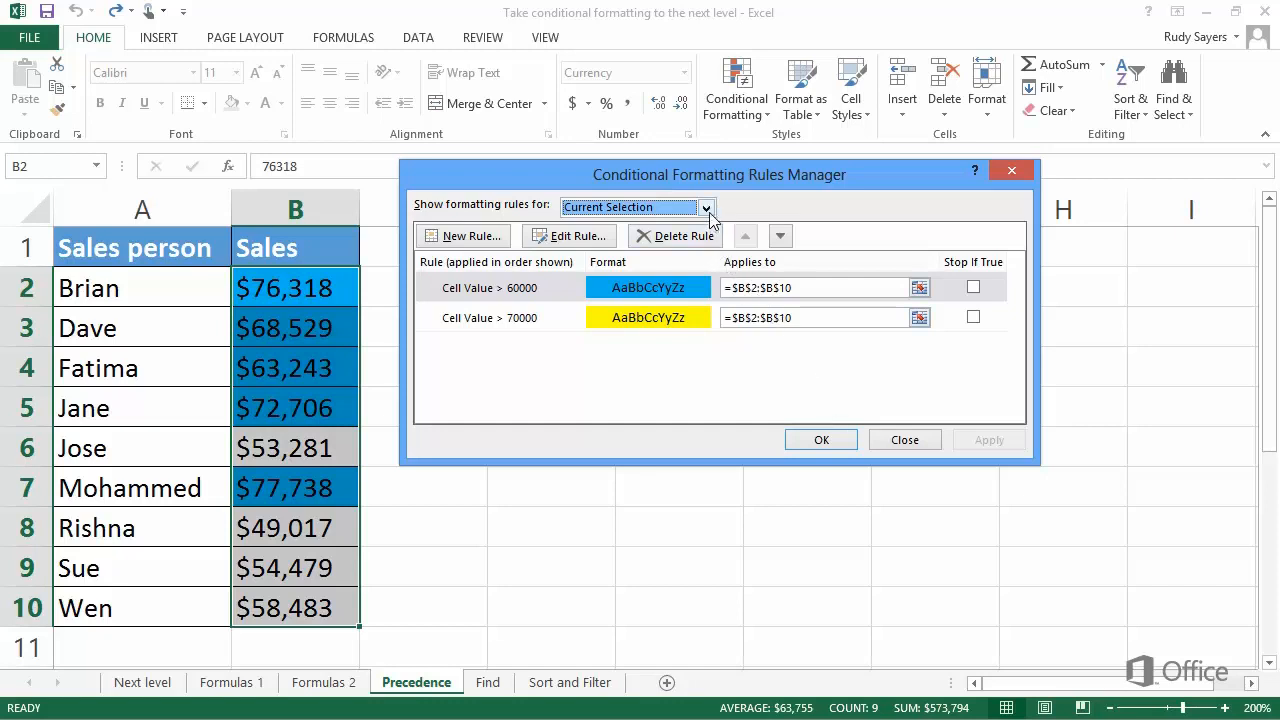
Keep the list on the current selection and pick the Cell Value > 70000 rule.
left_click(706, 206)
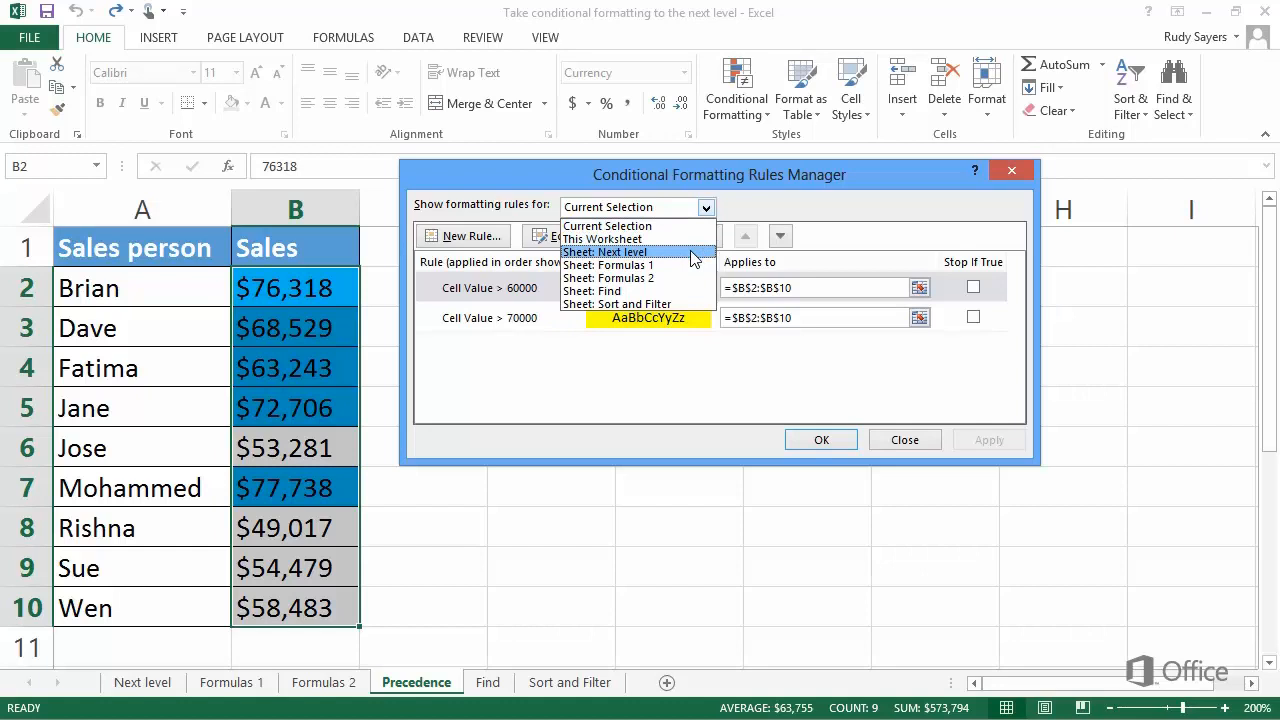
left_click(608, 224)
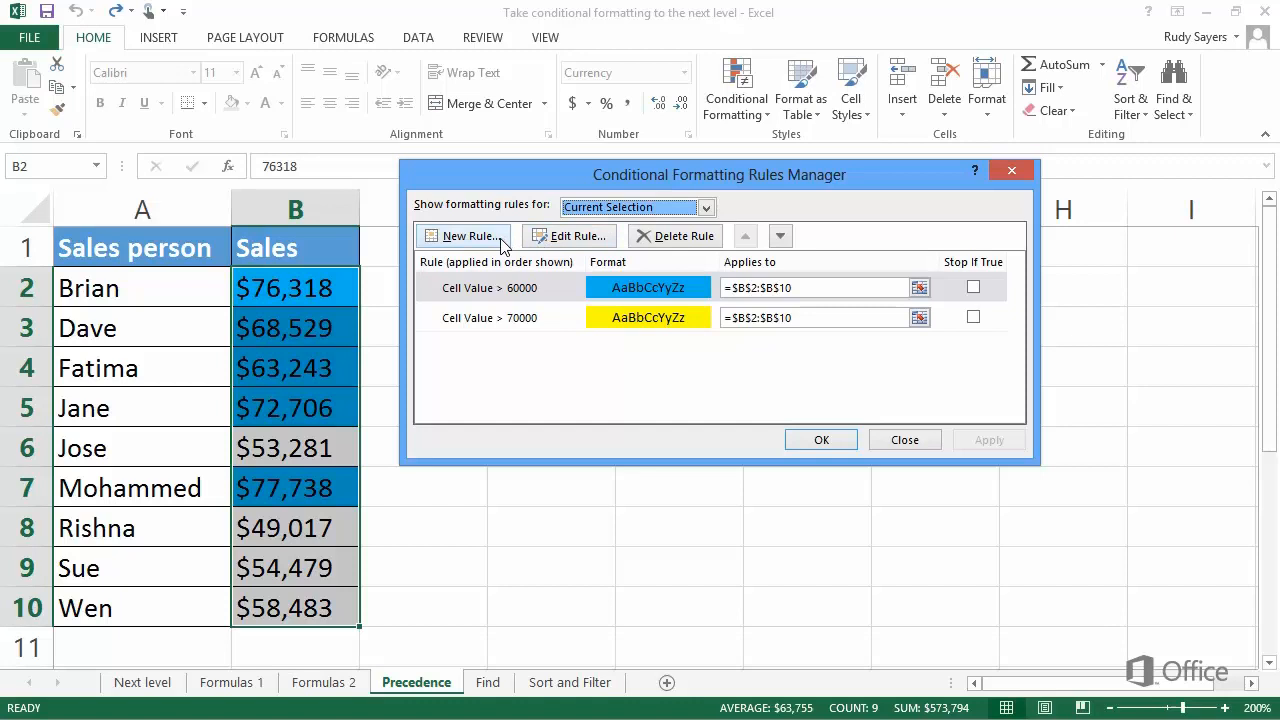
mouse_move(604, 248)
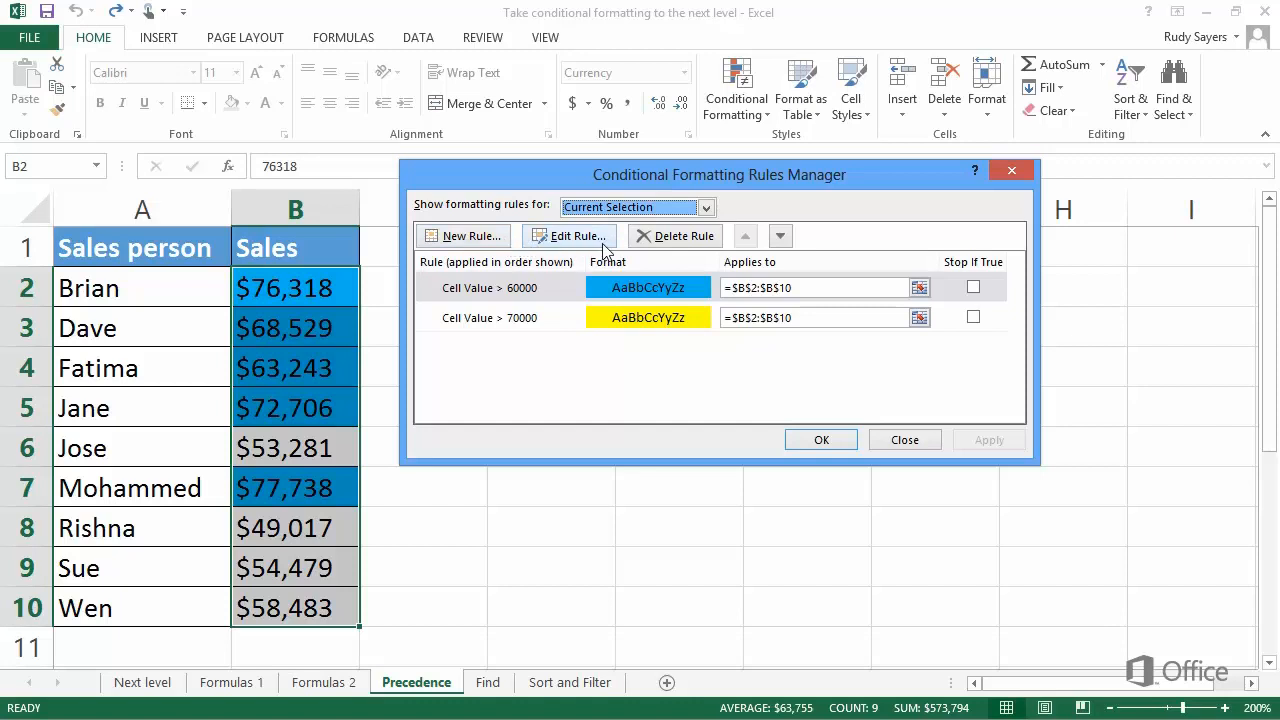
mouse_move(710, 248)
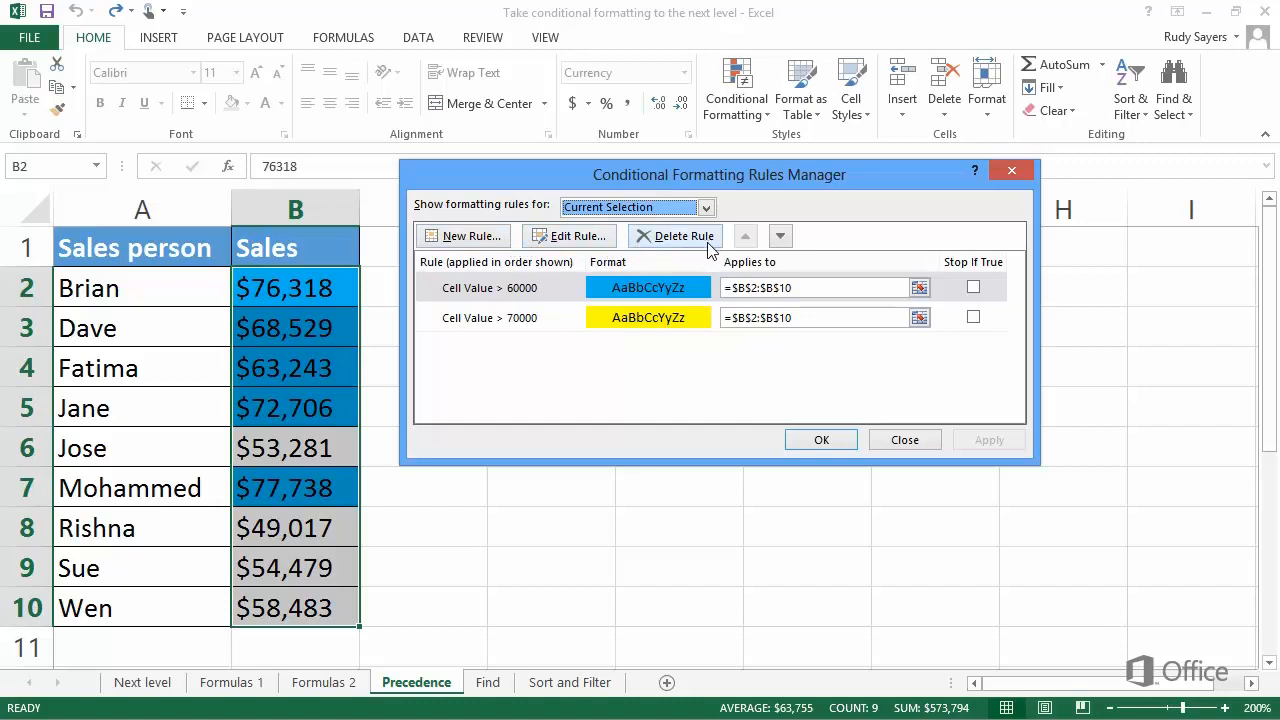
mouse_move(716, 250)
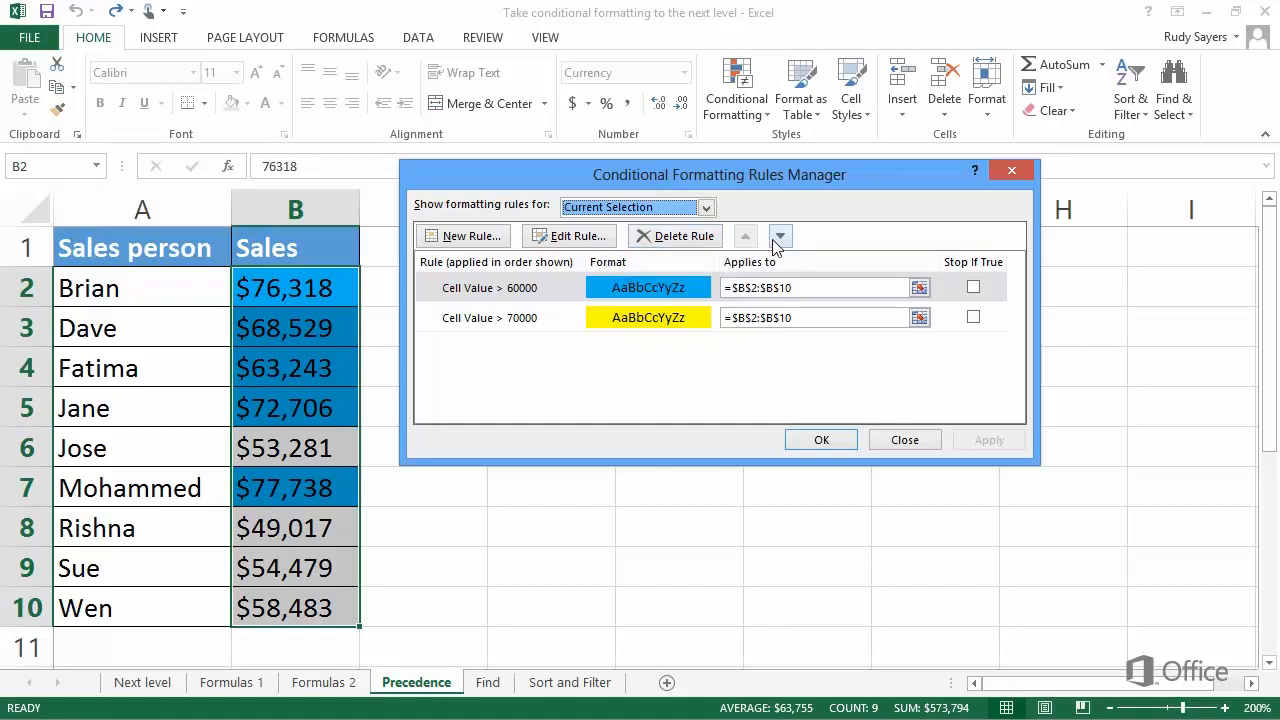
mouse_move(780, 236)
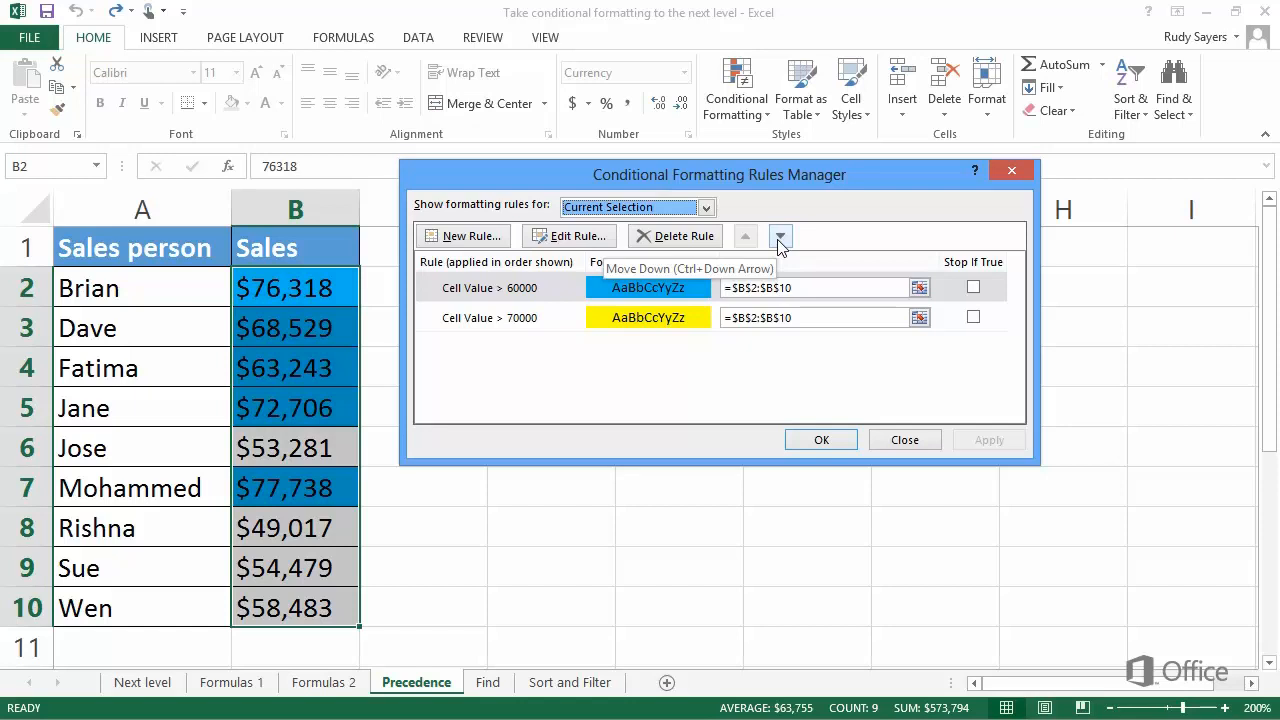
mouse_move(558, 296)
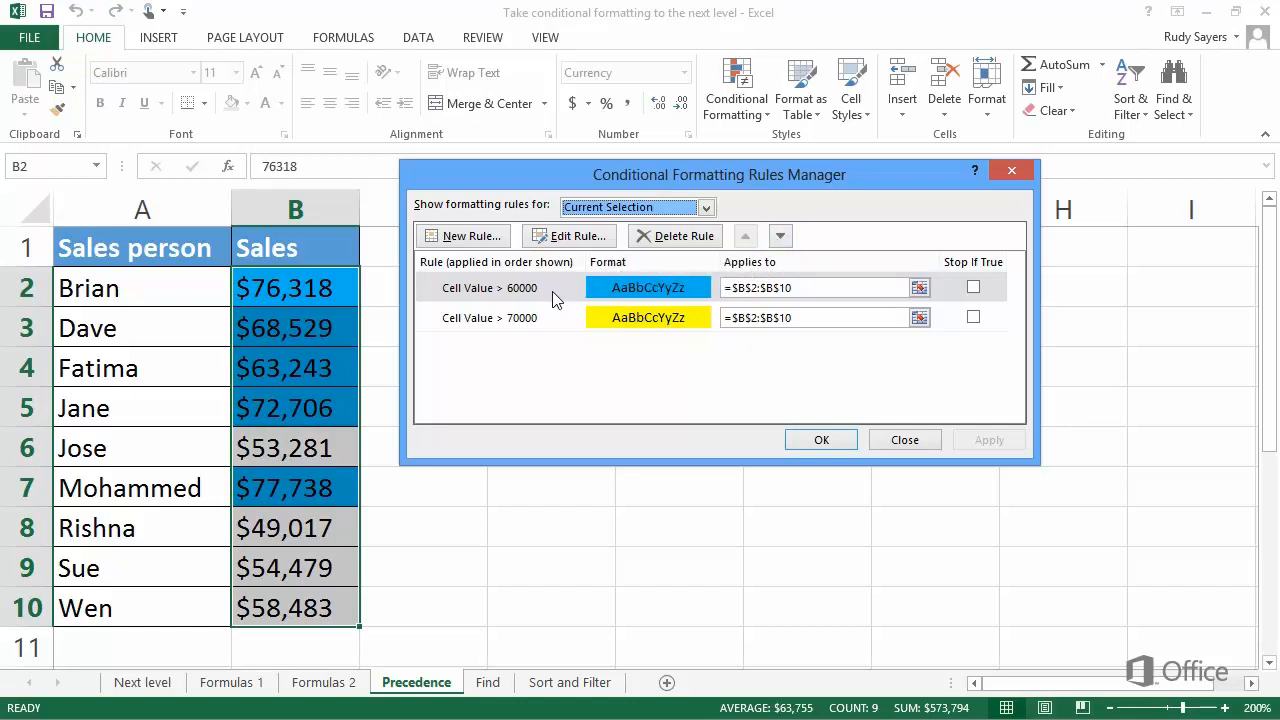
mouse_move(560, 324)
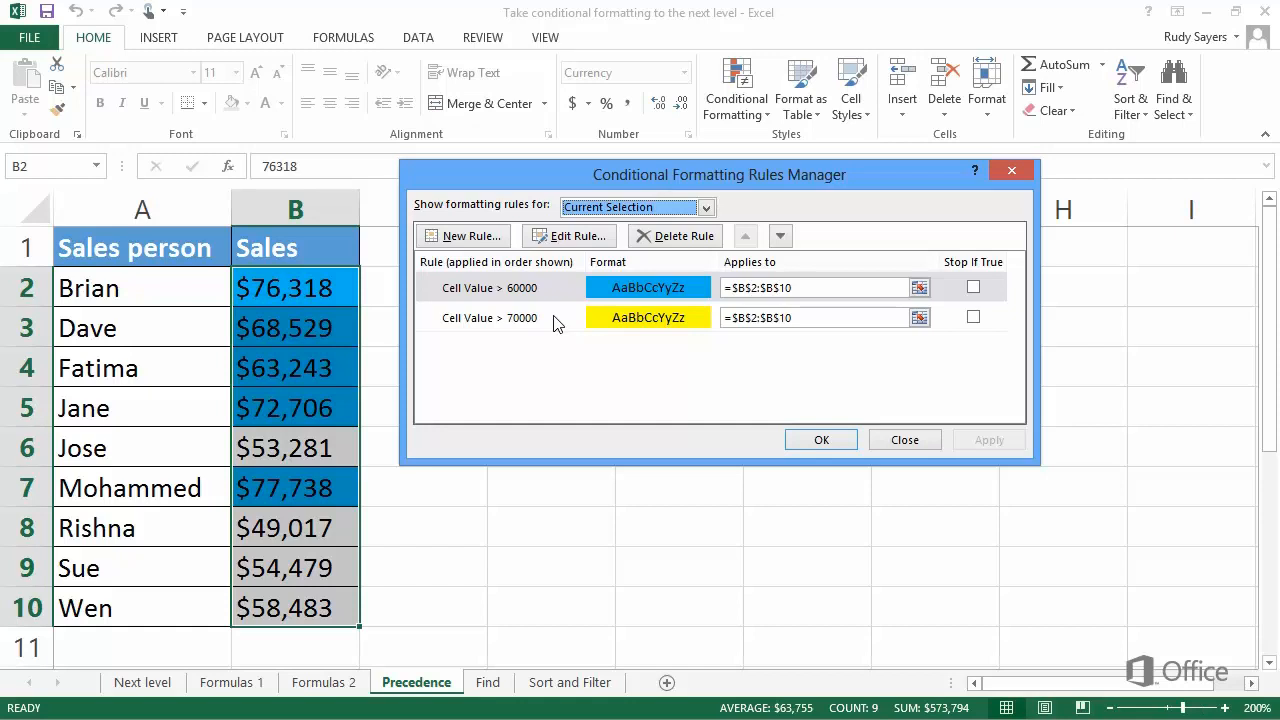
left_click(490, 316)
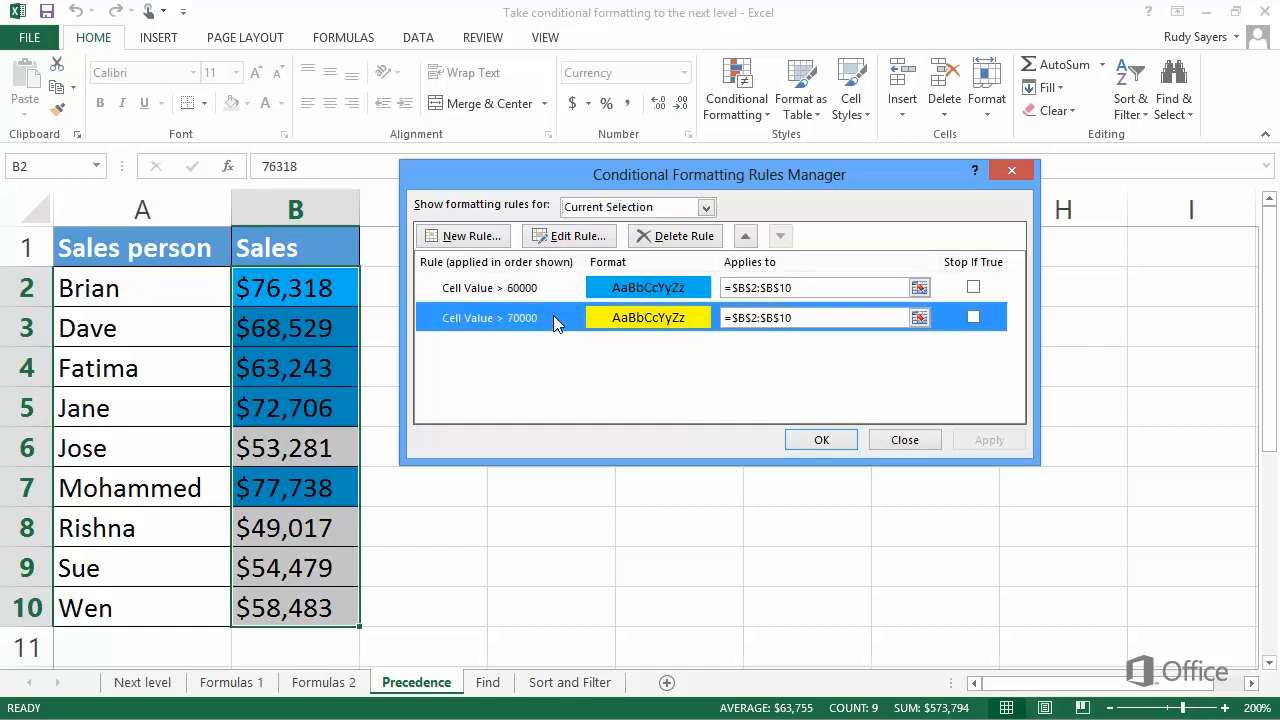
mouse_move(558, 322)
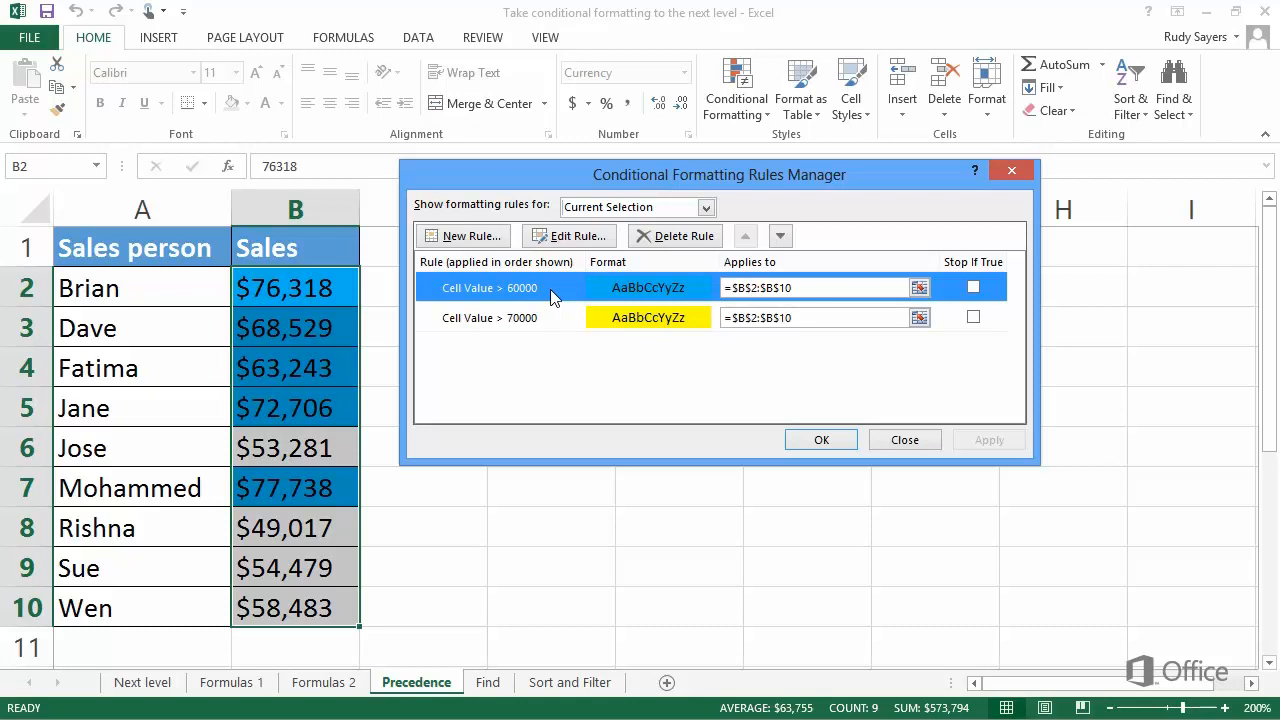
mouse_move(562, 296)
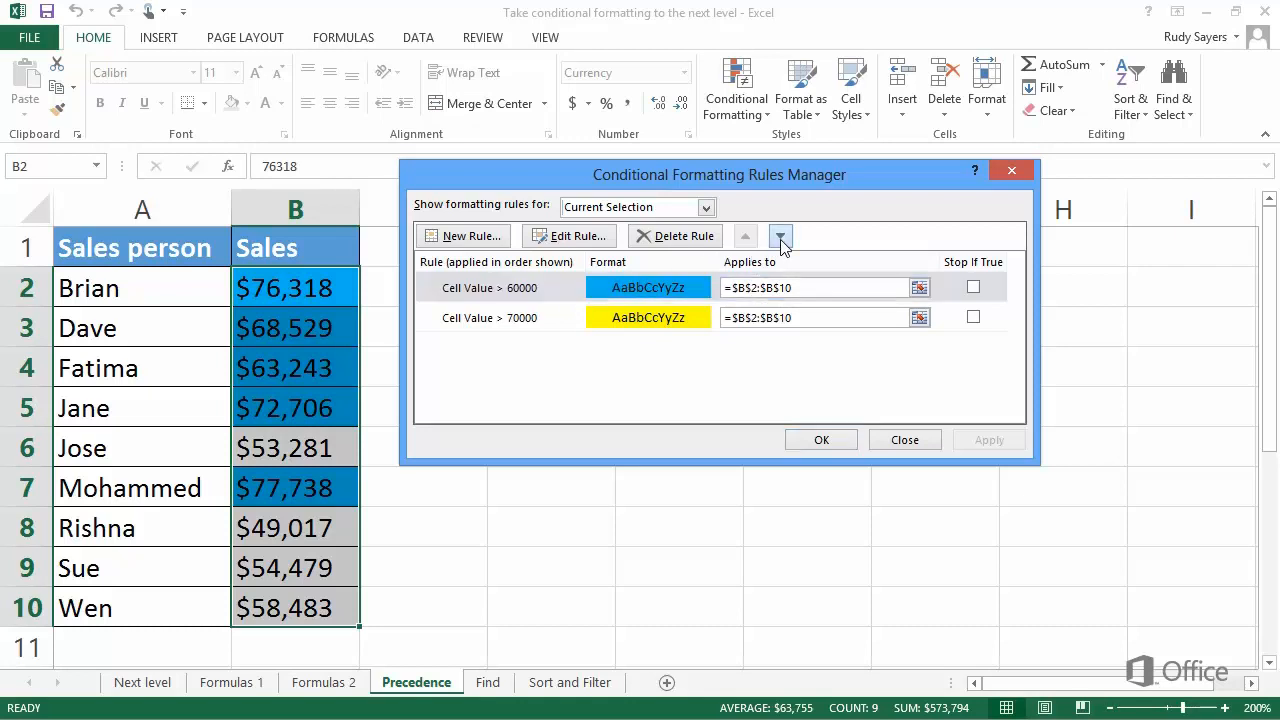
Move the Cell Value > 60000 rule down so the >70000 yellow rule ranks first, and confirm.
left_click(780, 236)
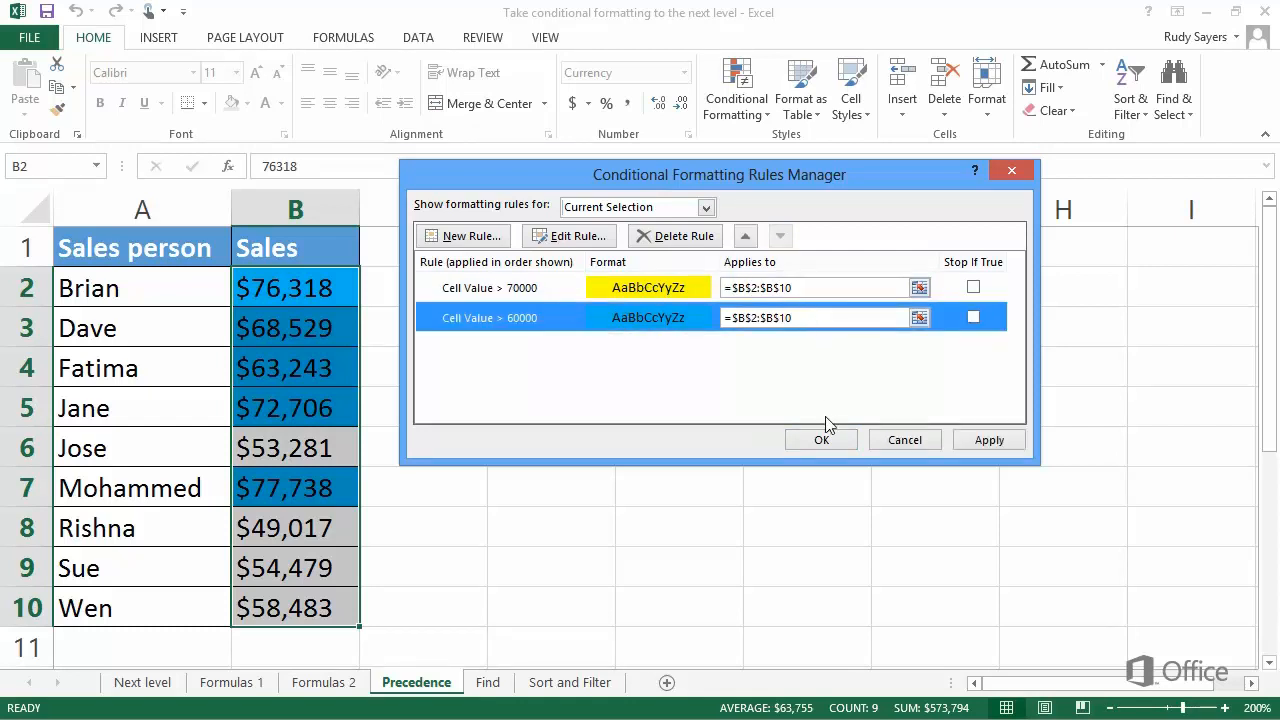
left_click(820, 440)
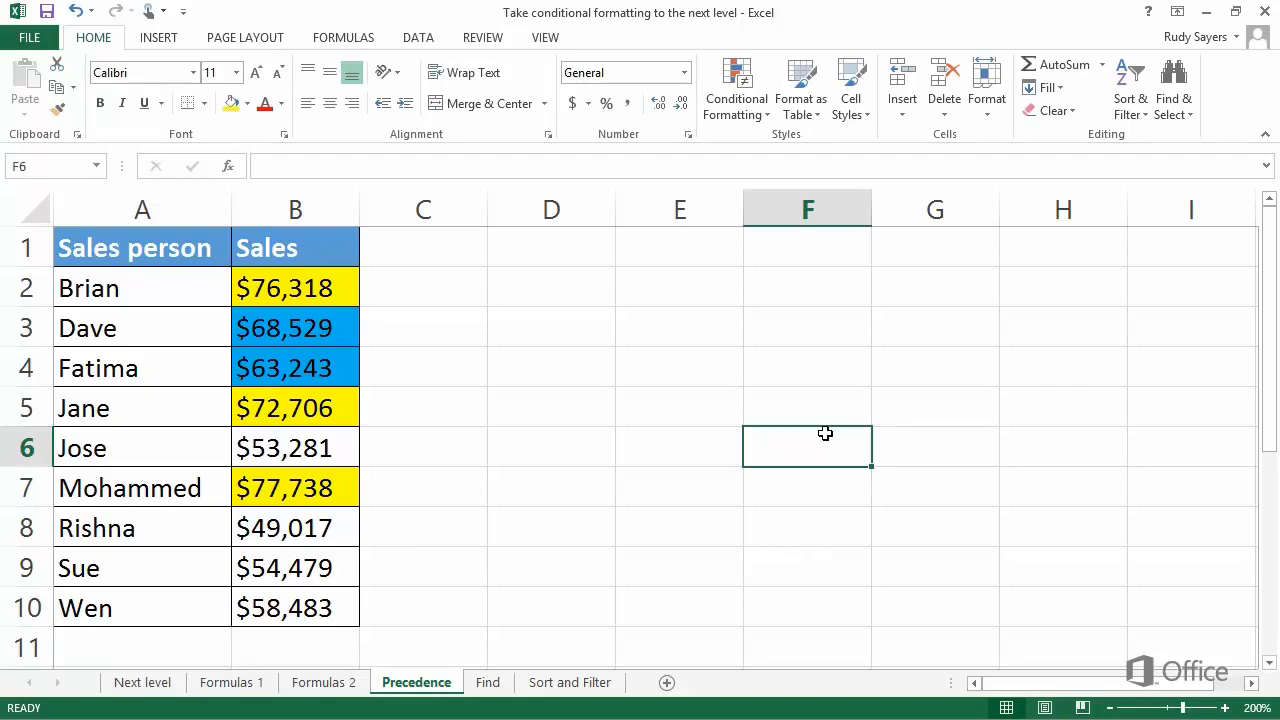
left_click(488, 682)
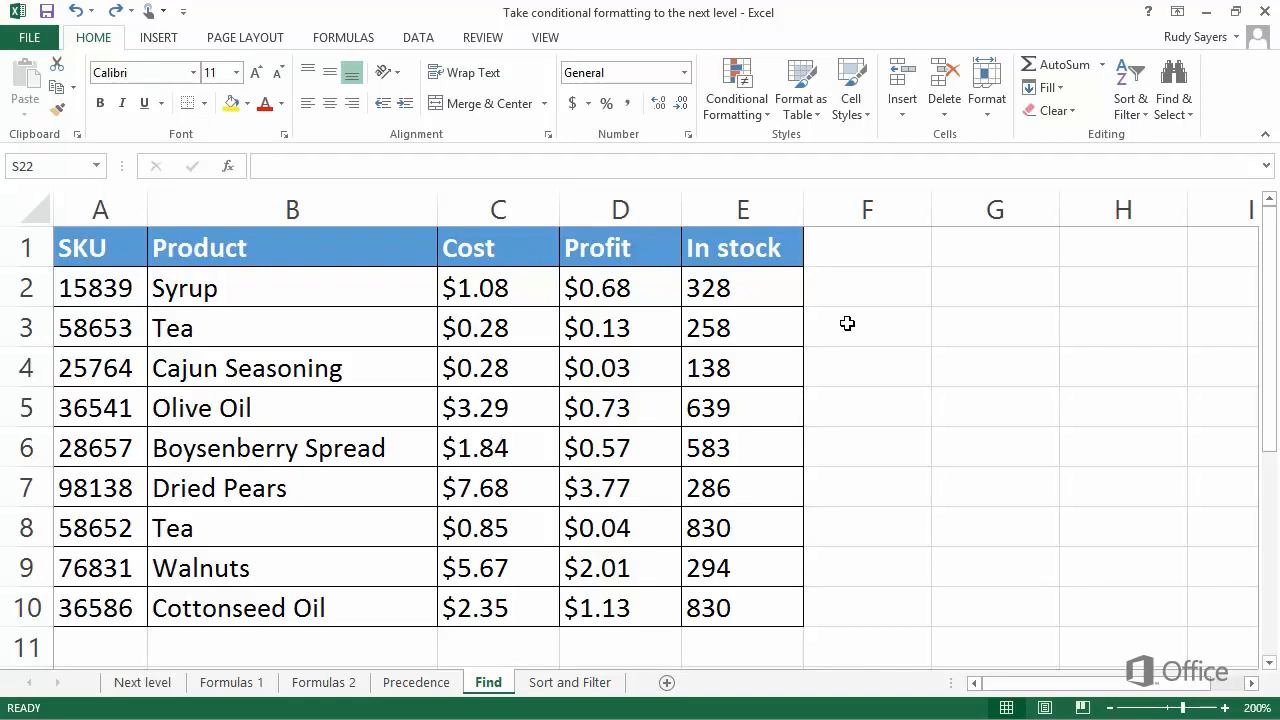
mouse_move(1010, 242)
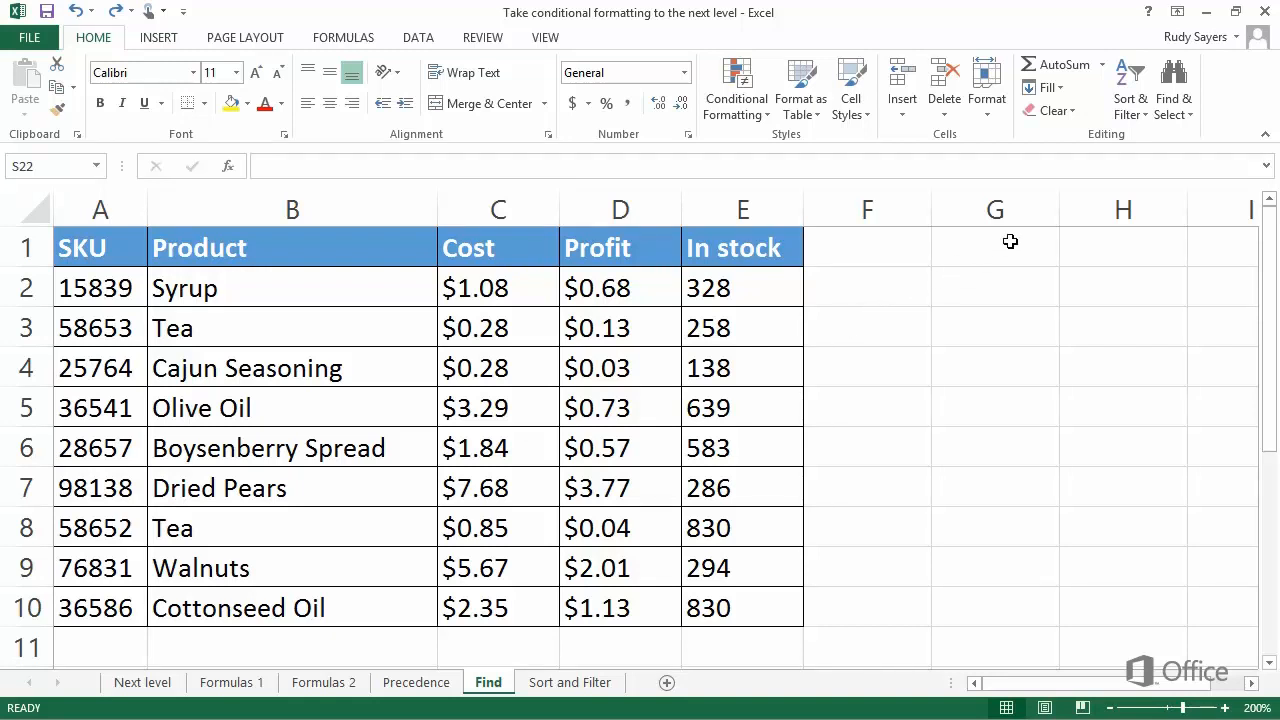
Locate the conditionally formatted cells via Find & Select, review their error and blank rules, and retype Tea in B3.
left_click(1172, 88)
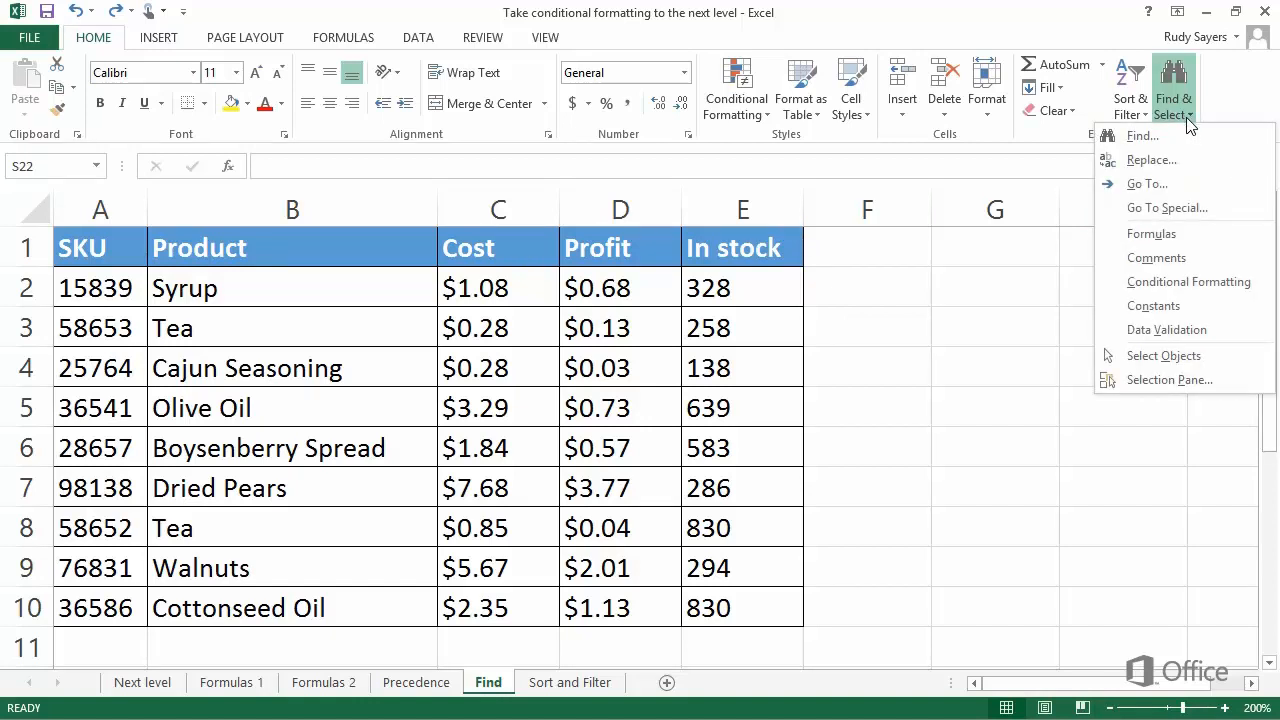
mouse_move(1188, 280)
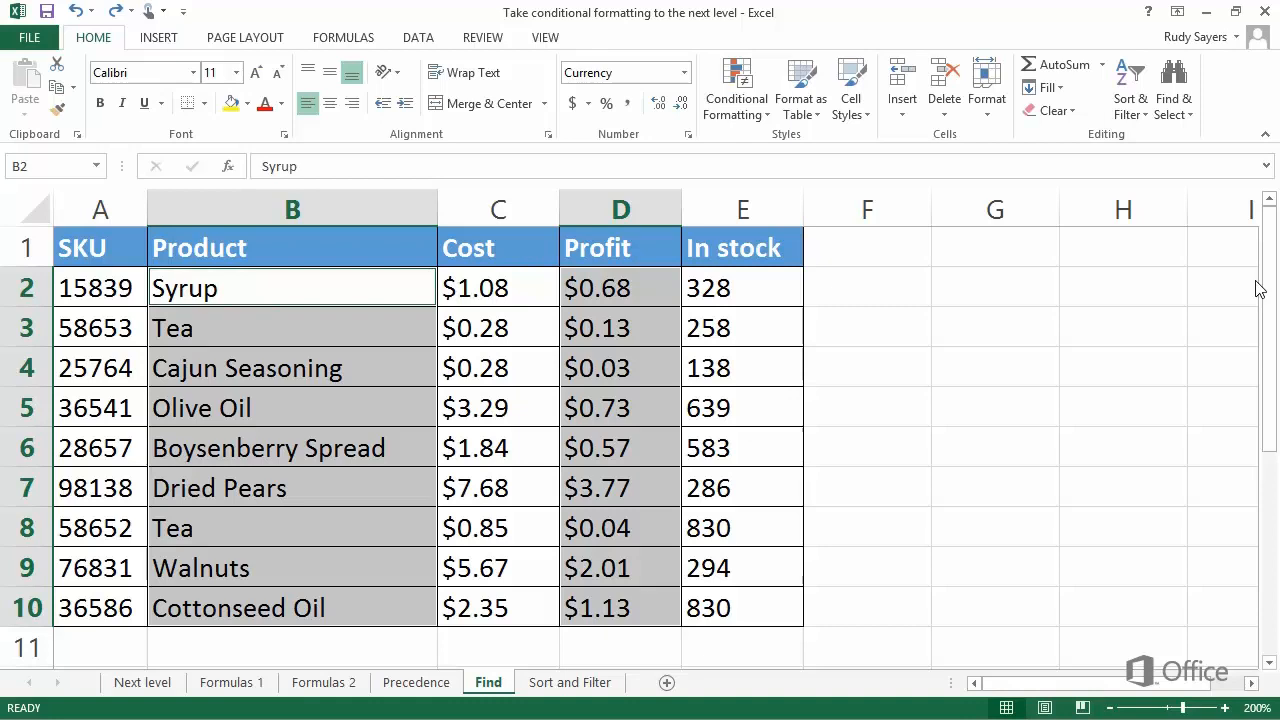
left_click(736, 88)
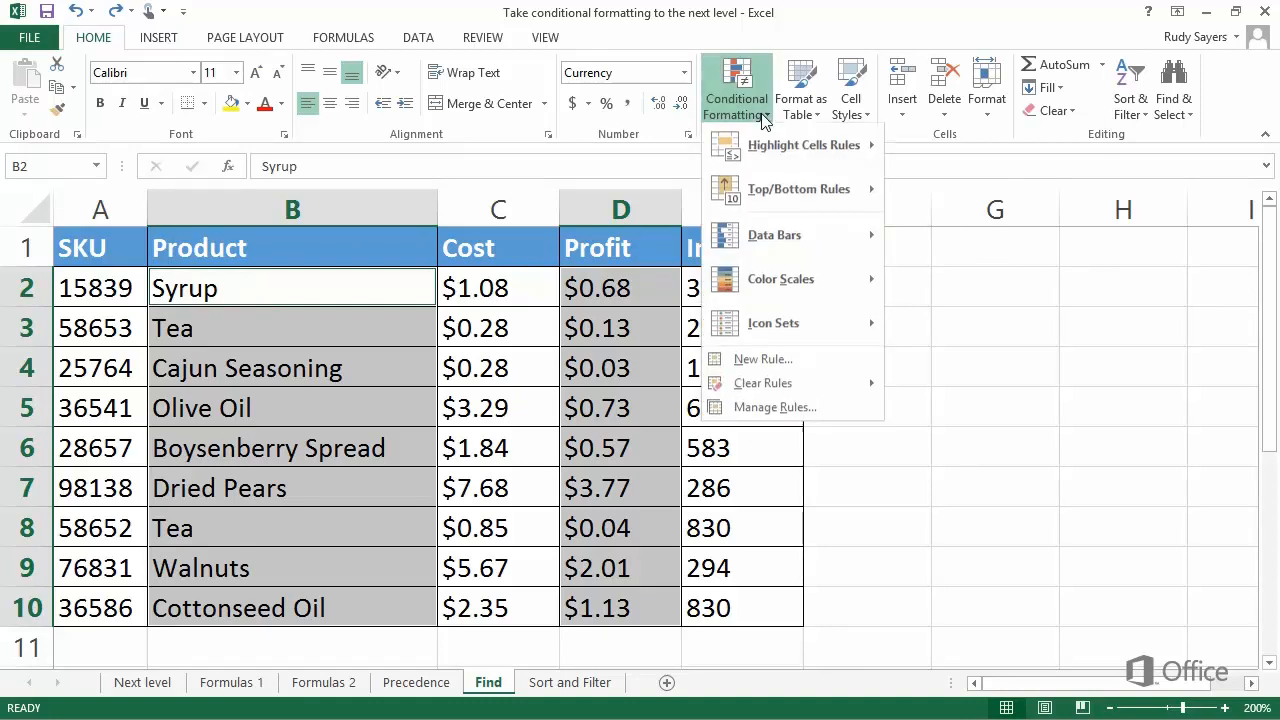
left_click(774, 408)
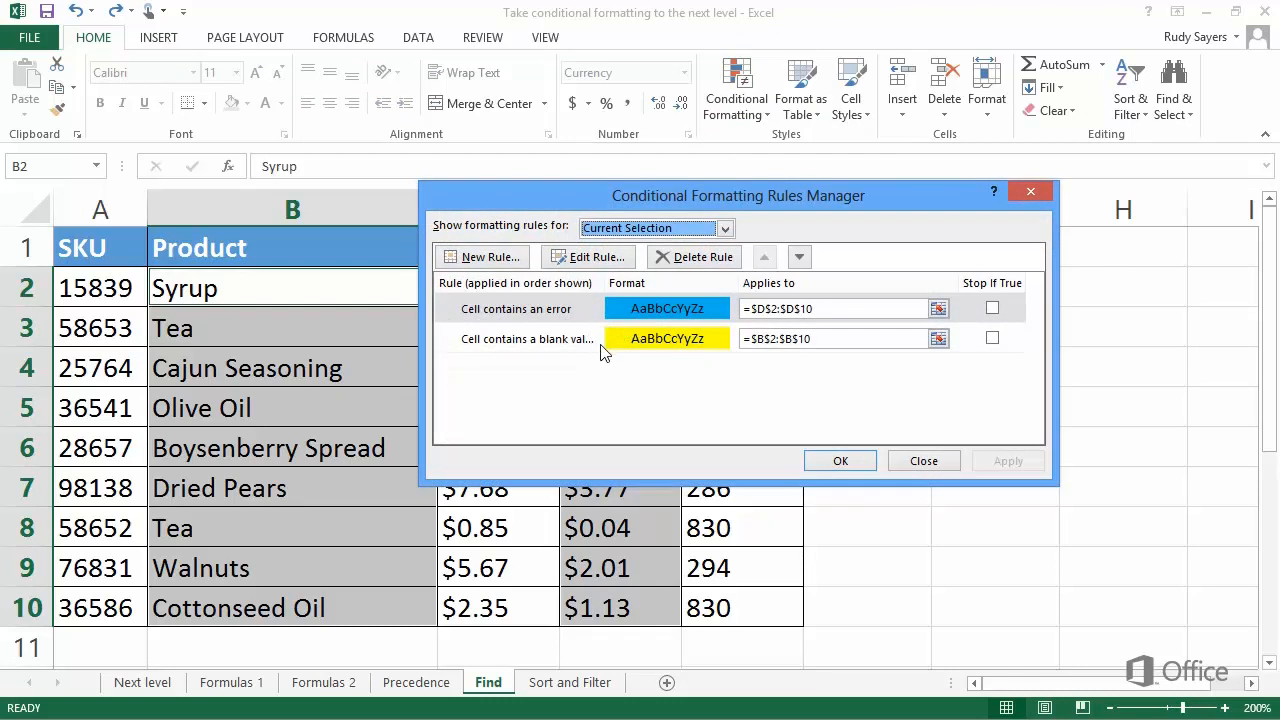
mouse_move(776, 428)
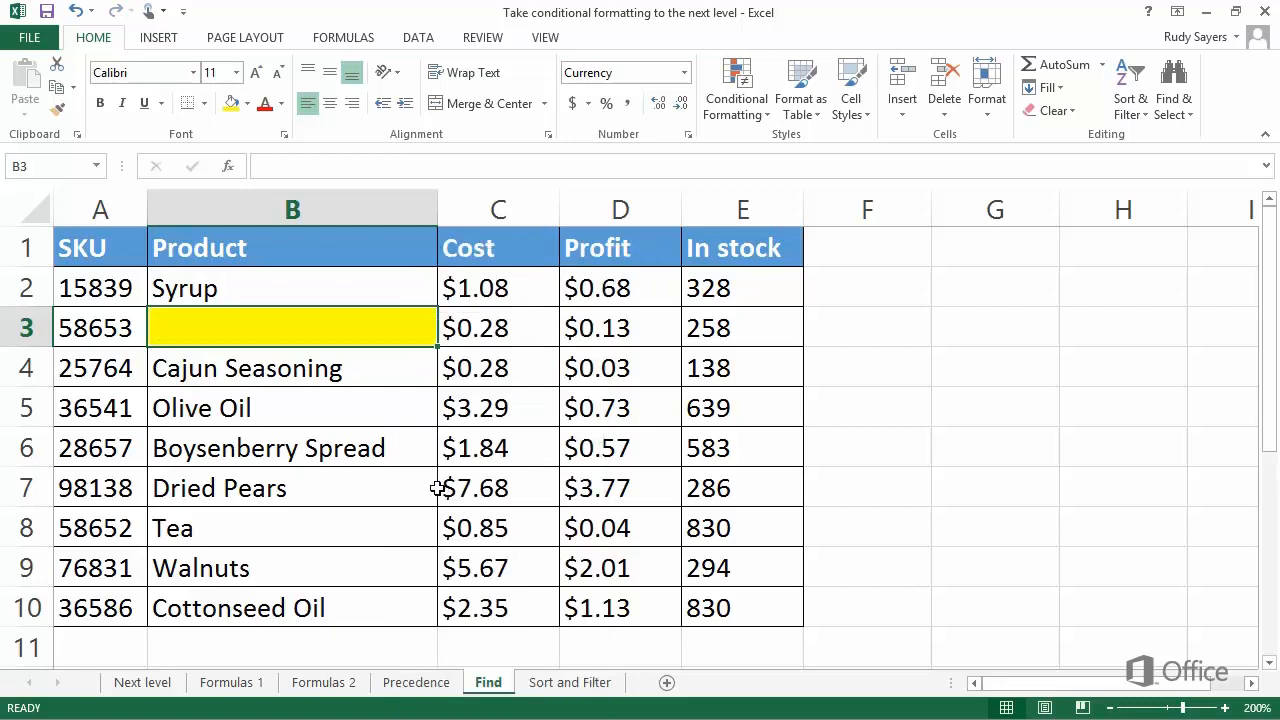
type("Tea")
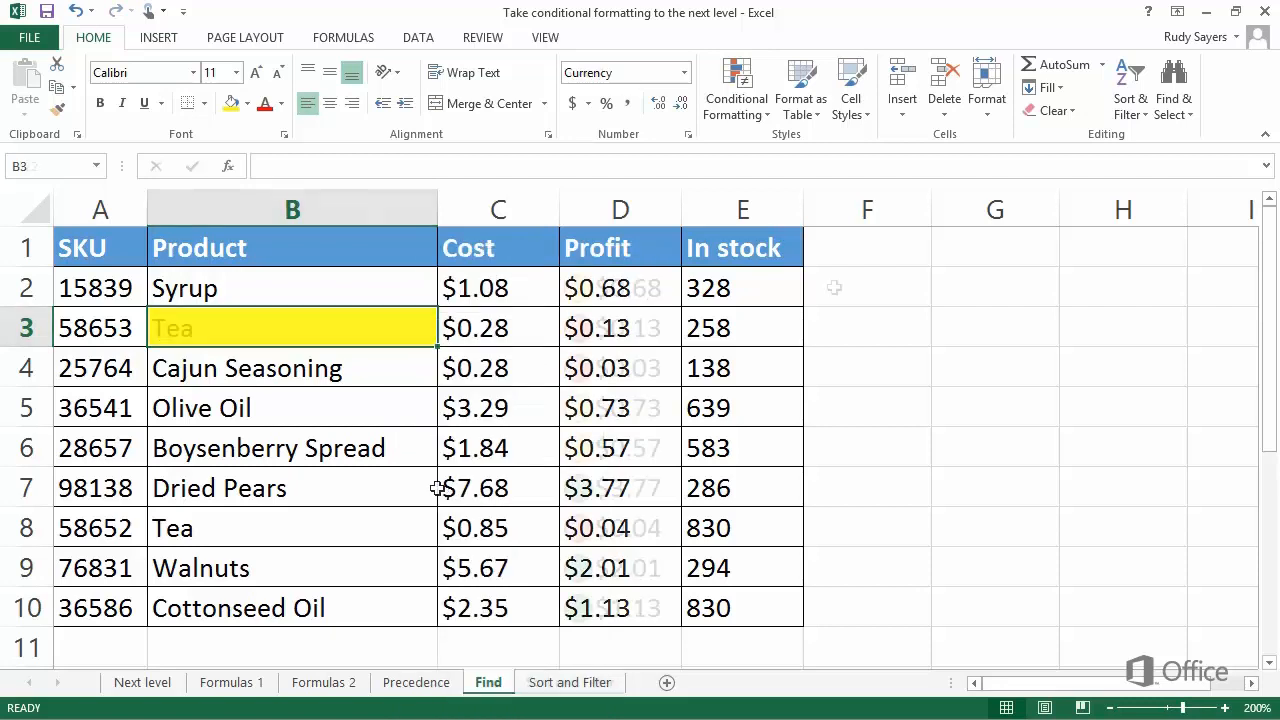
left_click(568, 682)
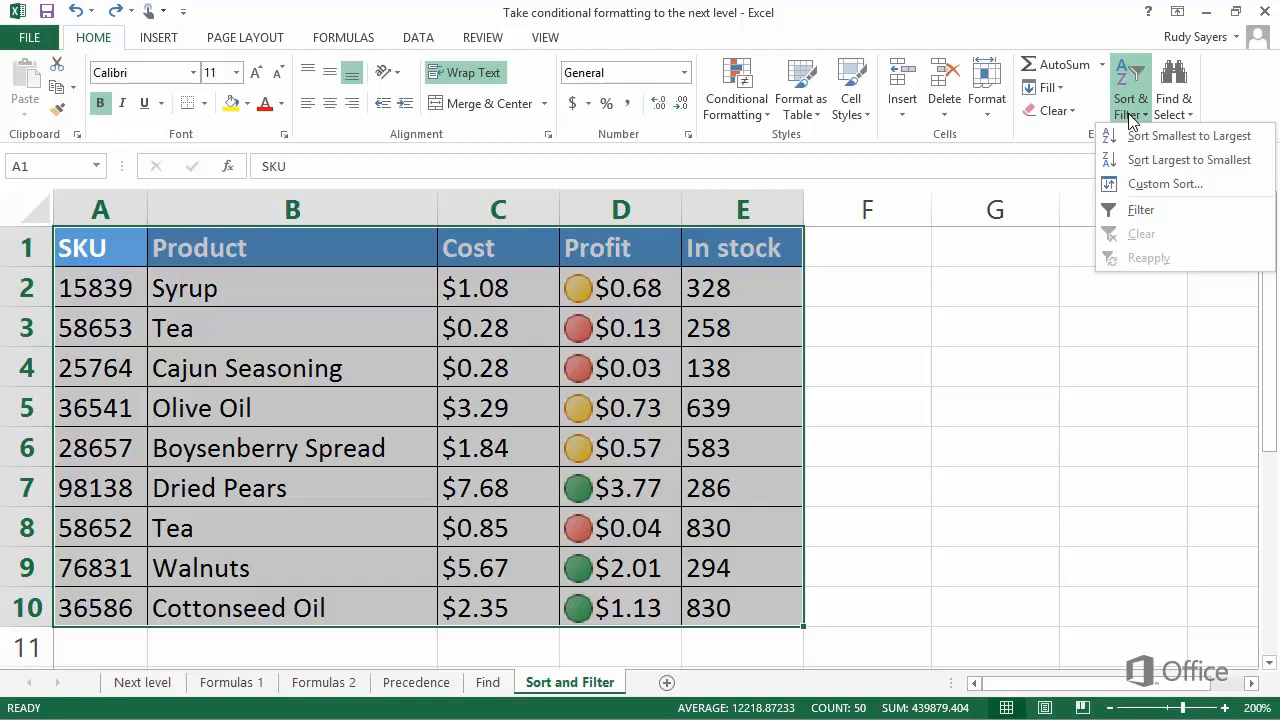
mouse_move(1164, 184)
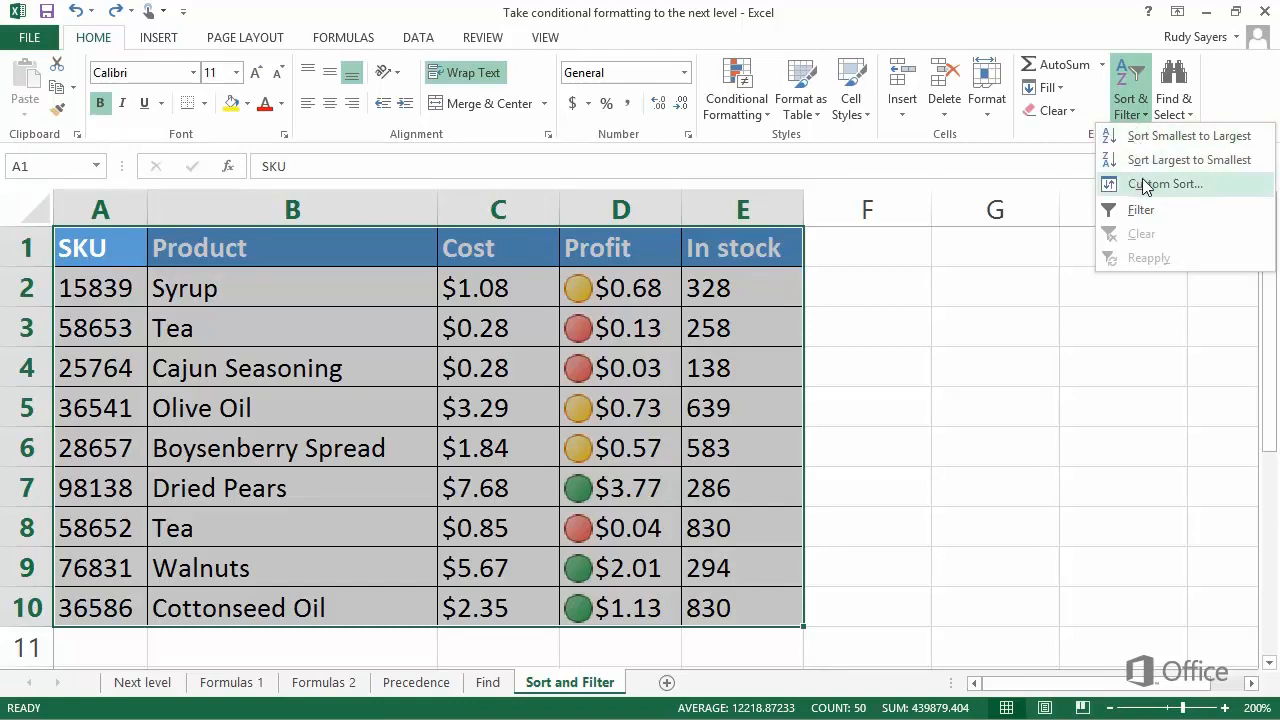
Start a custom sort of the table by the Profit column on Cell Icon, green on top.
left_click(1164, 184)
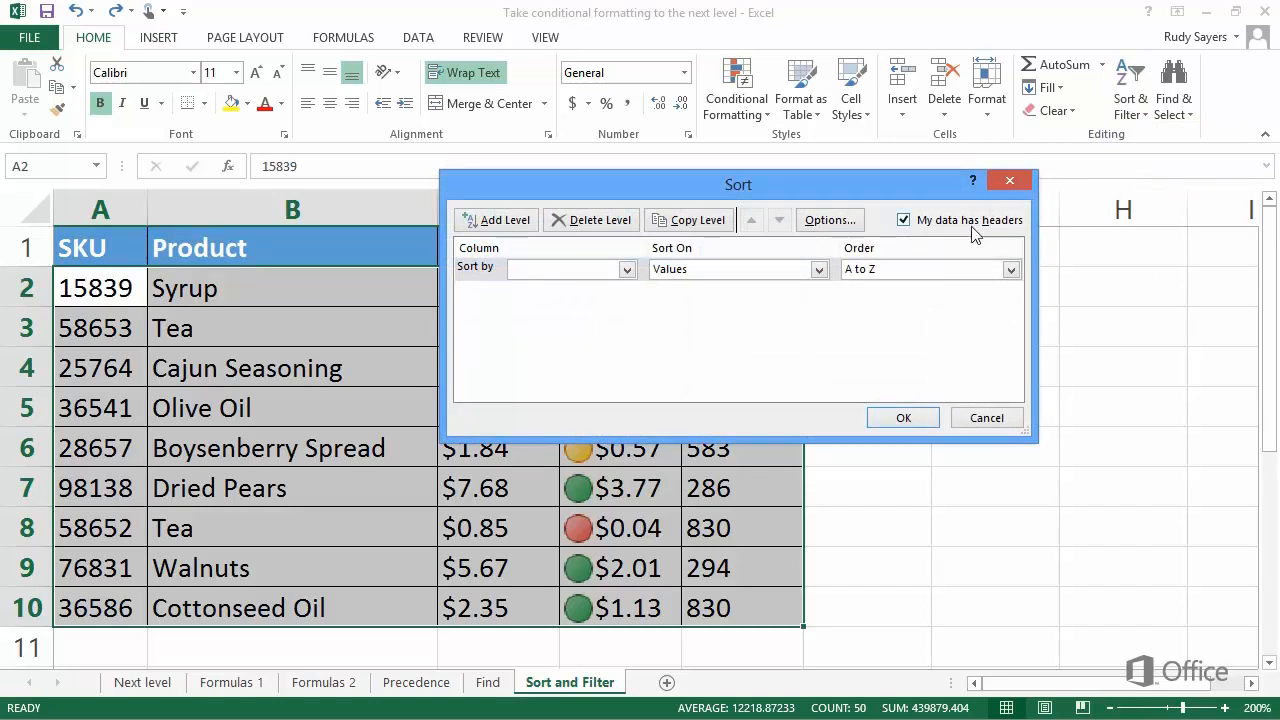
left_click(628, 268)
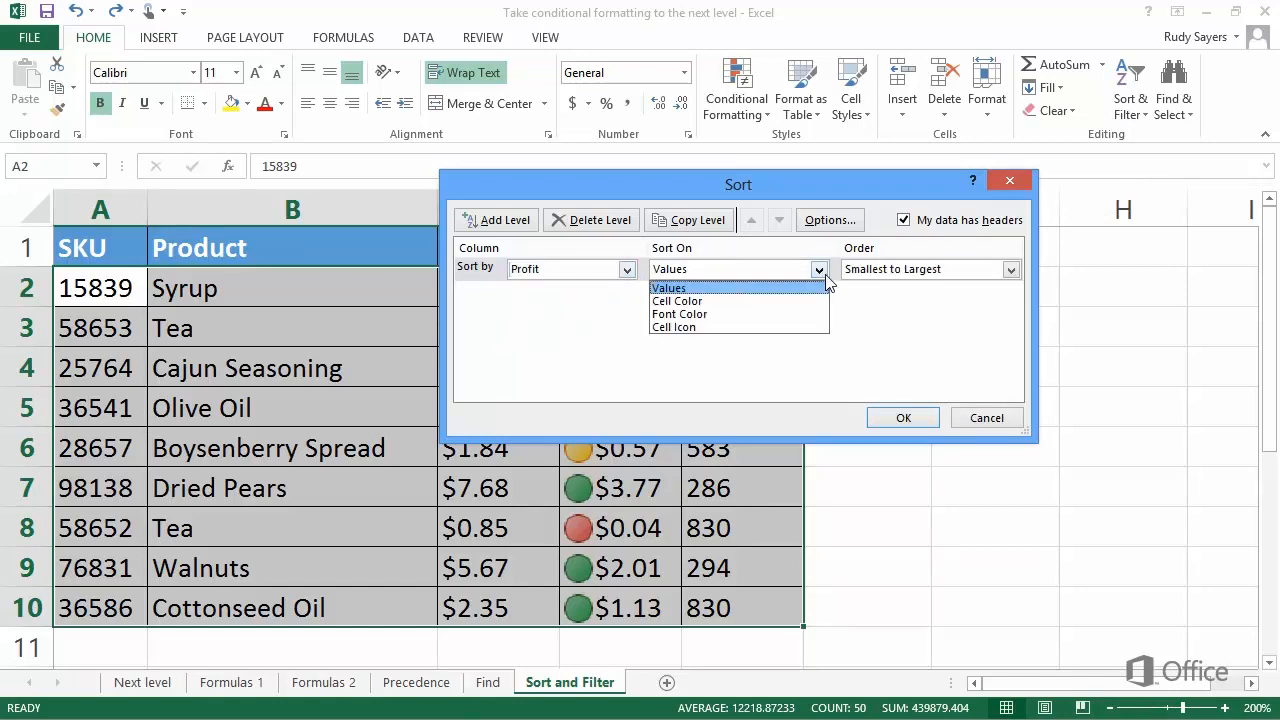
mouse_move(780, 328)
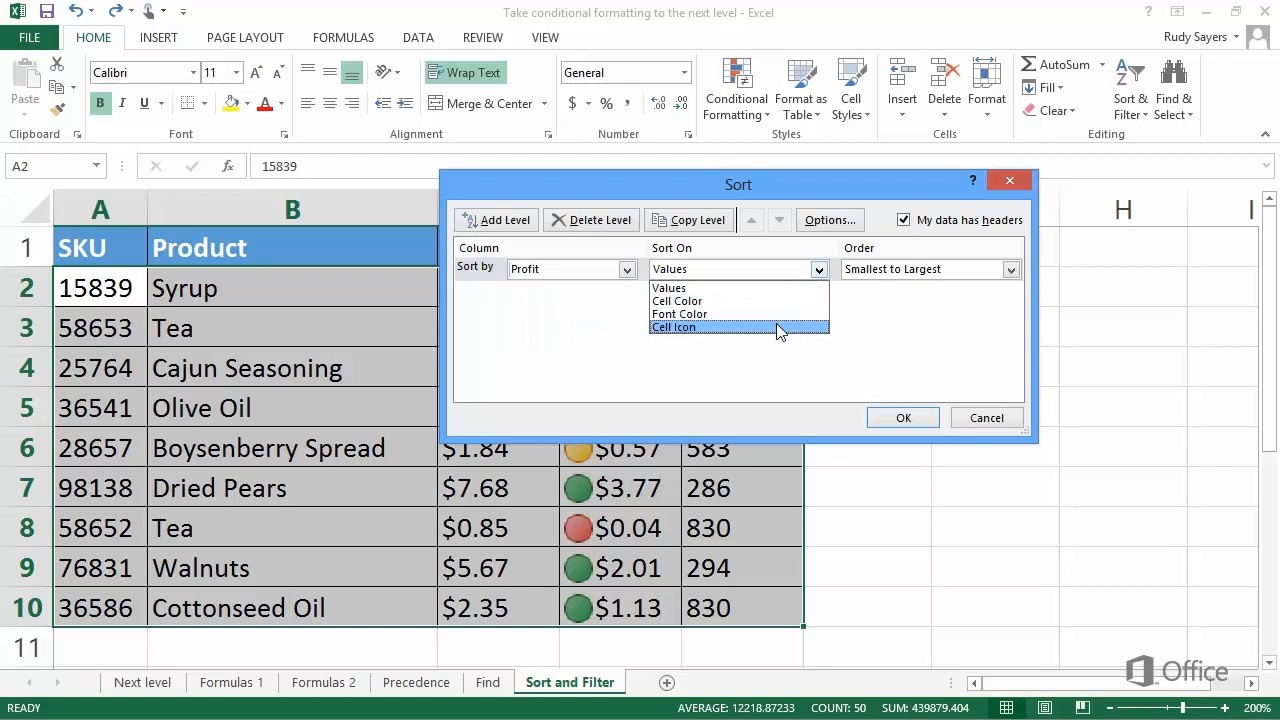
left_click(676, 328)
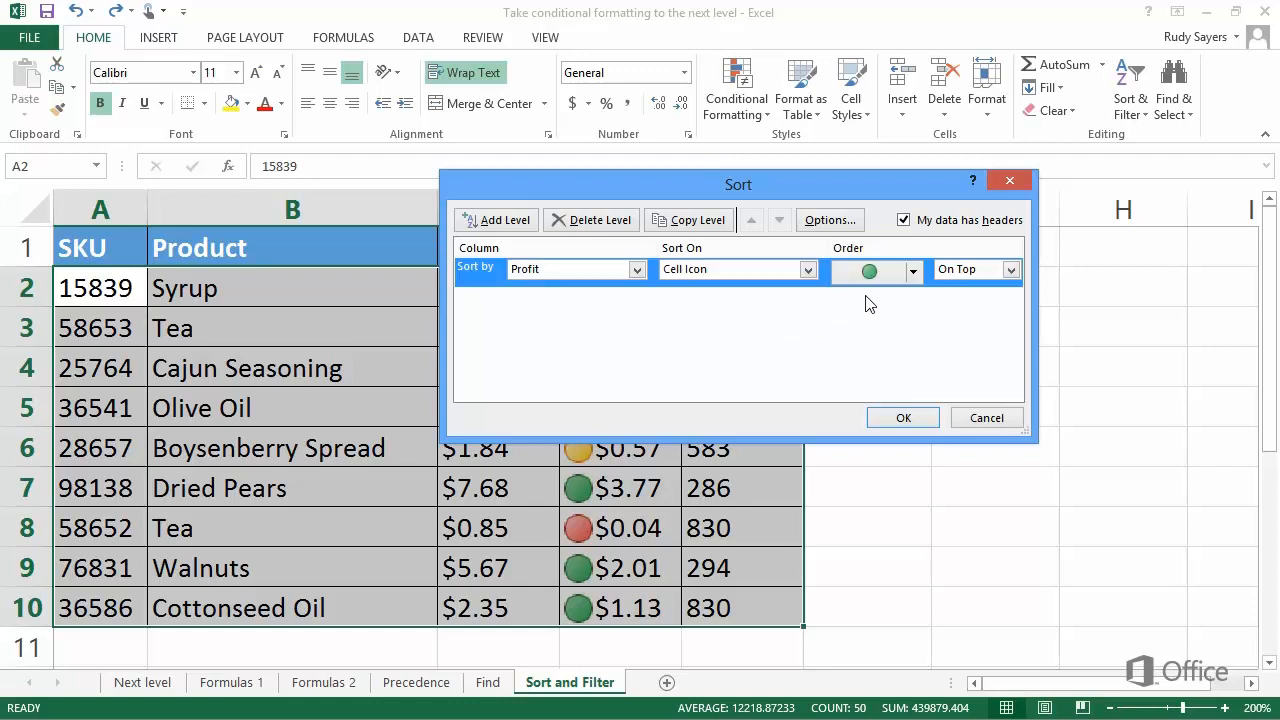
mouse_move(892, 314)
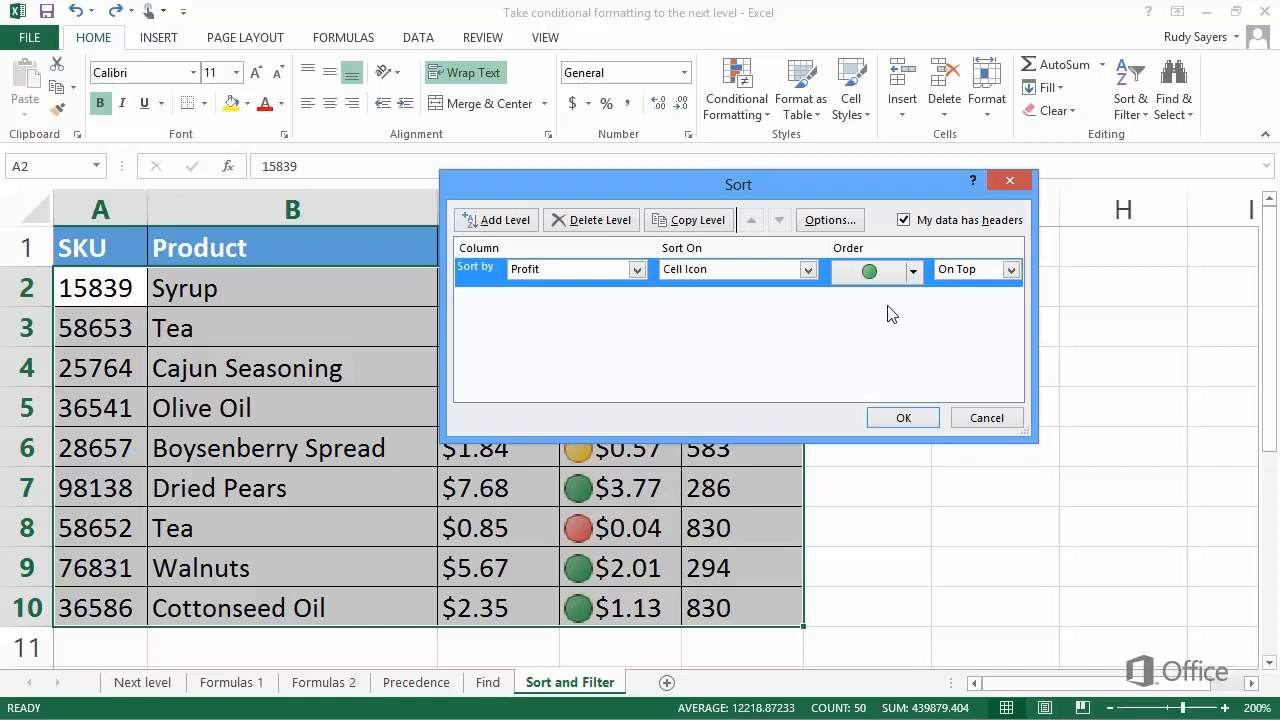
Add a copied level placing red Profit icons on bottom and apply the sort.
left_click(688, 218)
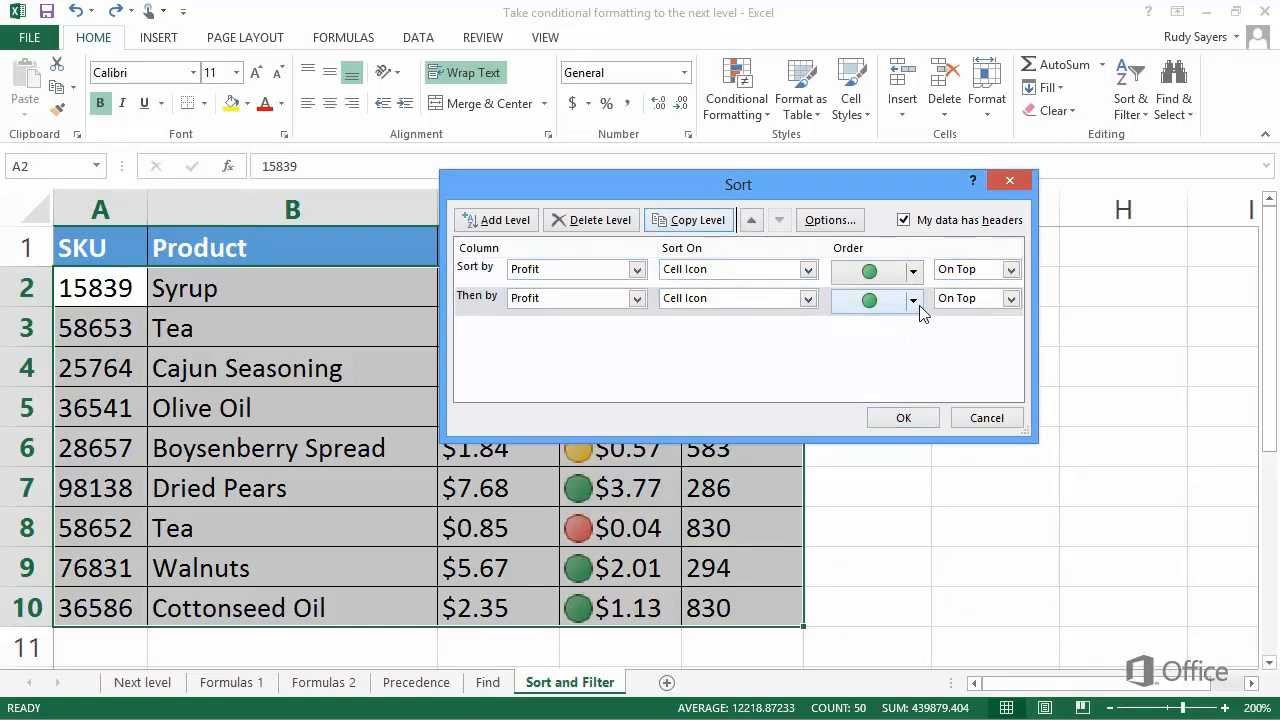
left_click(910, 298)
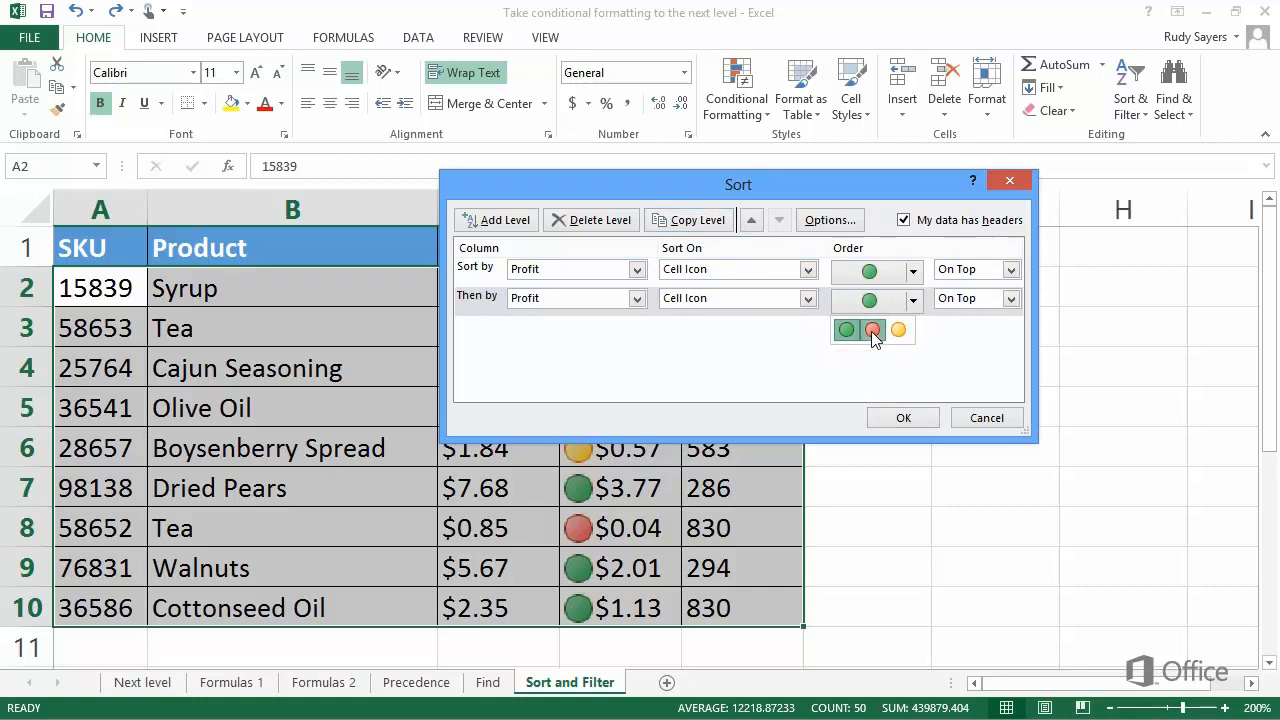
left_click(1010, 298)
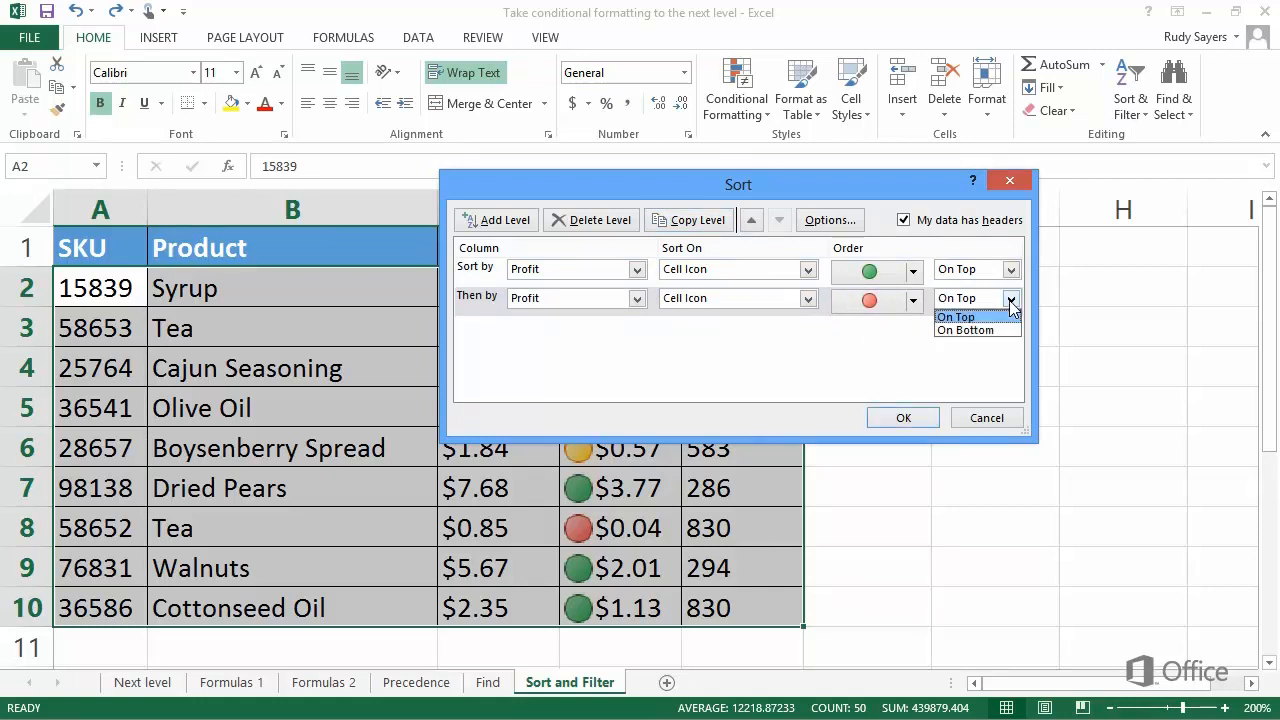
left_click(964, 330)
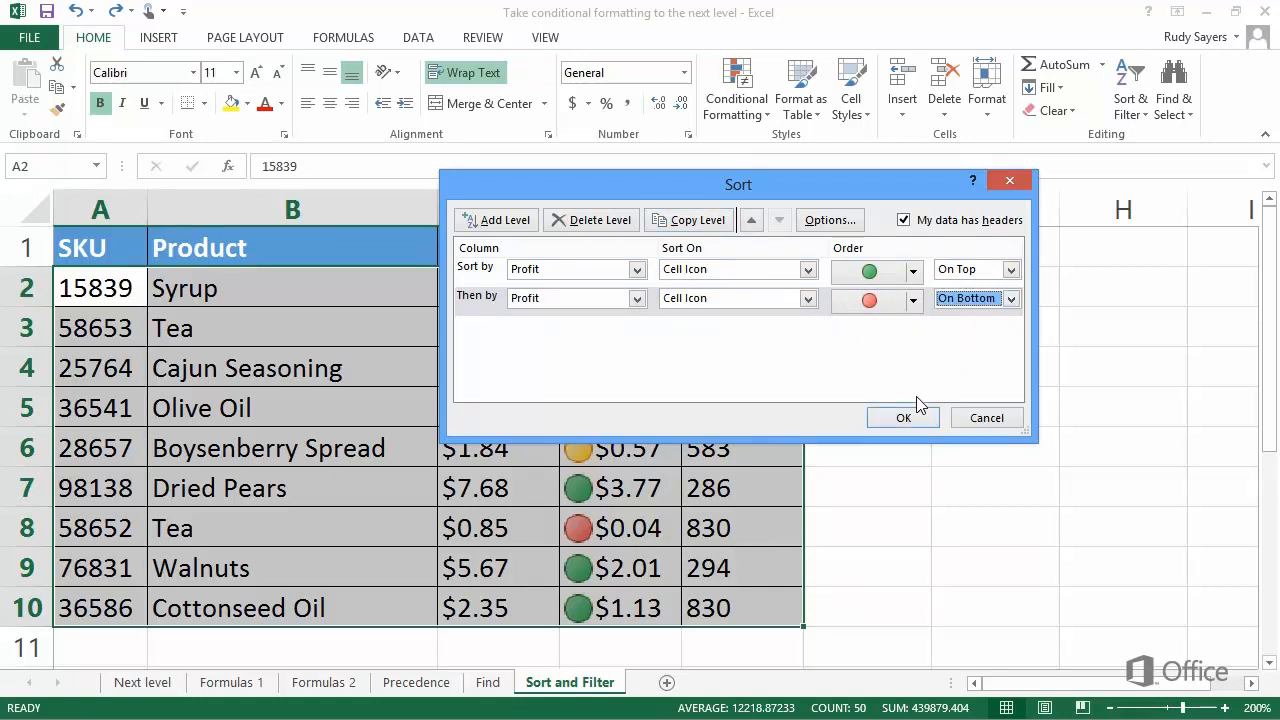
left_click(904, 418)
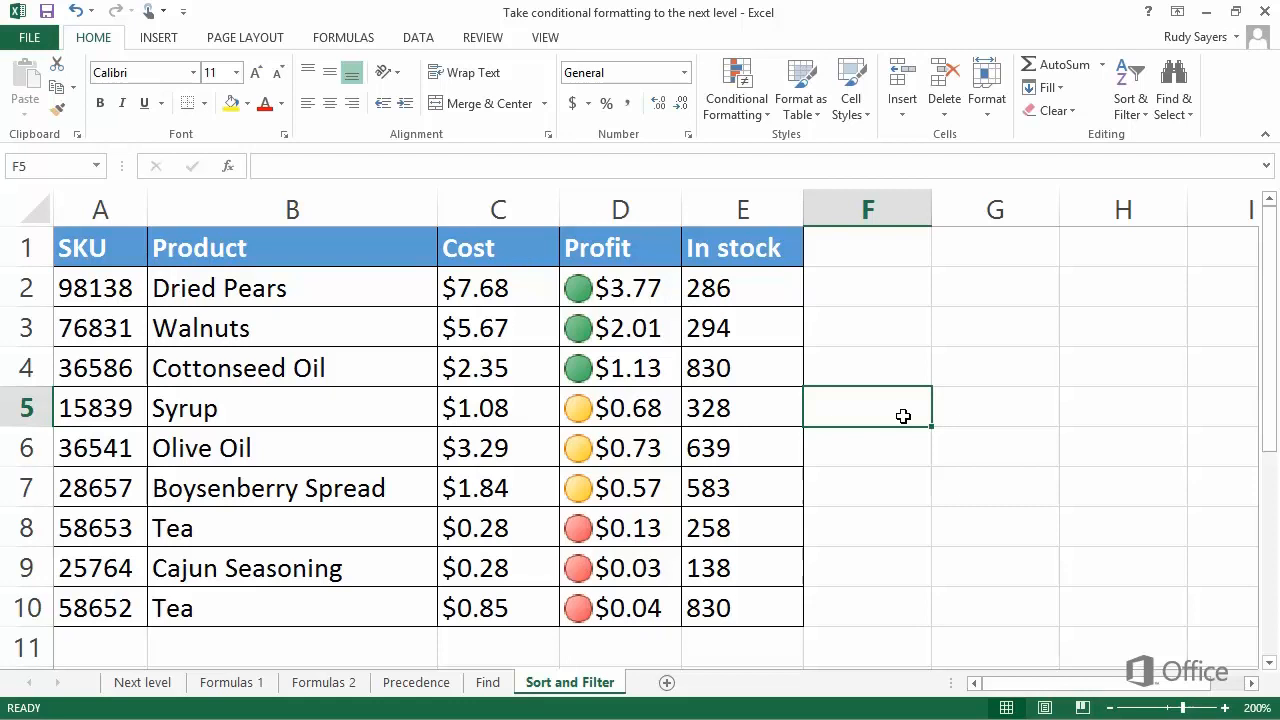
mouse_move(478, 348)
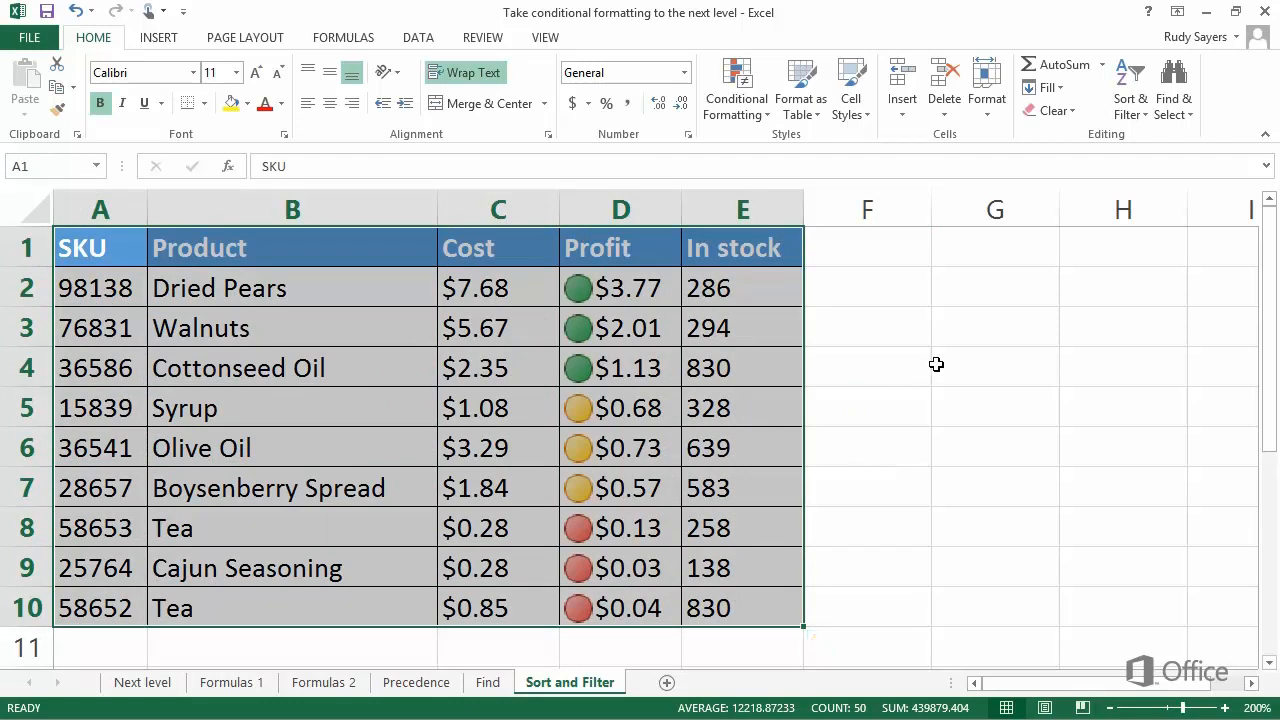
mouse_move(1130, 90)
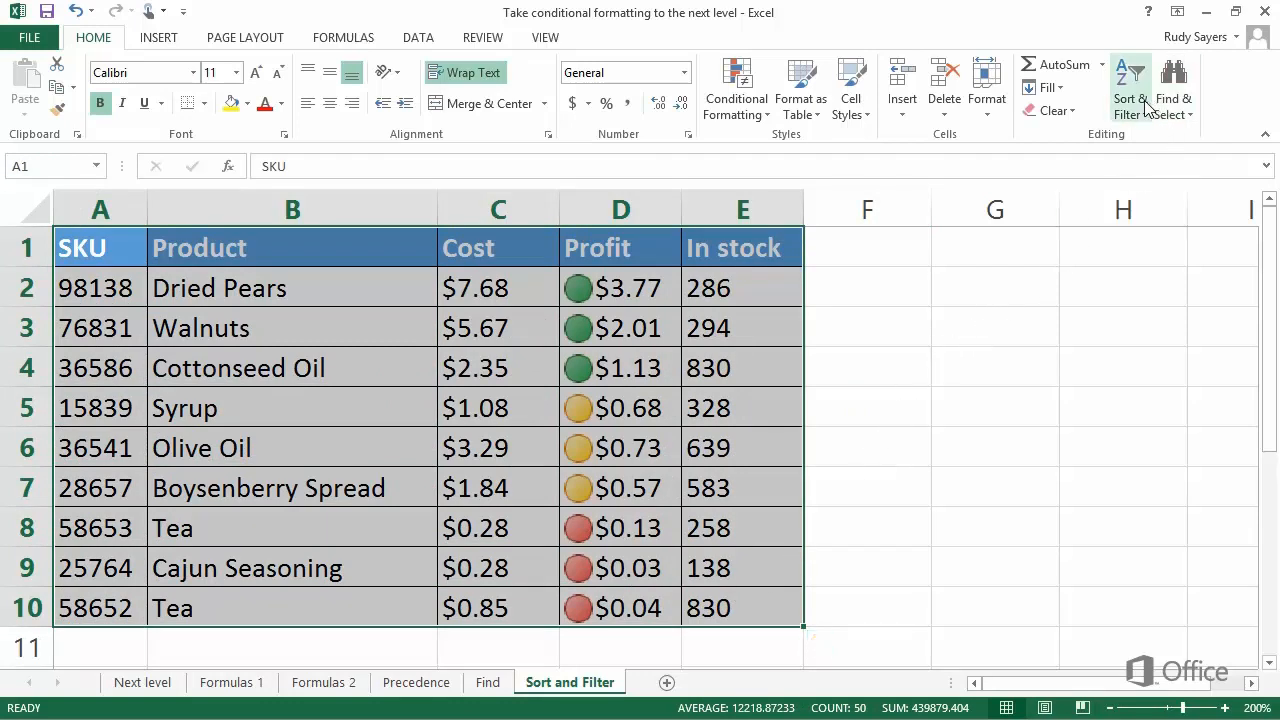
Filter the table by Profit cell icon so only the three red-icon rows remain.
left_click(1130, 84)
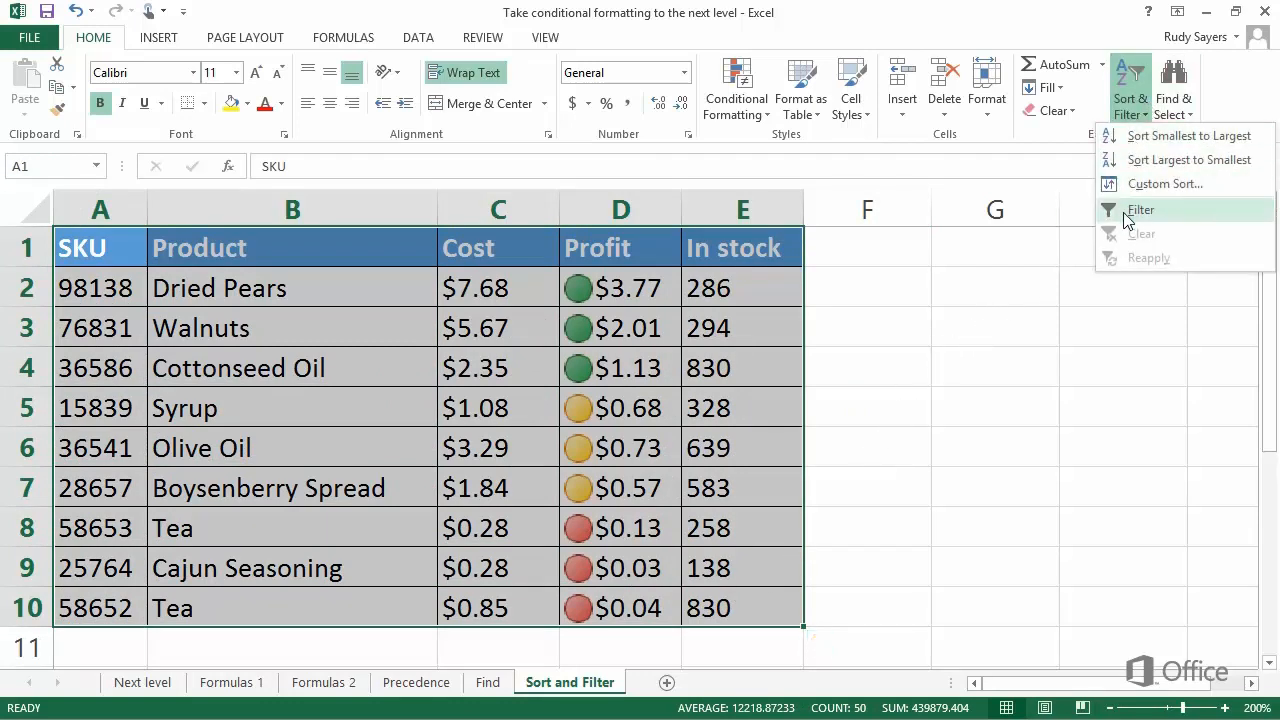
left_click(1140, 210)
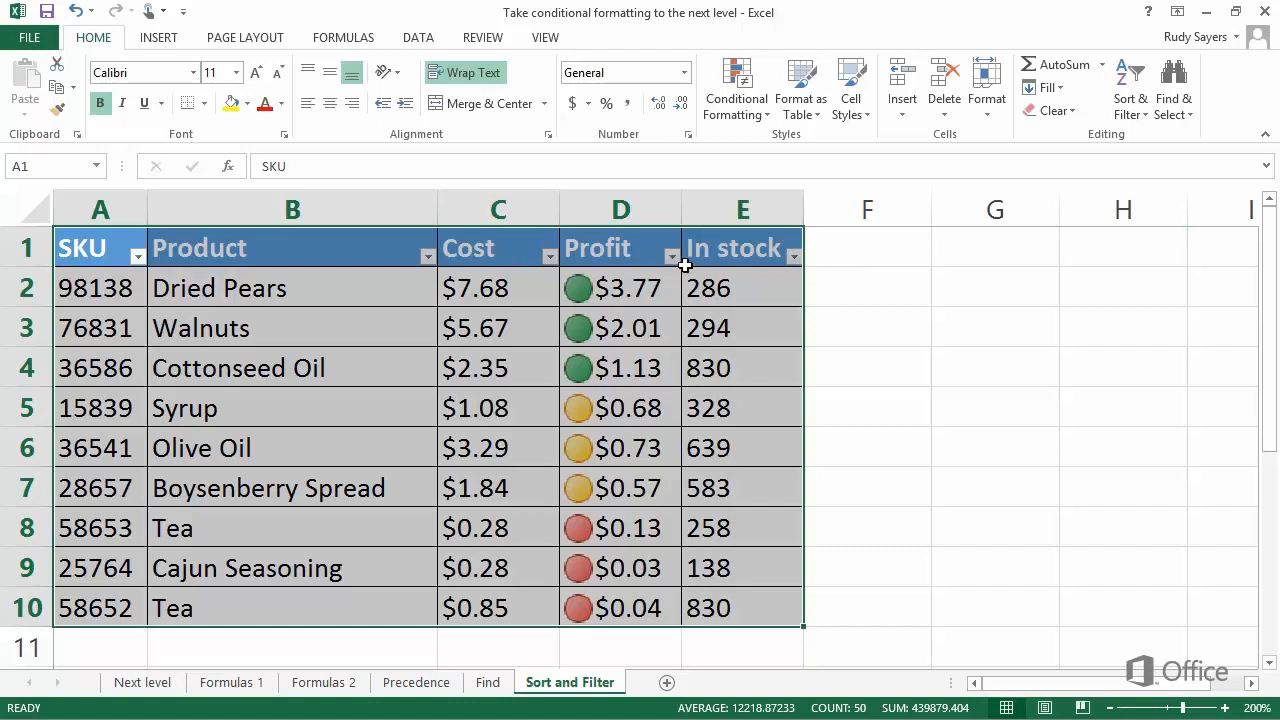
left_click(672, 256)
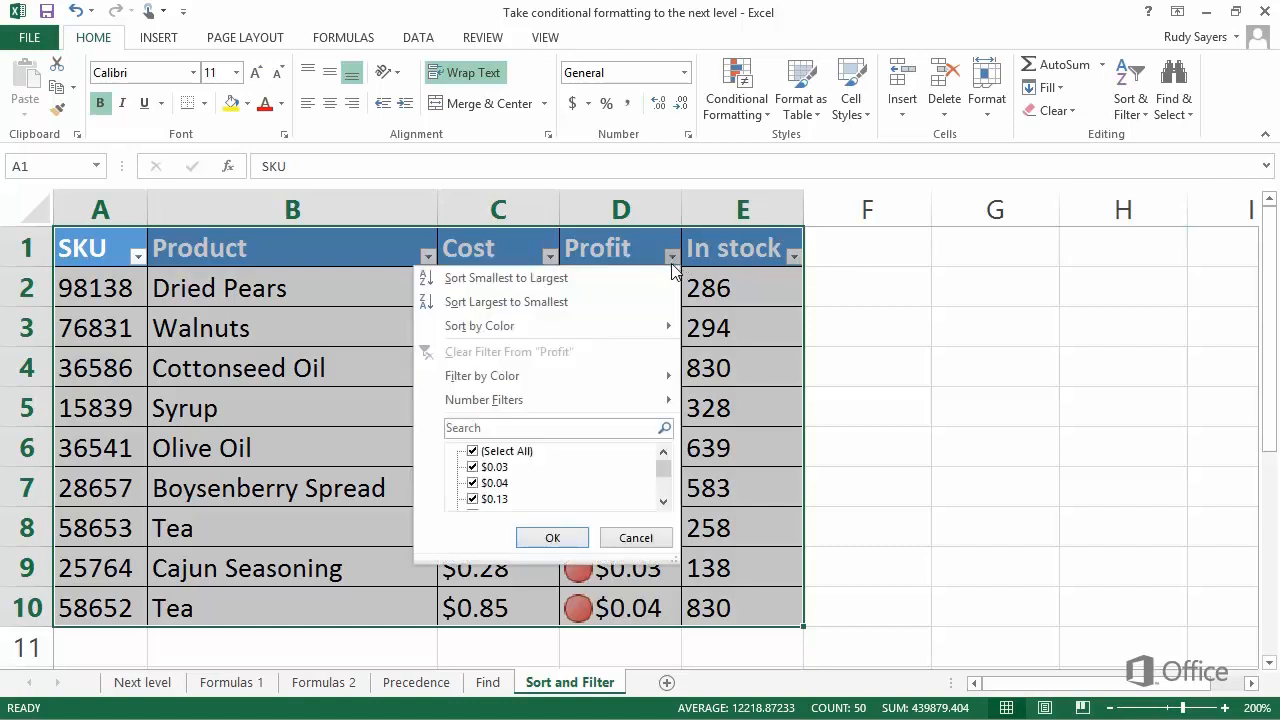
mouse_move(504, 276)
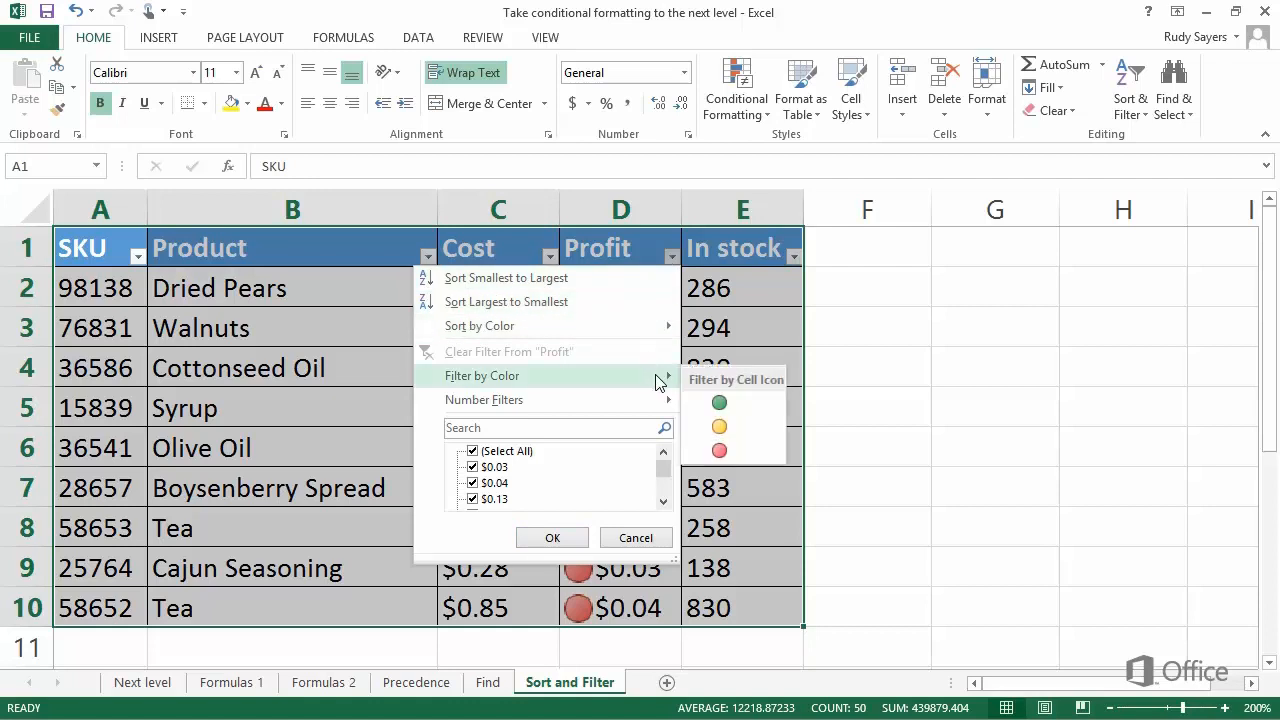
mouse_move(724, 452)
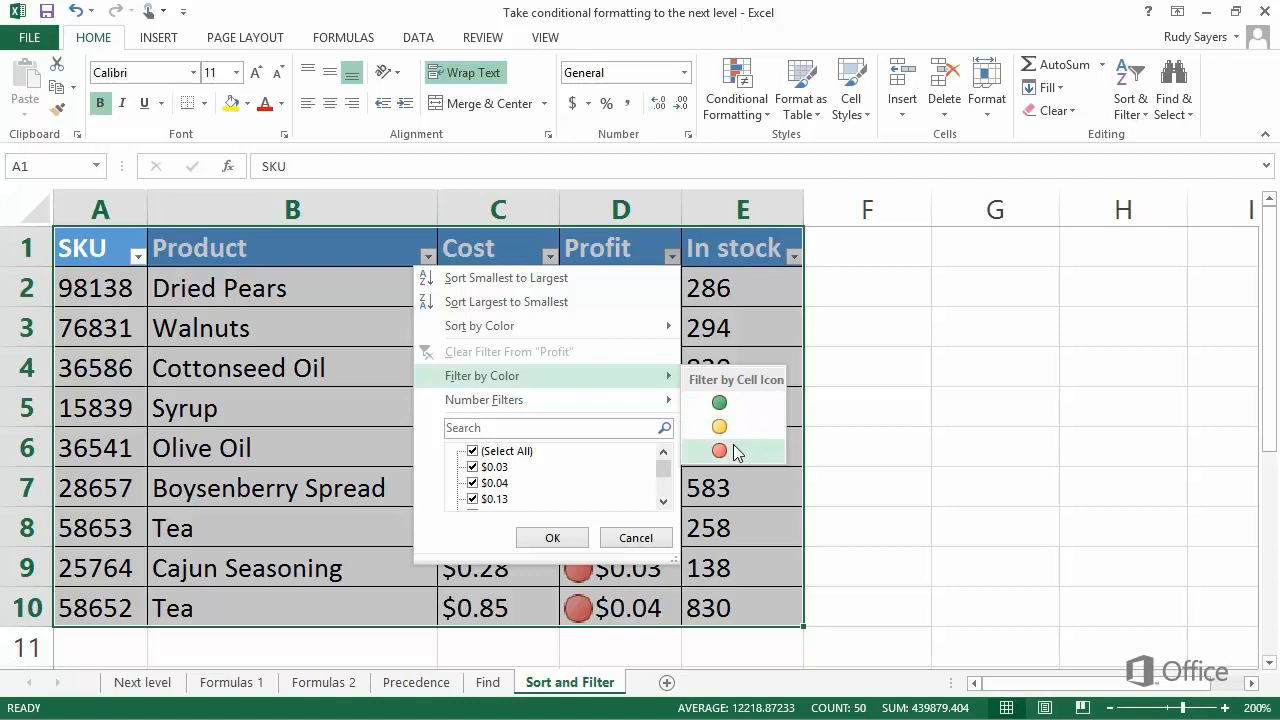
left_click(720, 452)
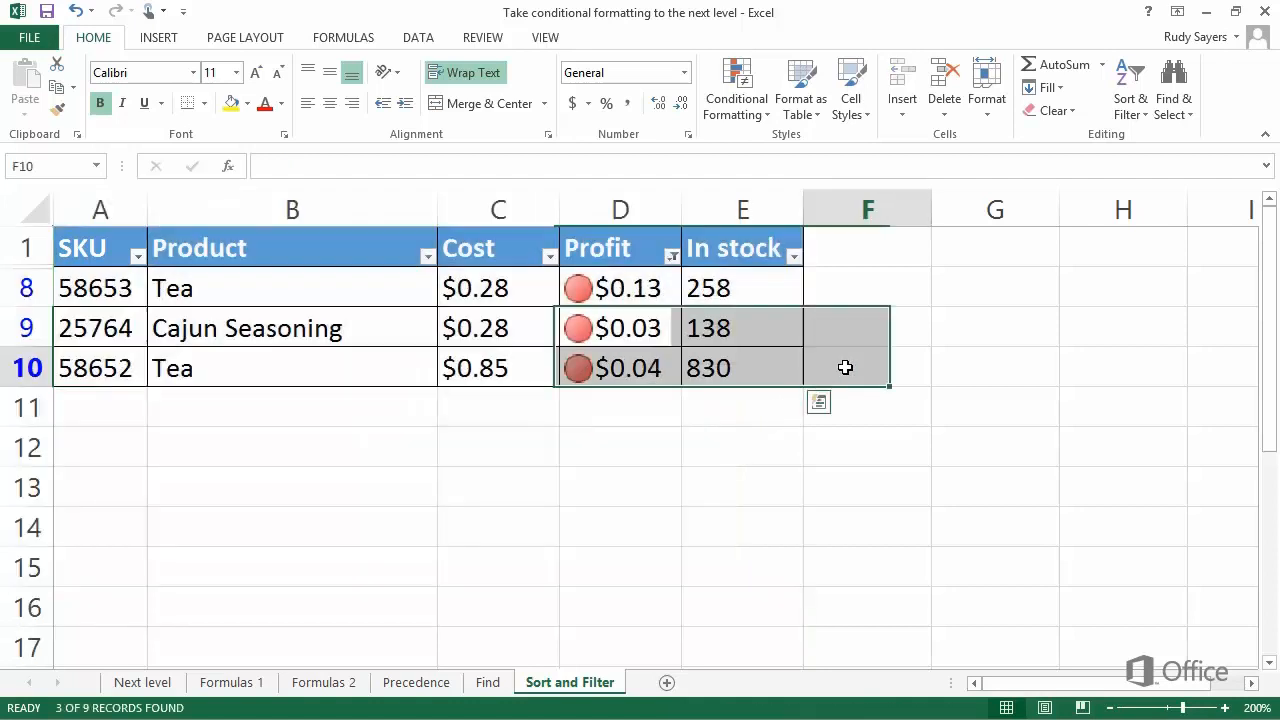
left_click(866, 368)
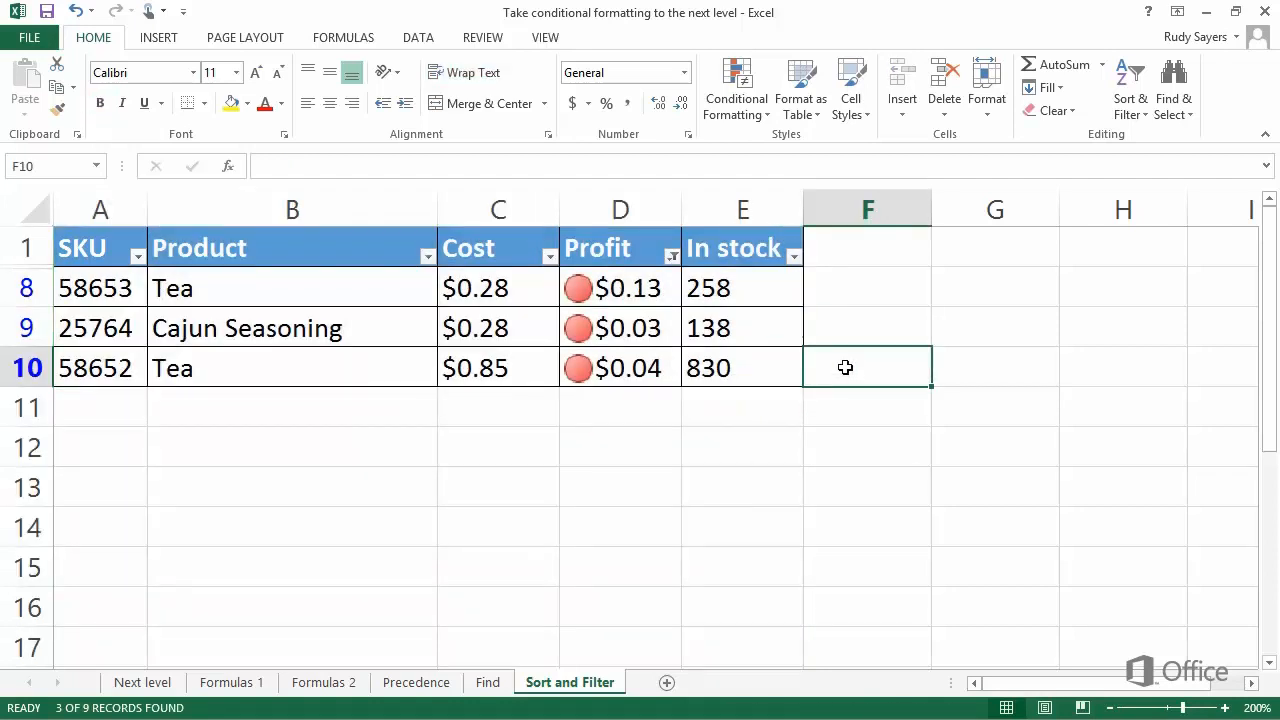